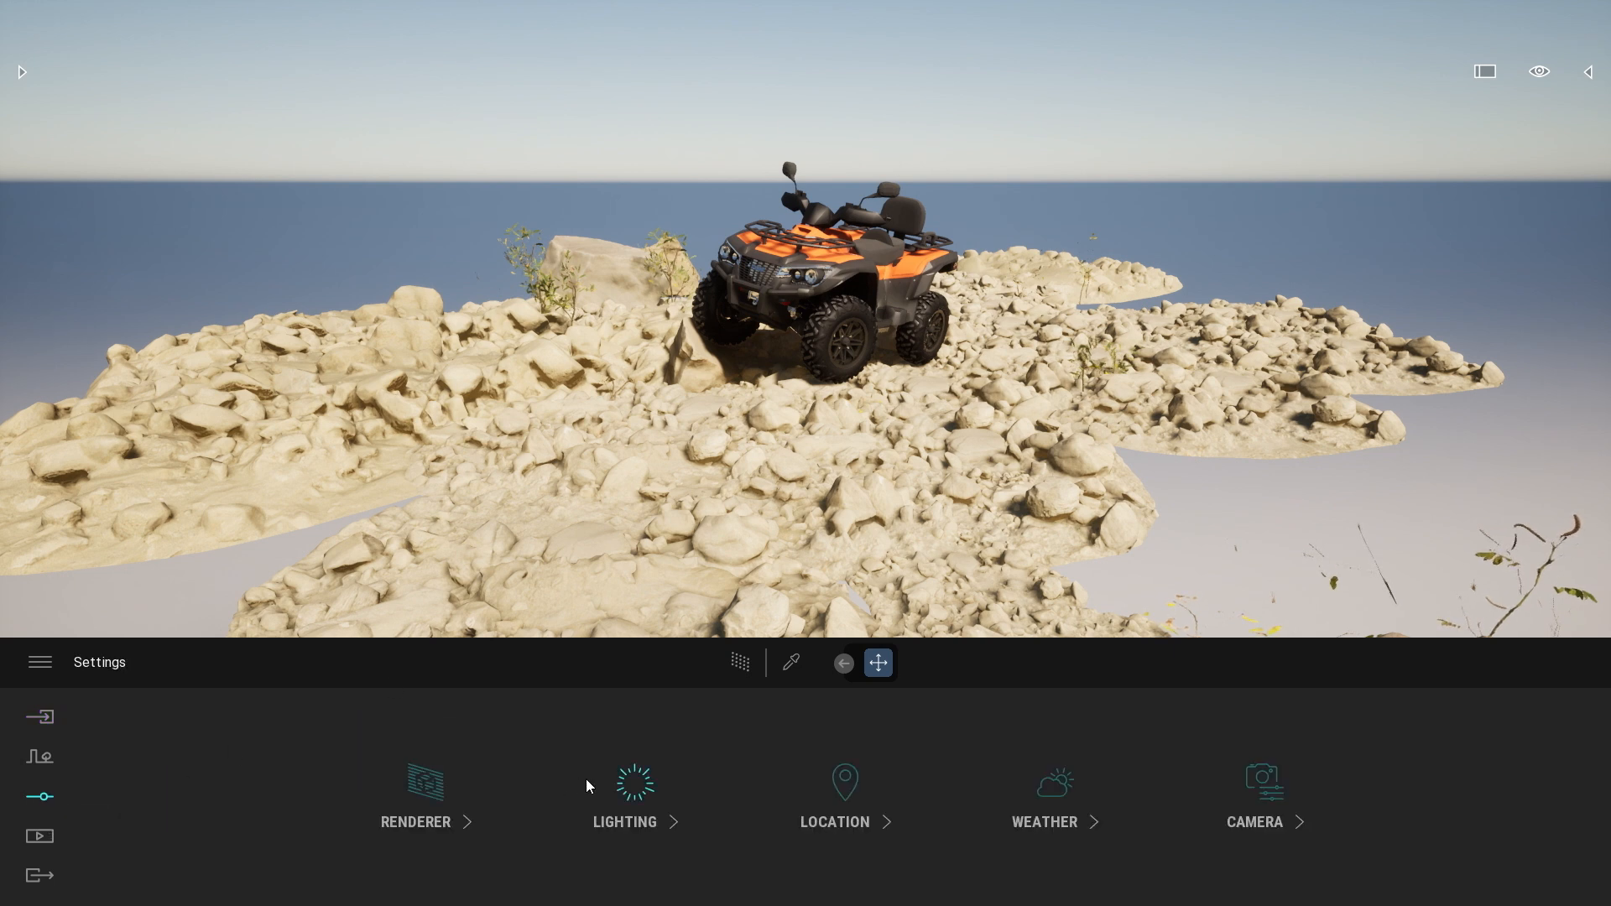
- Show the Lighting settings with the Dynamic Sky, Sky Light HDRI and Backdrop HDRI environment choices
click(624, 795)
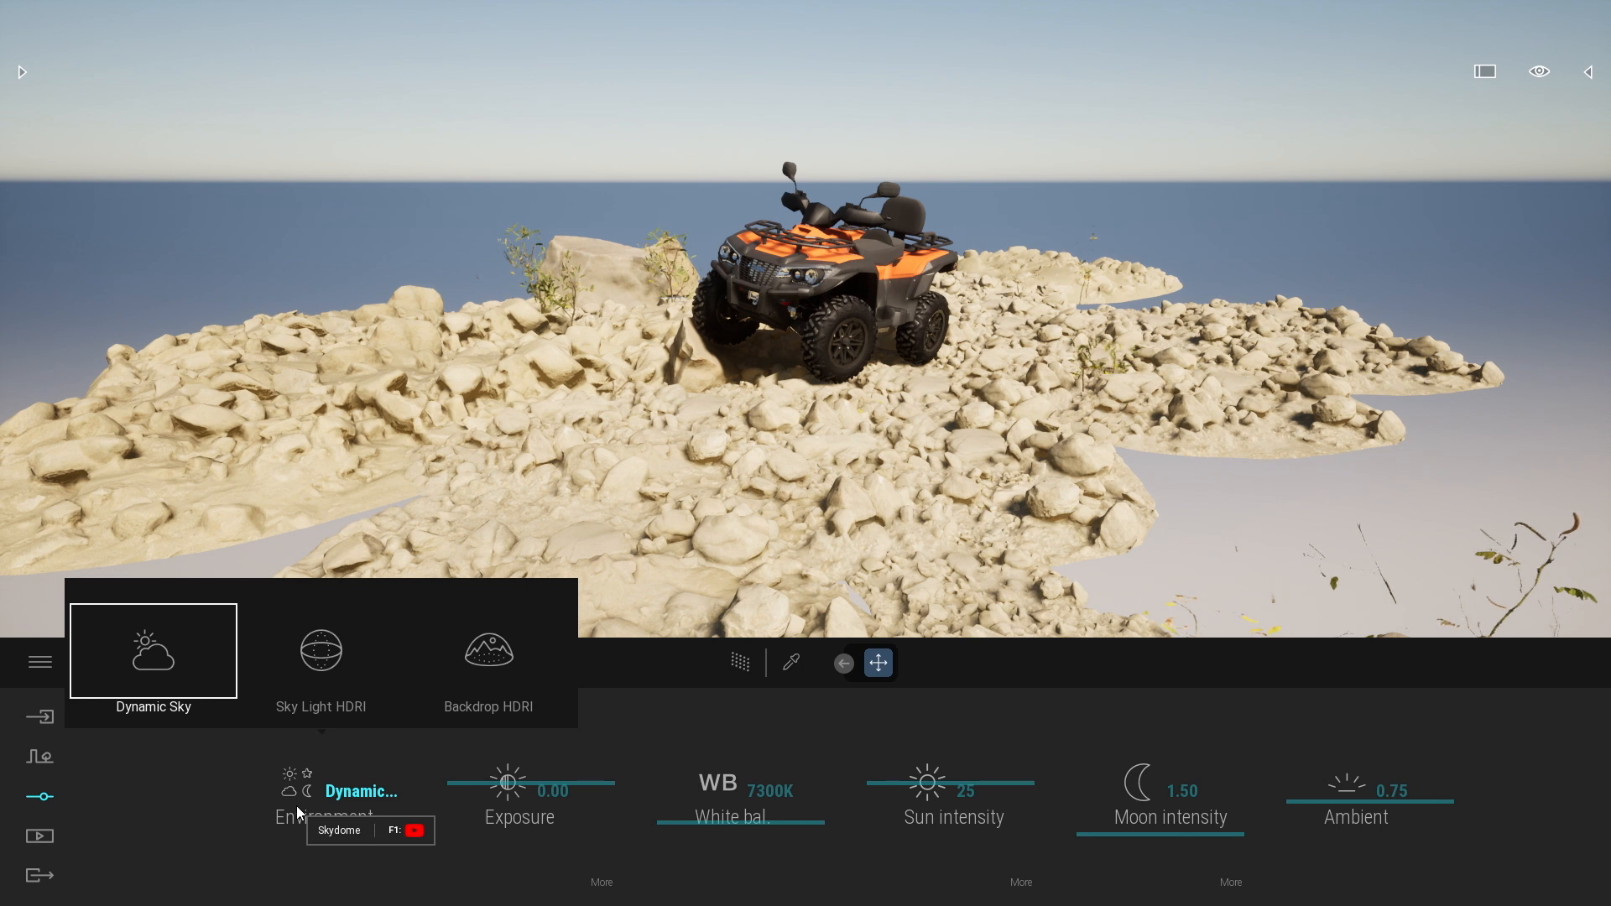
mouse_move(164, 682)
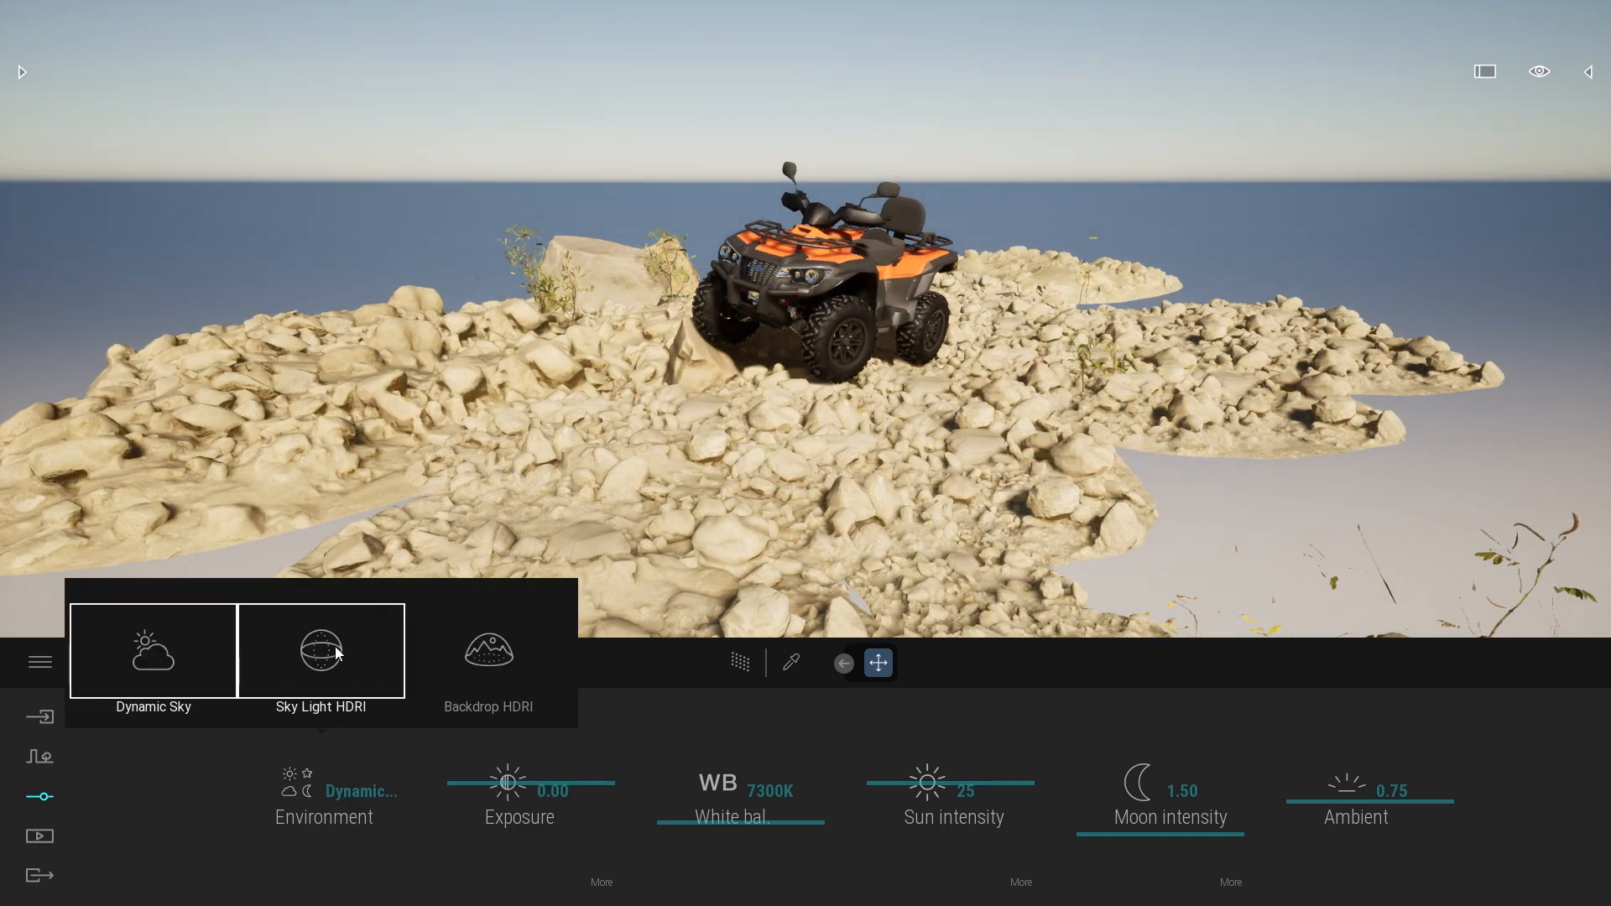
- Set the environment to Sky Light HDRI and bring up the asset Library panel
click(321, 651)
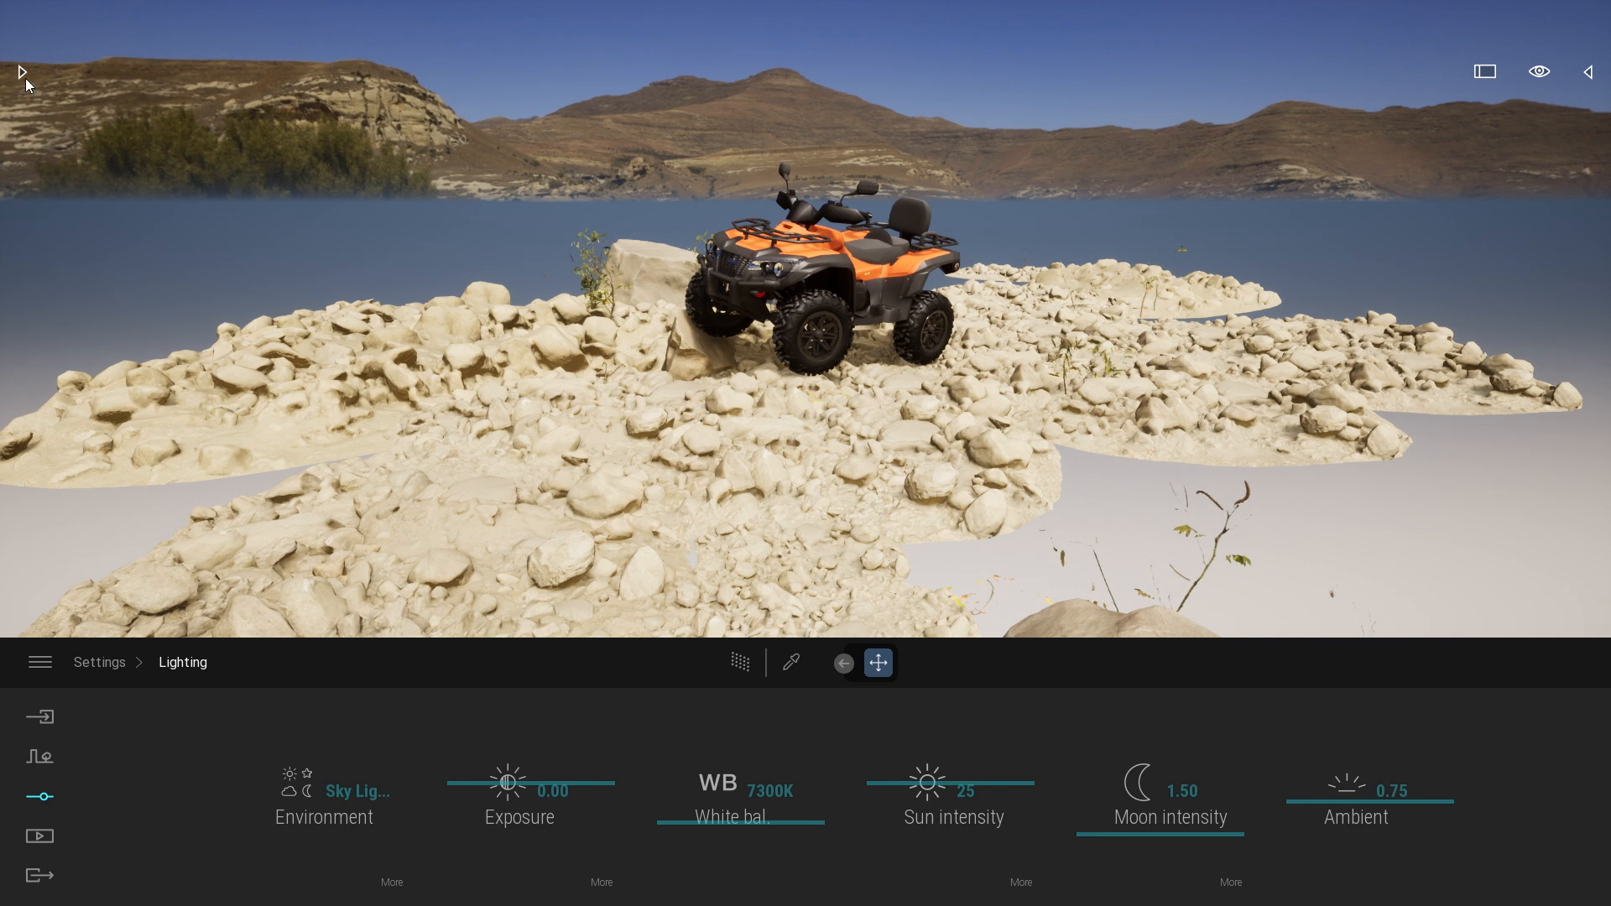
click(20, 72)
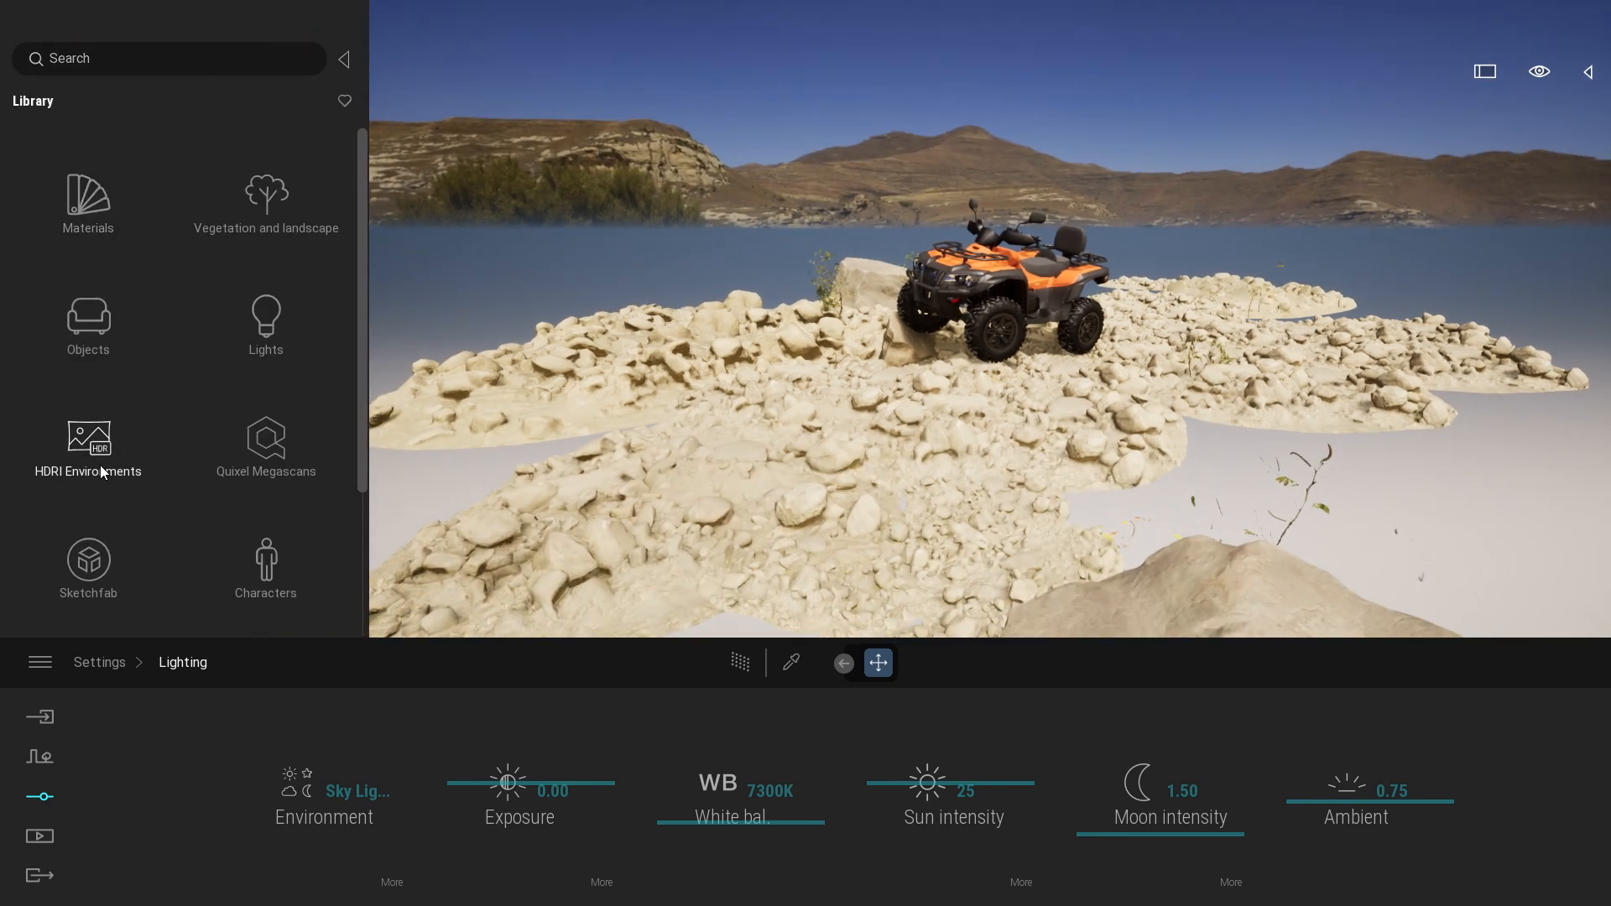
- Apply a rocky outdoor Backdrop HDRI from the HDRI Environments collection around the ATV
click(89, 446)
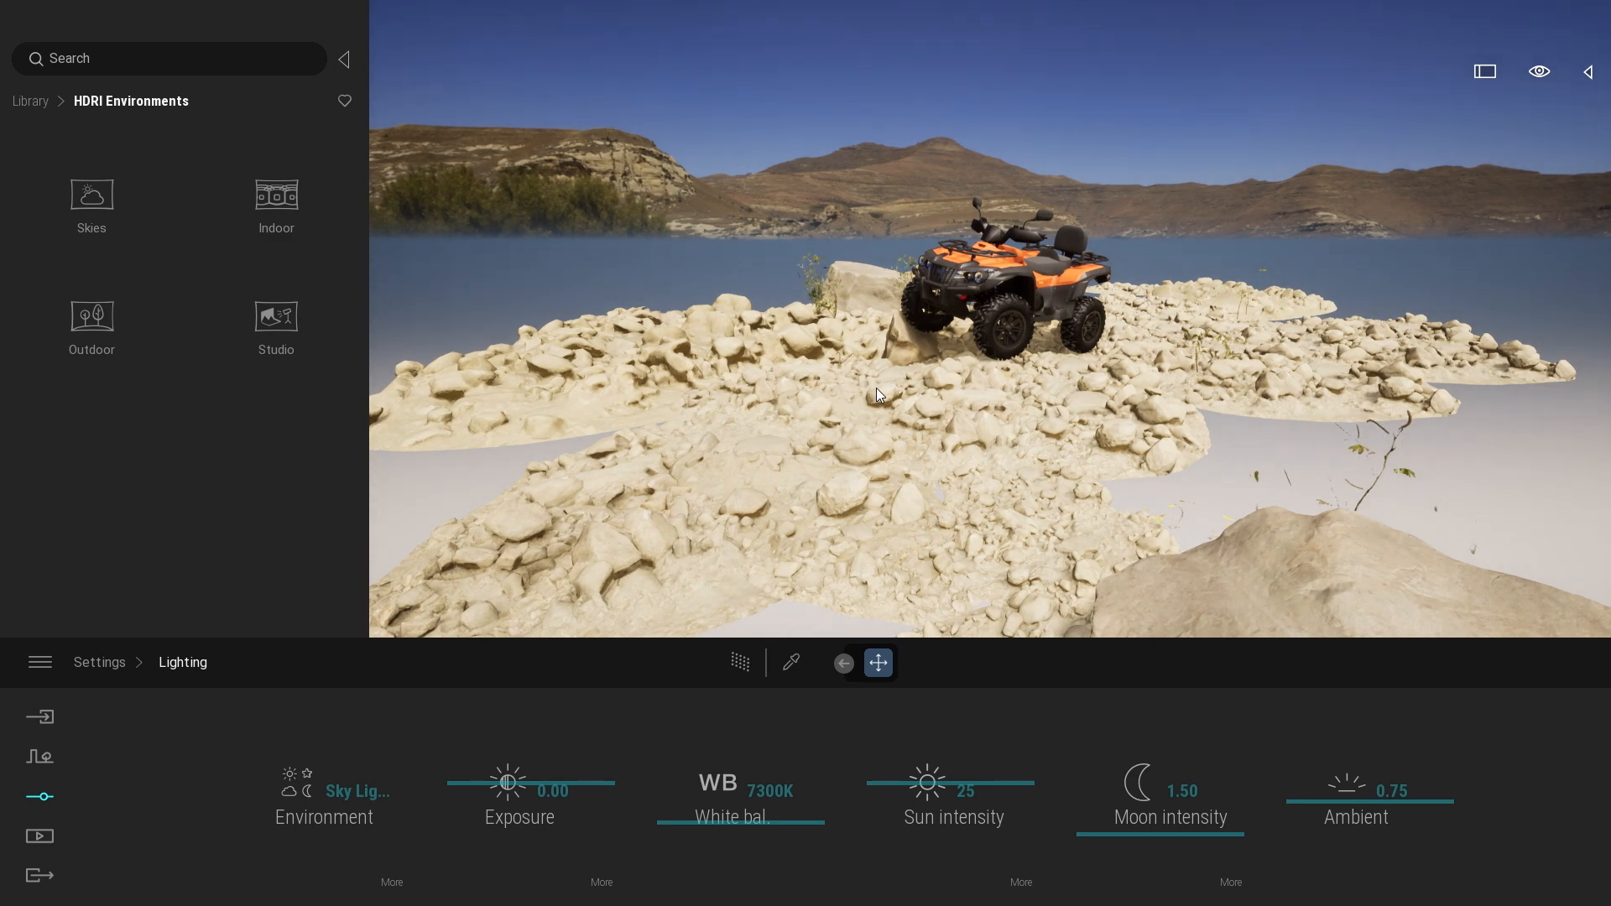
click(738, 661)
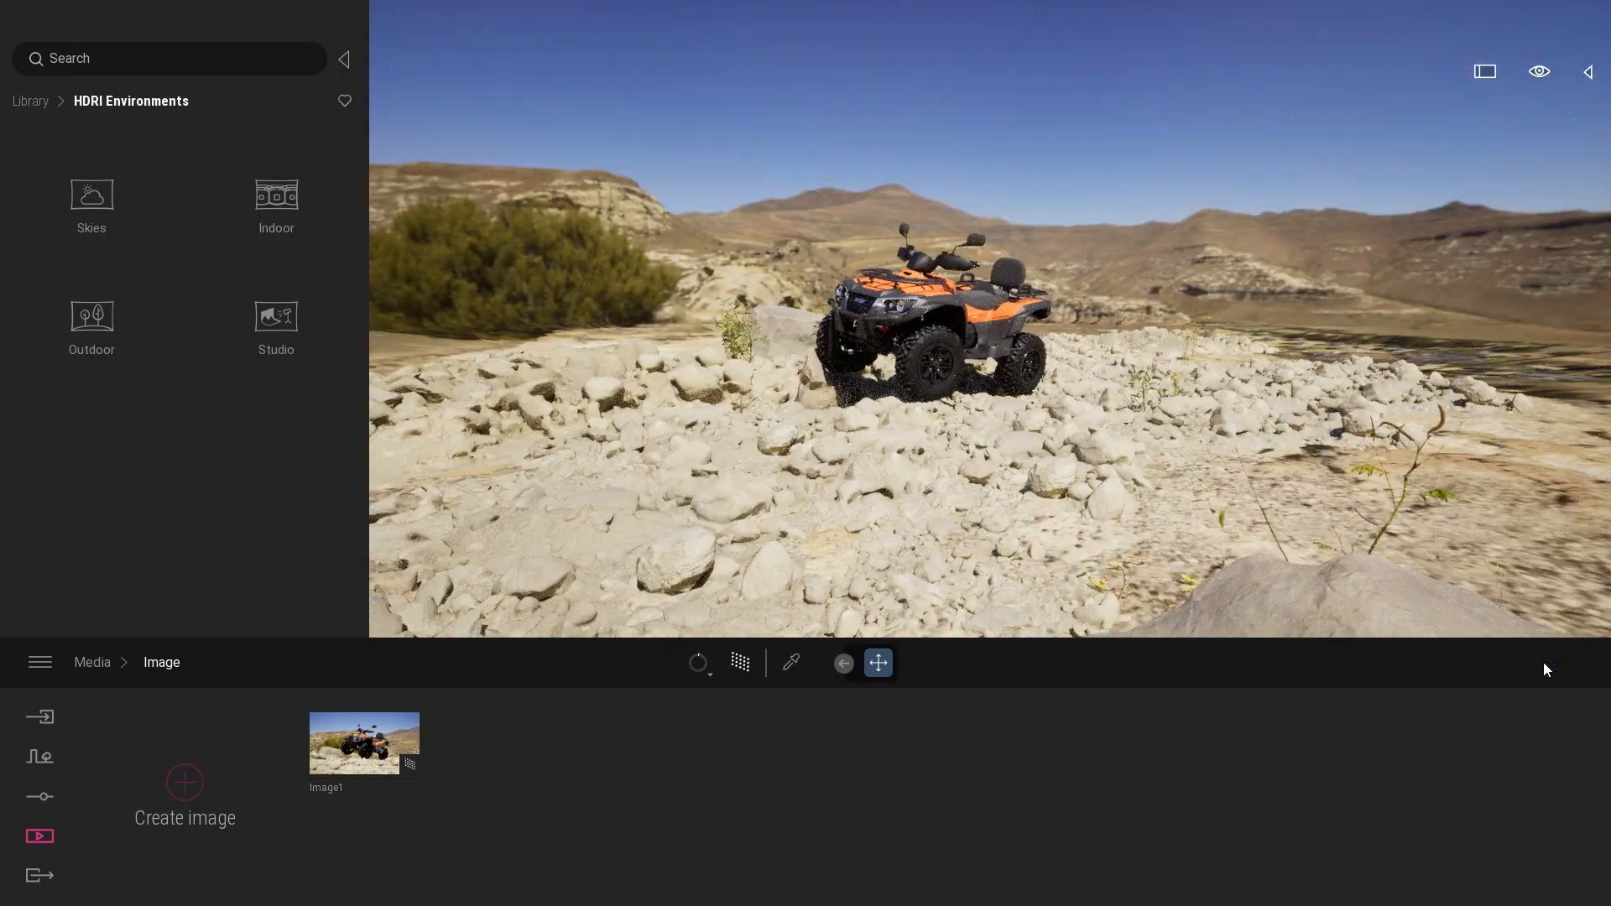
- Return to the Lighting settings showing the Kiara 5 Noon Backdrop HDRI panel
click(40, 795)
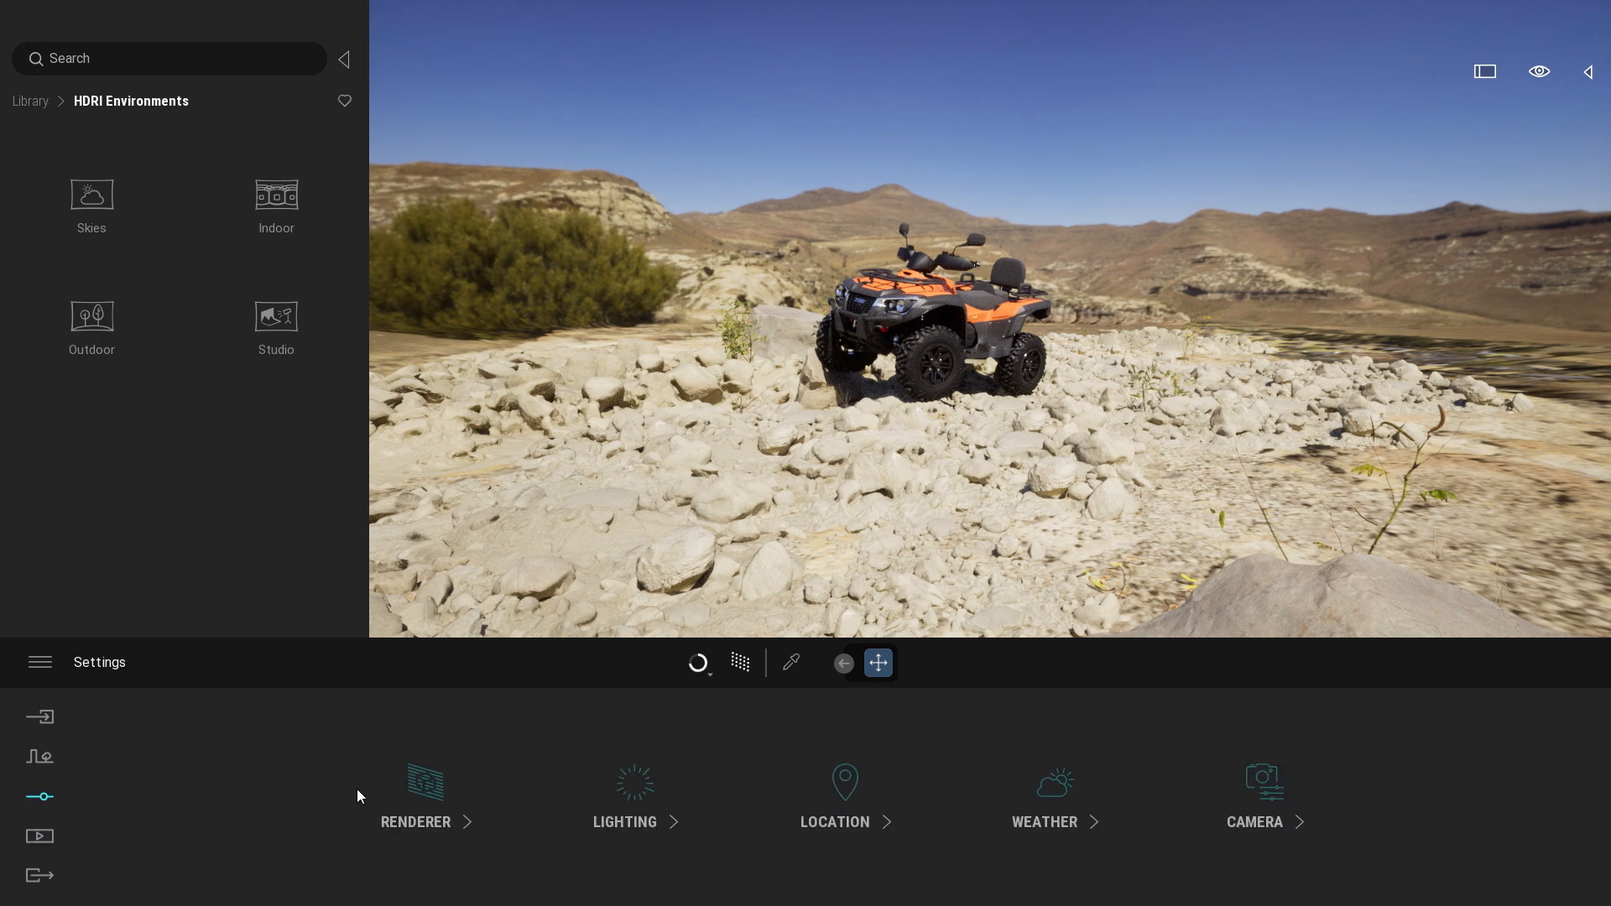
click(625, 802)
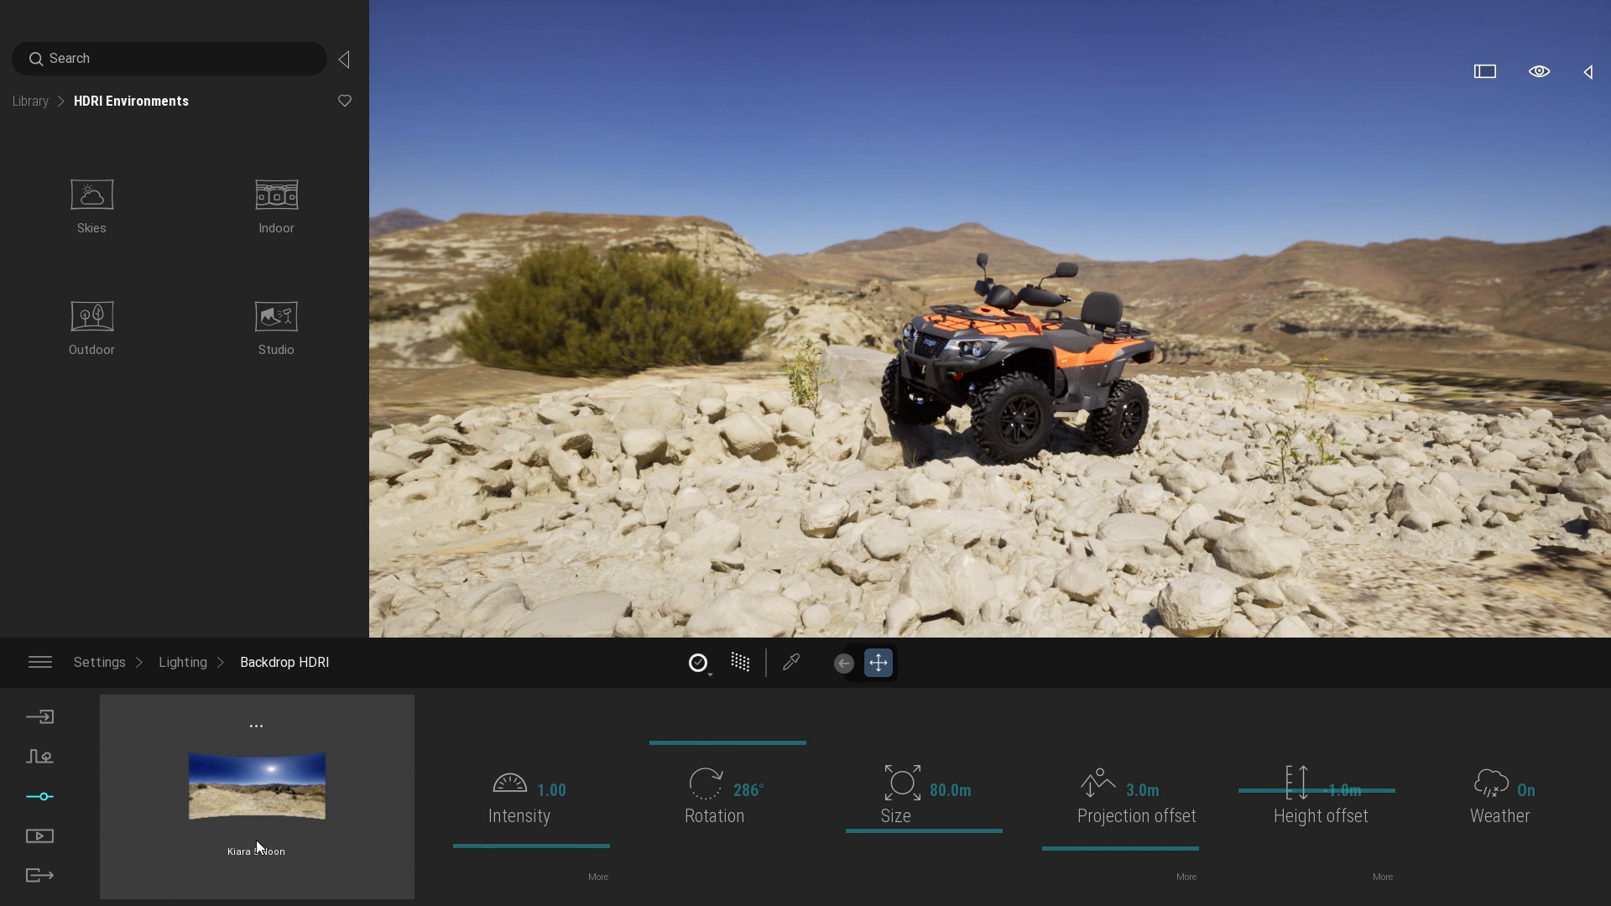
mouse_move(255, 837)
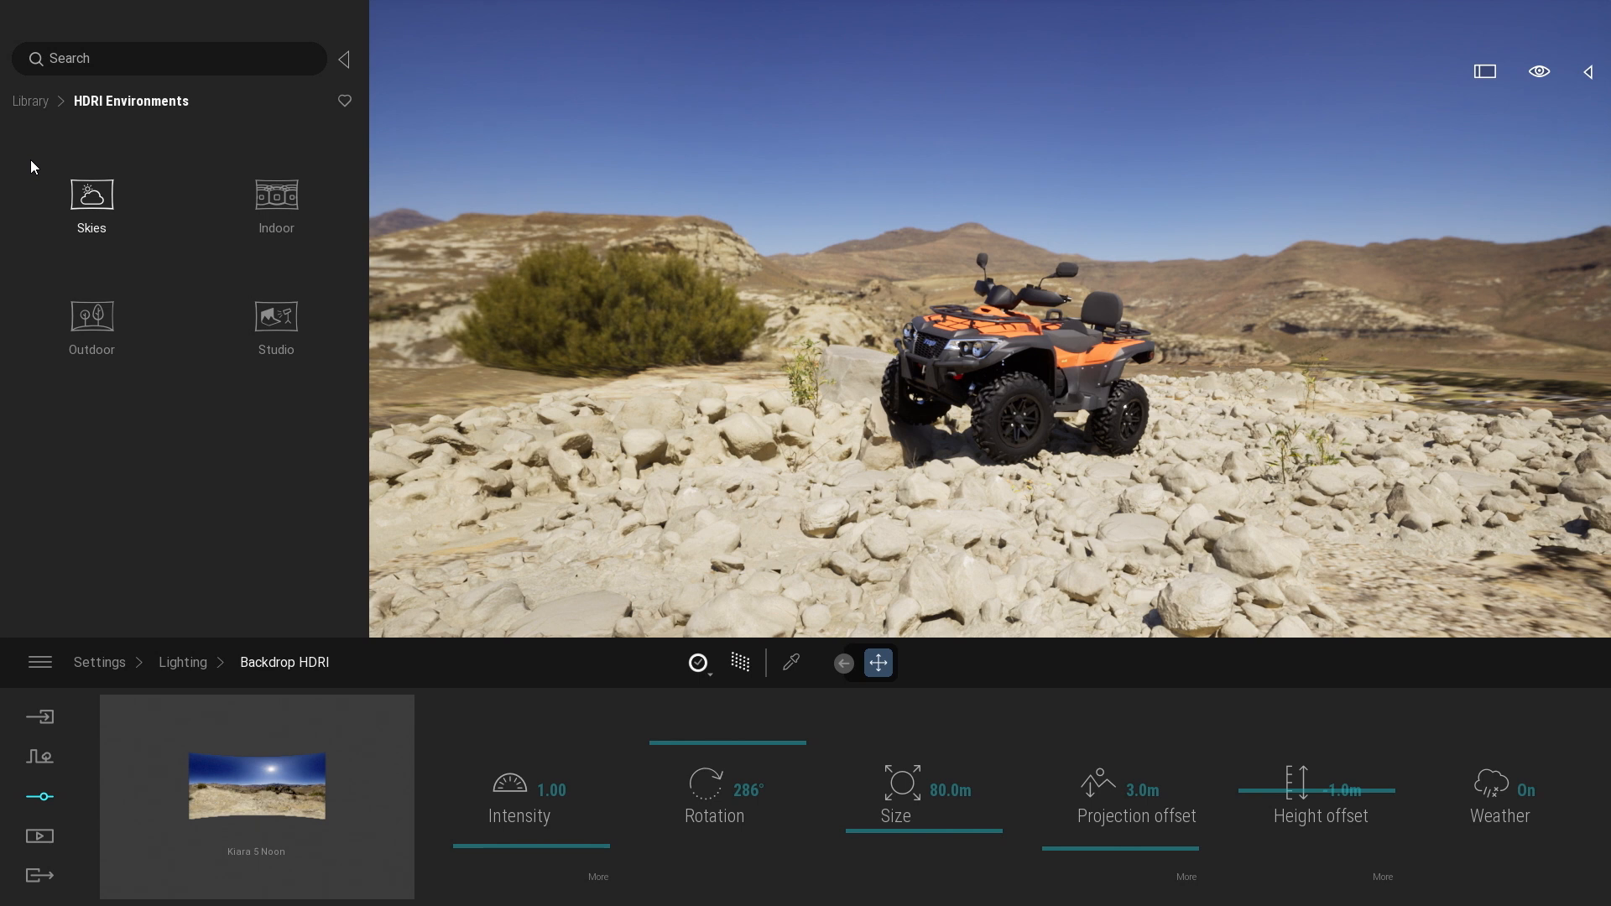
mouse_move(176, 165)
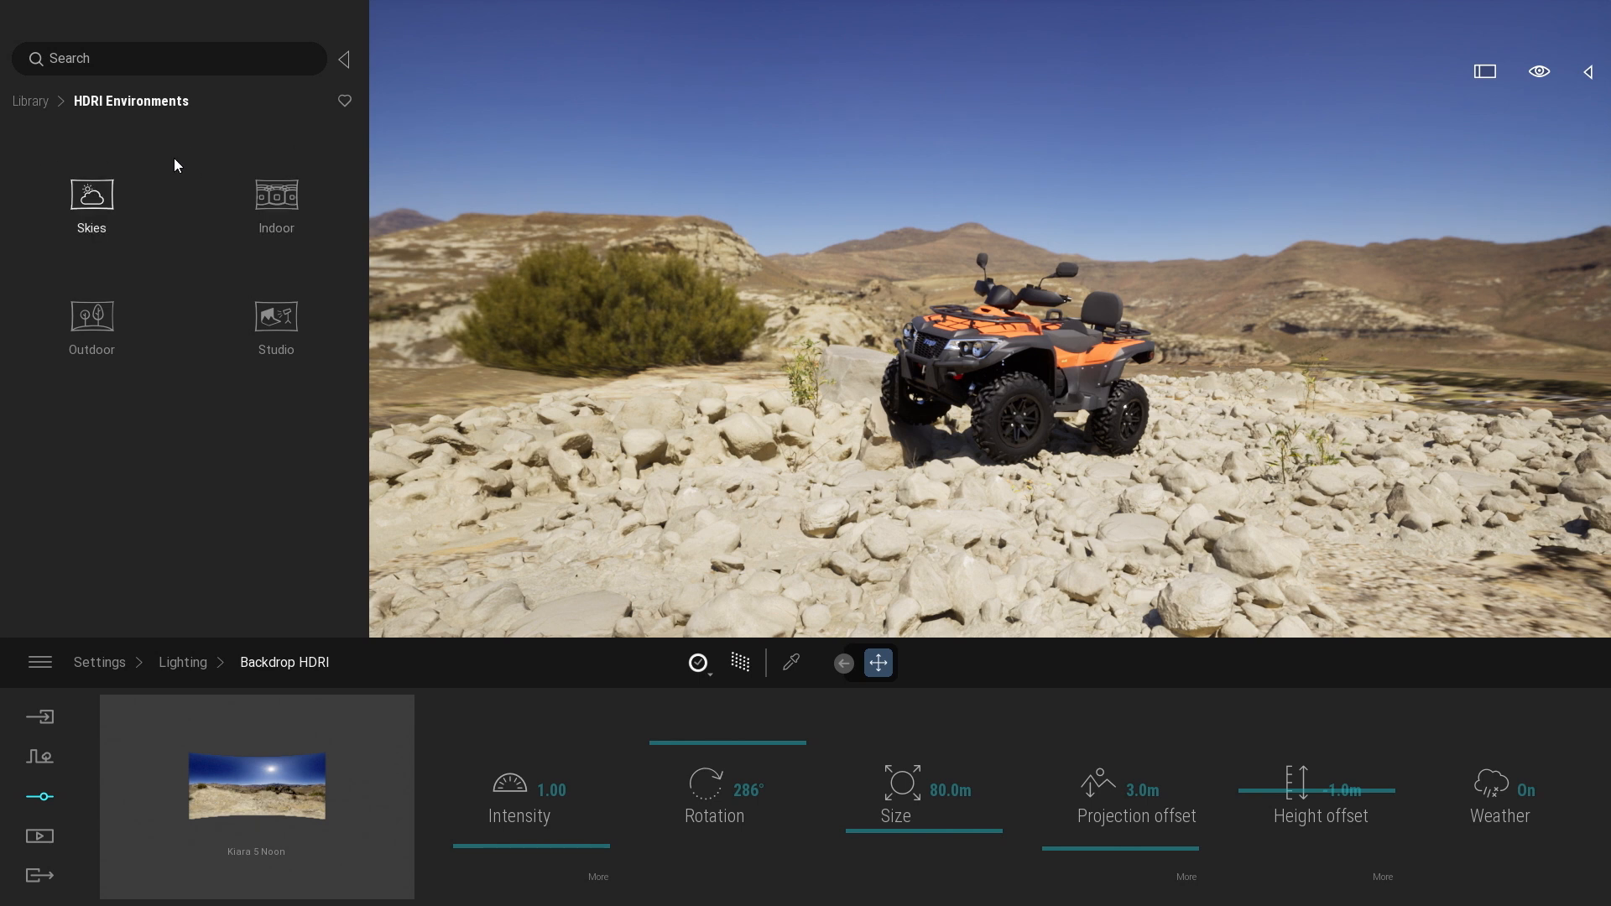
click(90, 204)
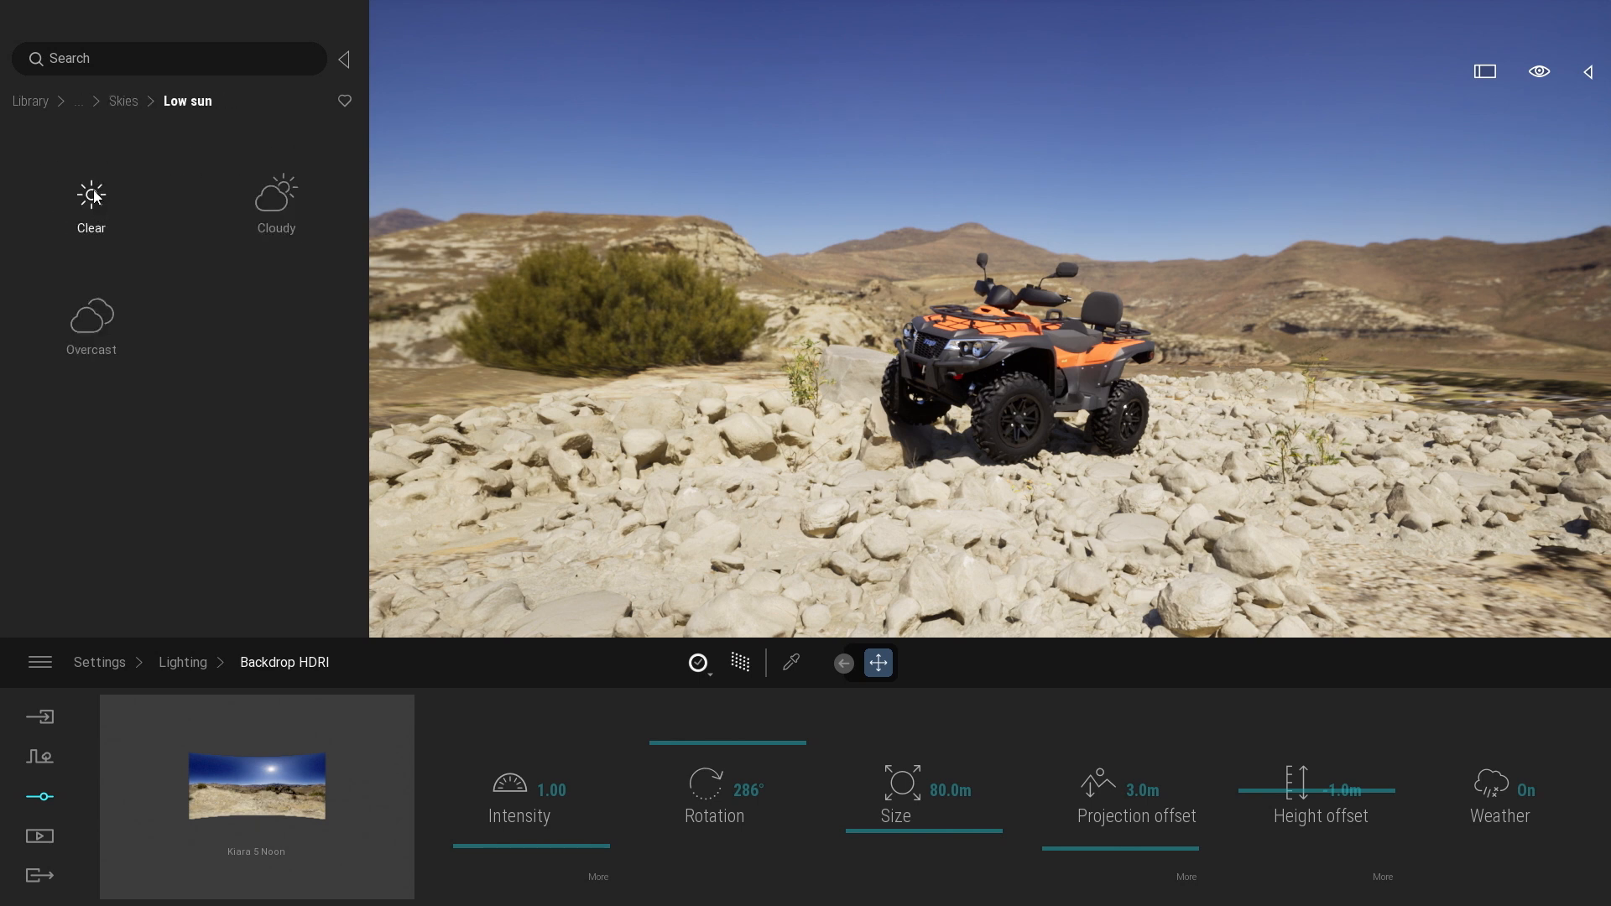
click(90, 205)
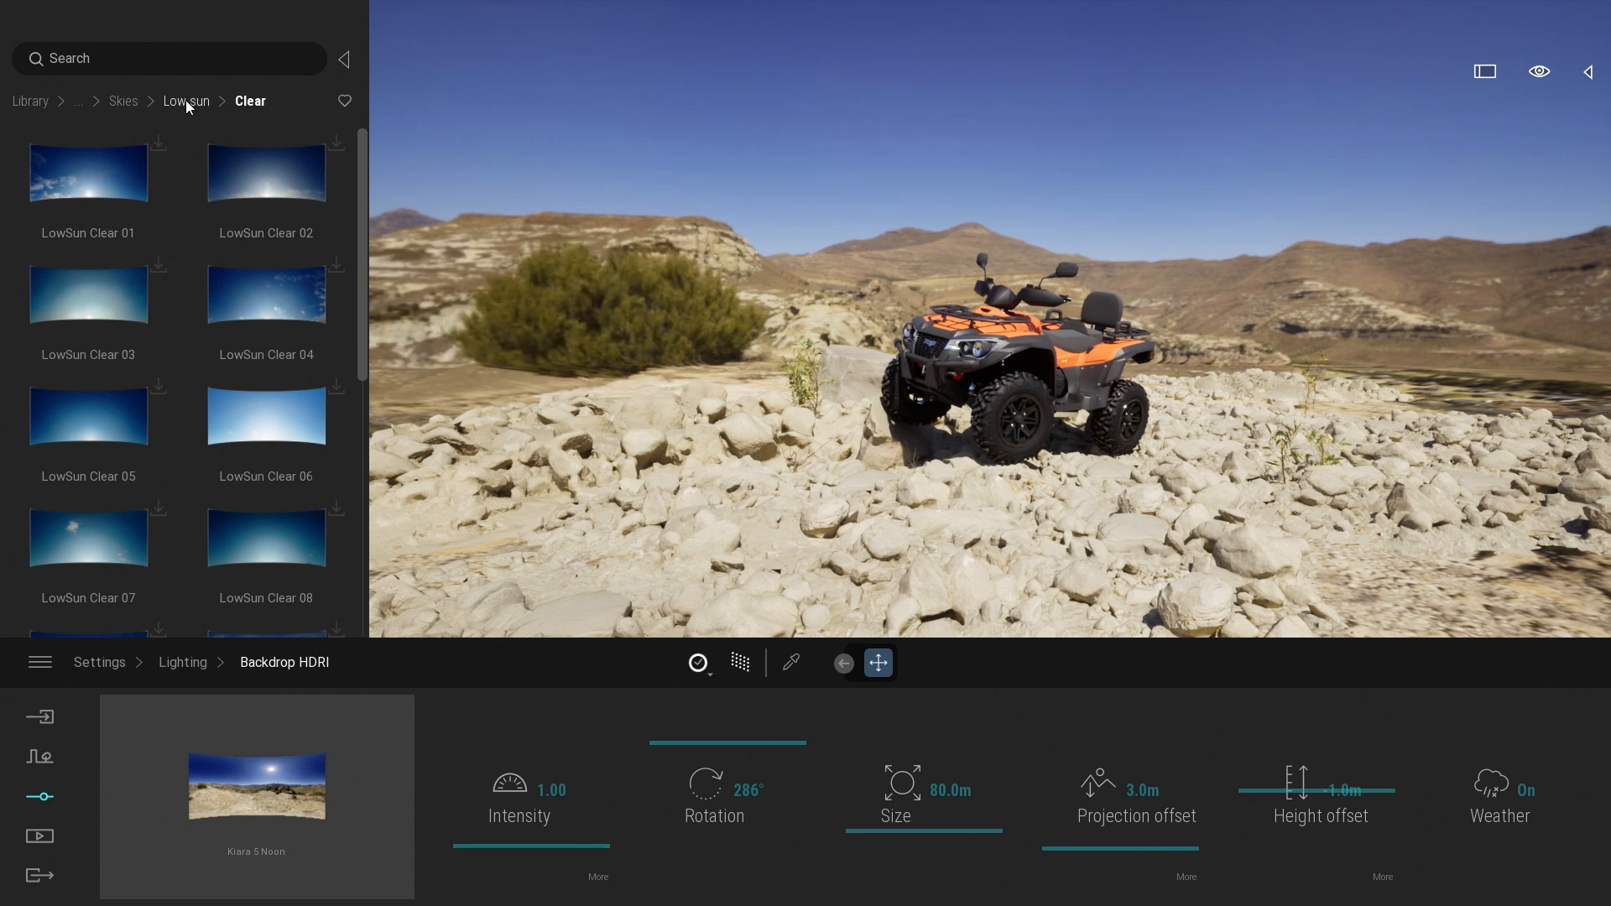
click(186, 100)
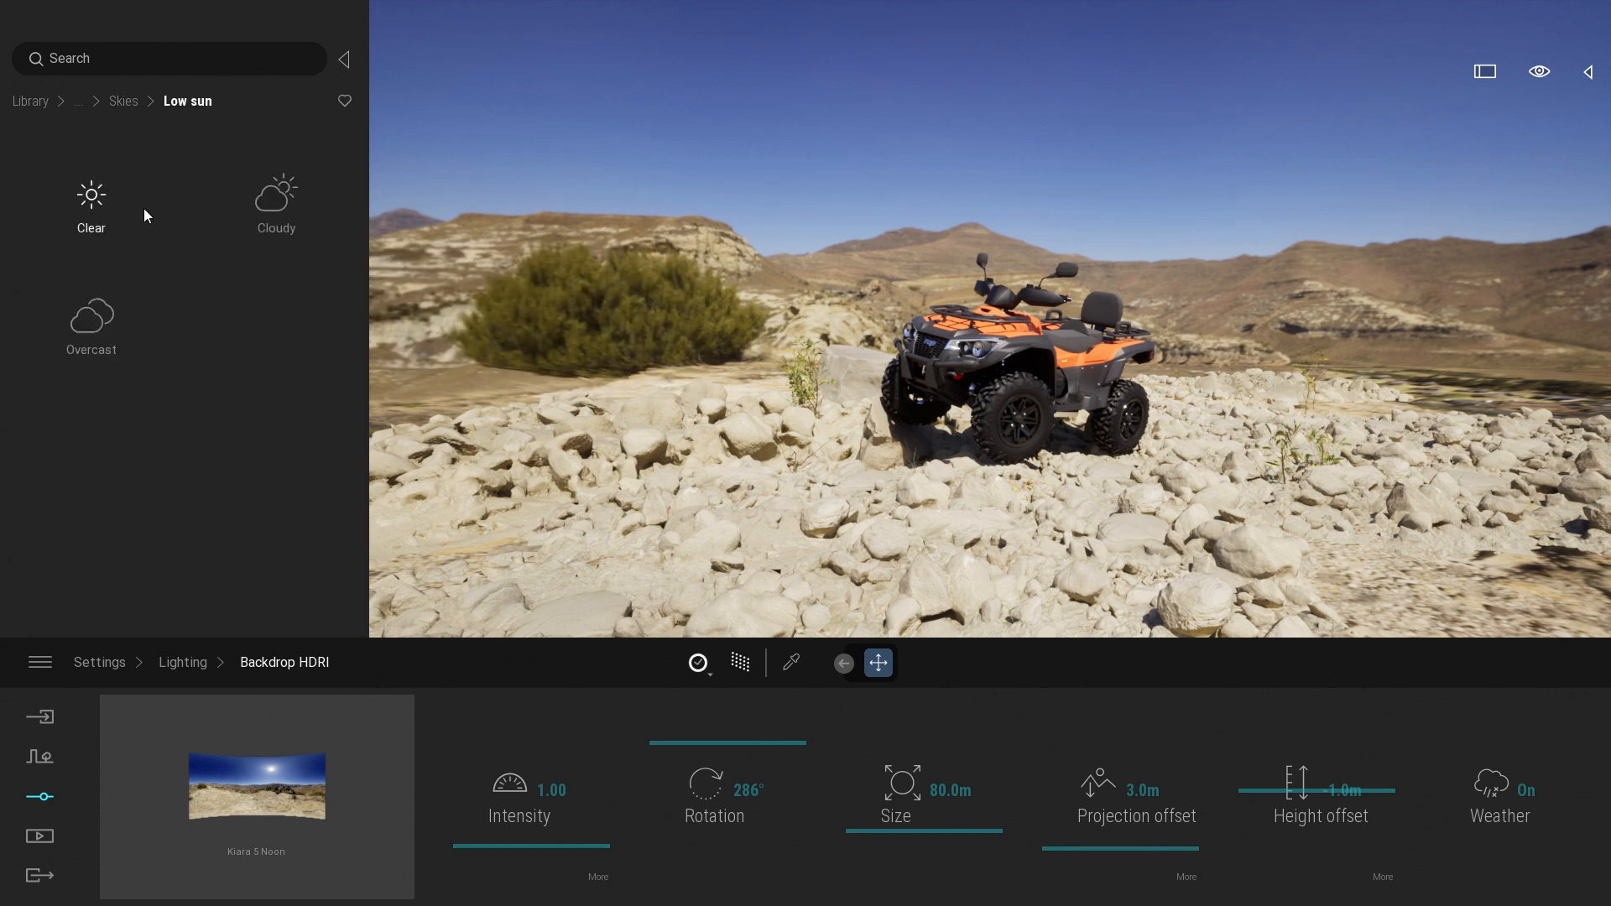
click(123, 101)
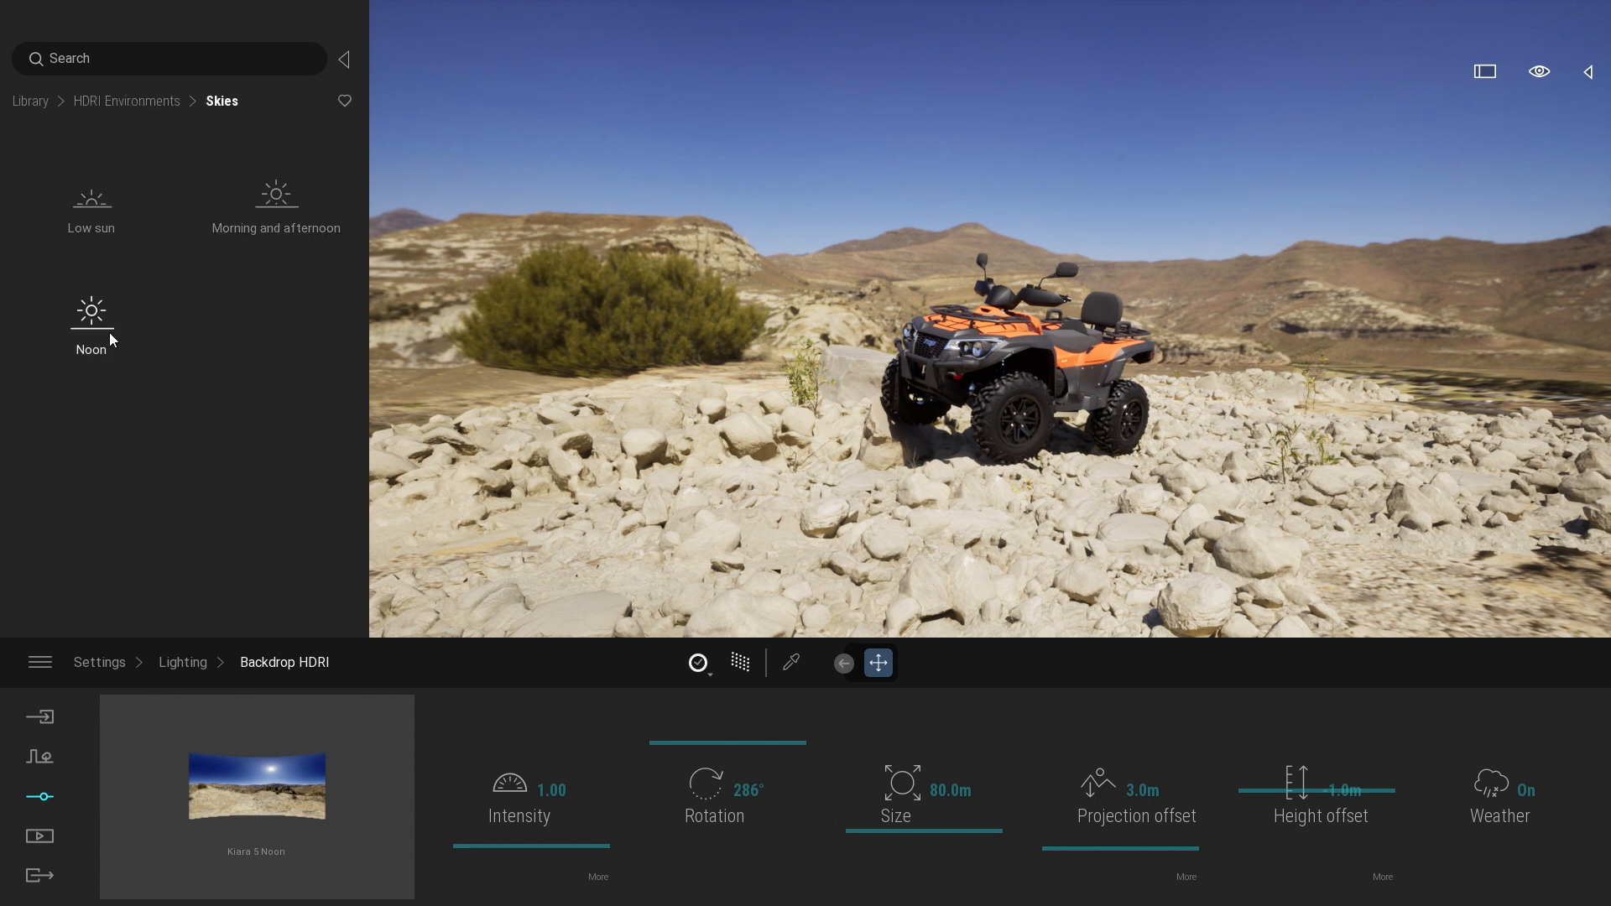
click(126, 100)
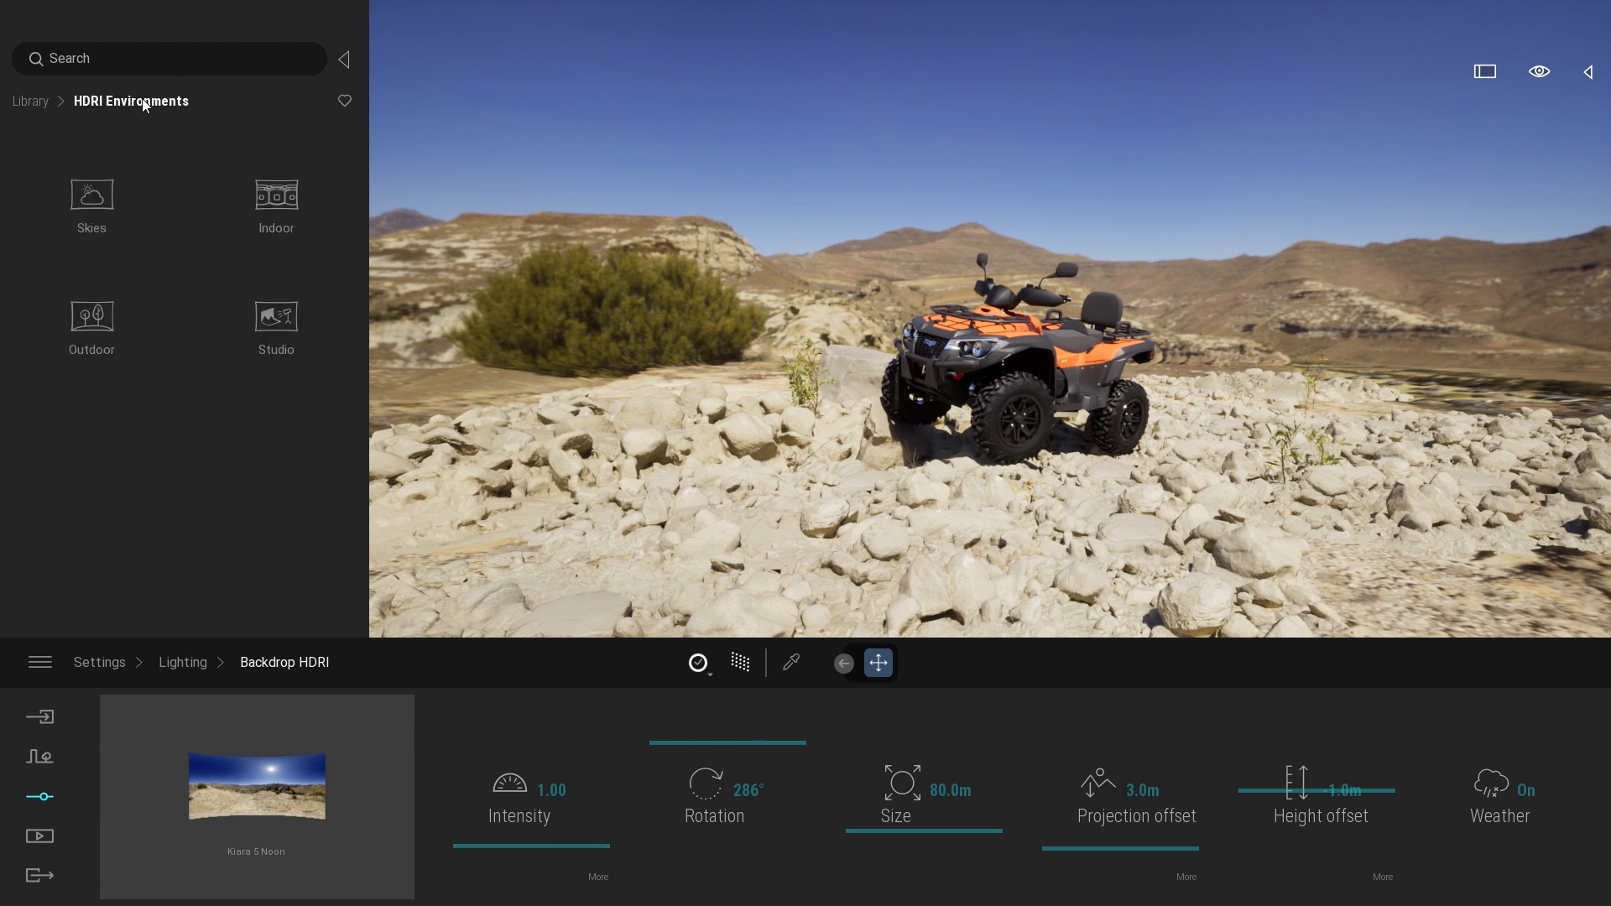
mouse_move(194, 326)
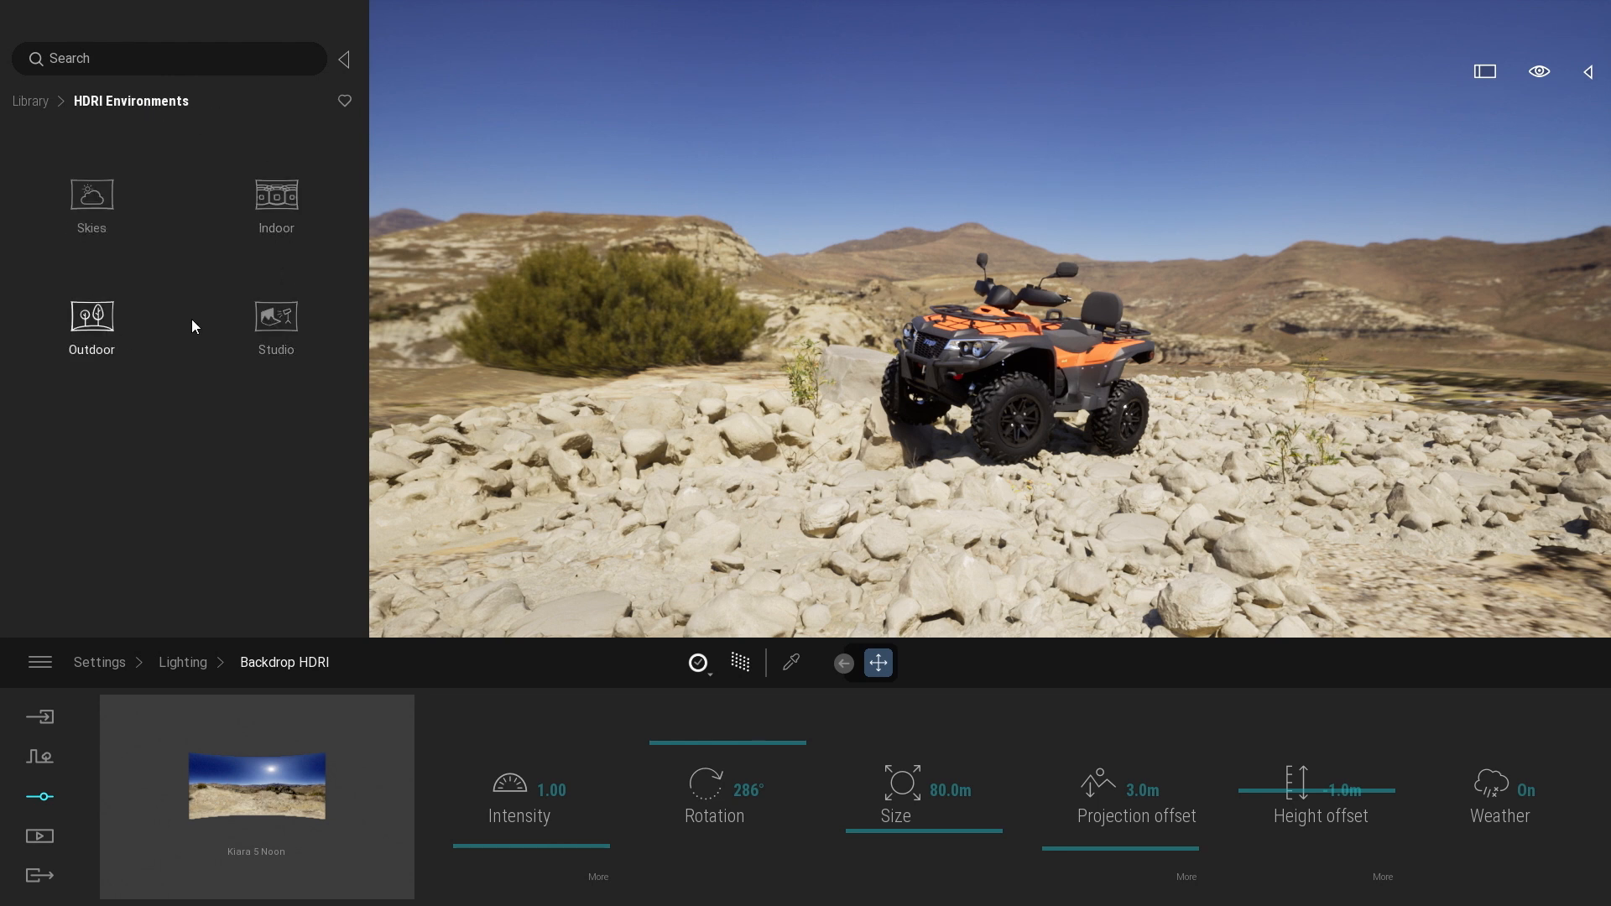
mouse_move(179, 319)
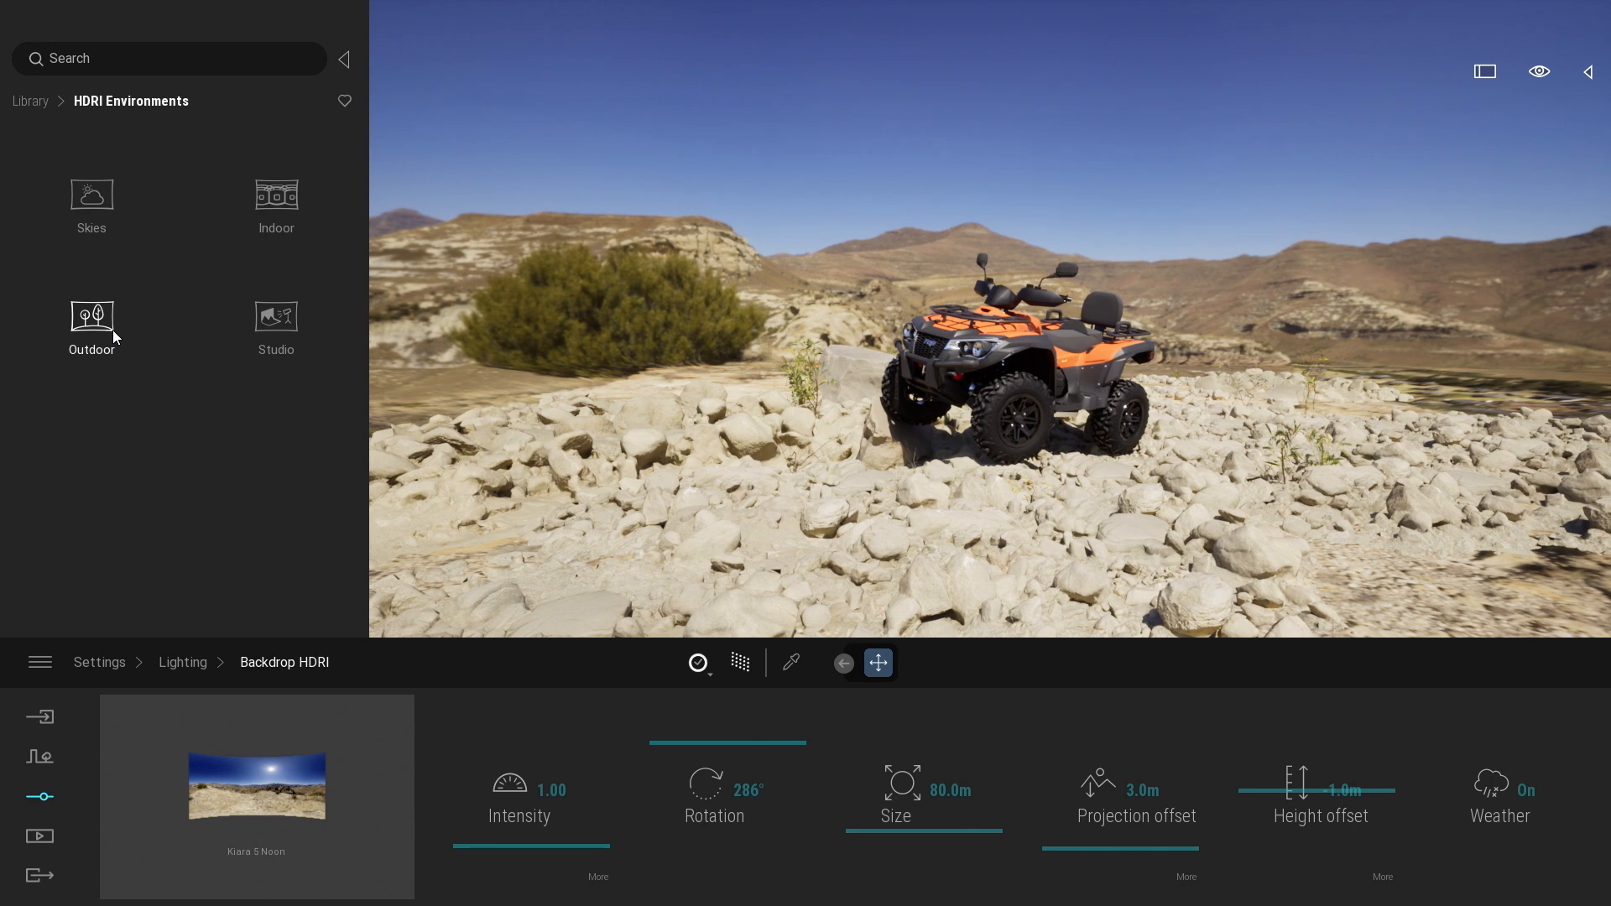
- Browse down through the Outdoor HDRI environments collection
click(91, 318)
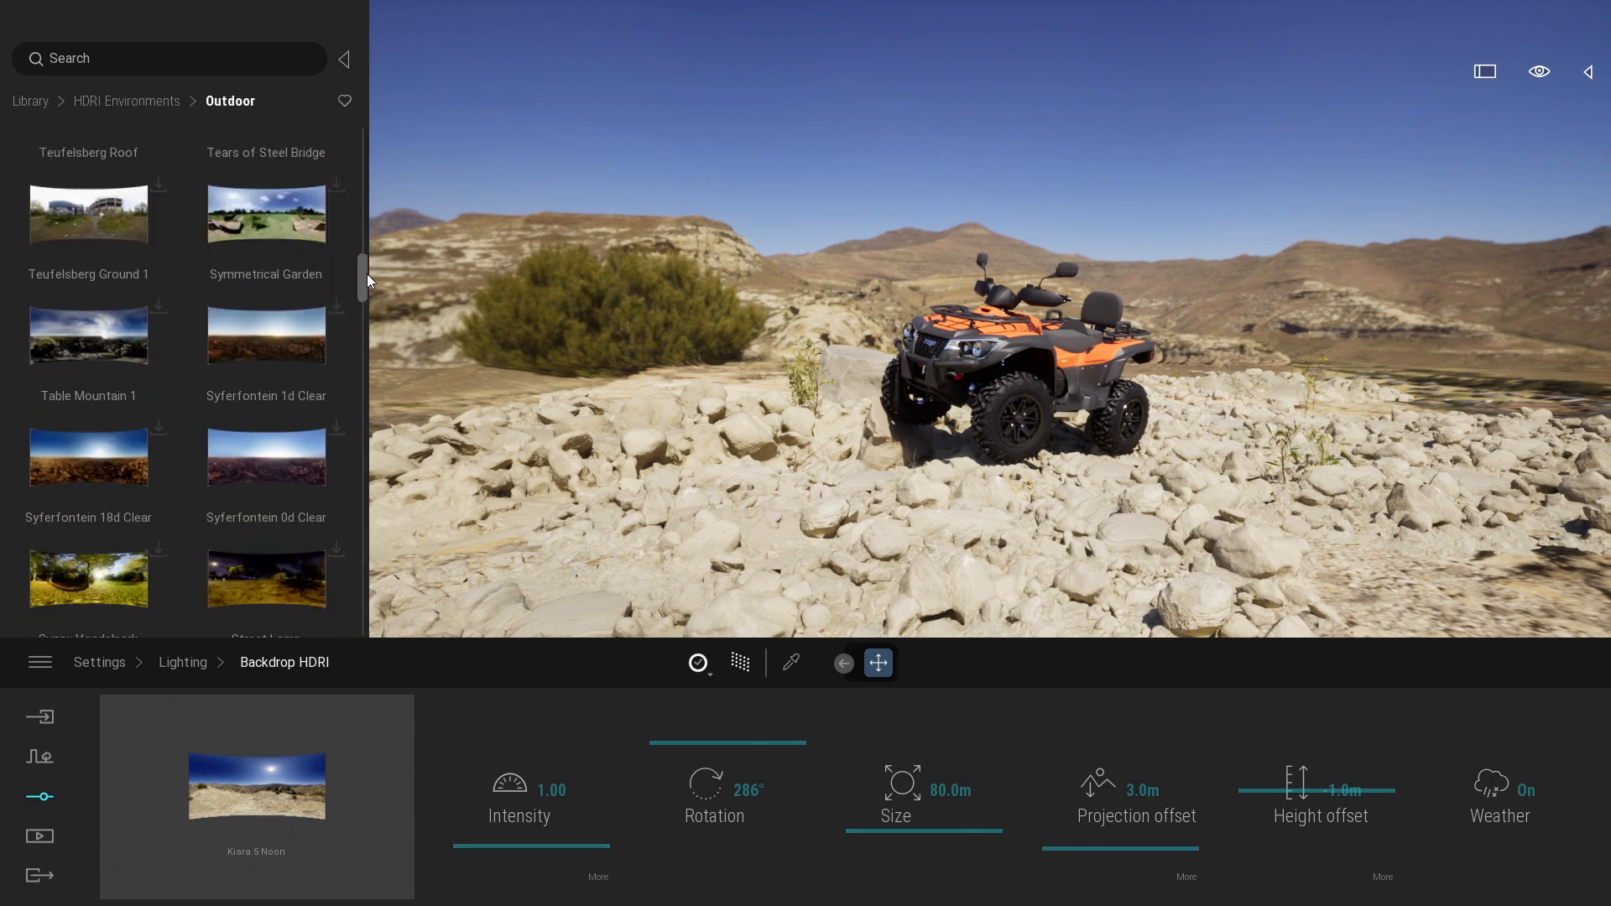
scroll(down, 3)
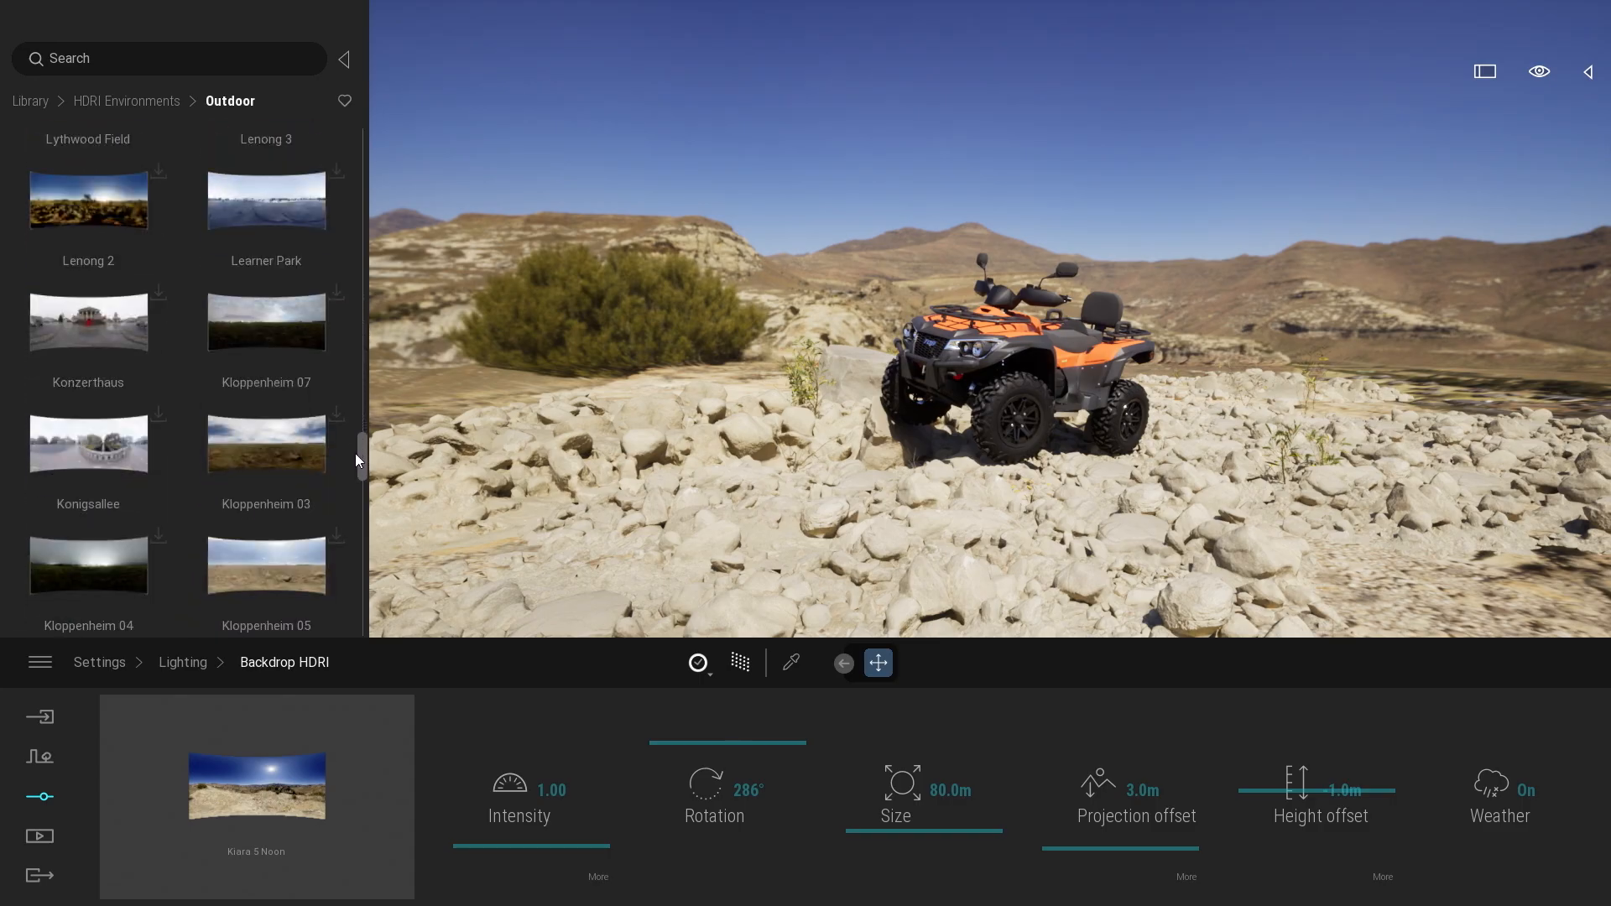
scroll(down, 3)
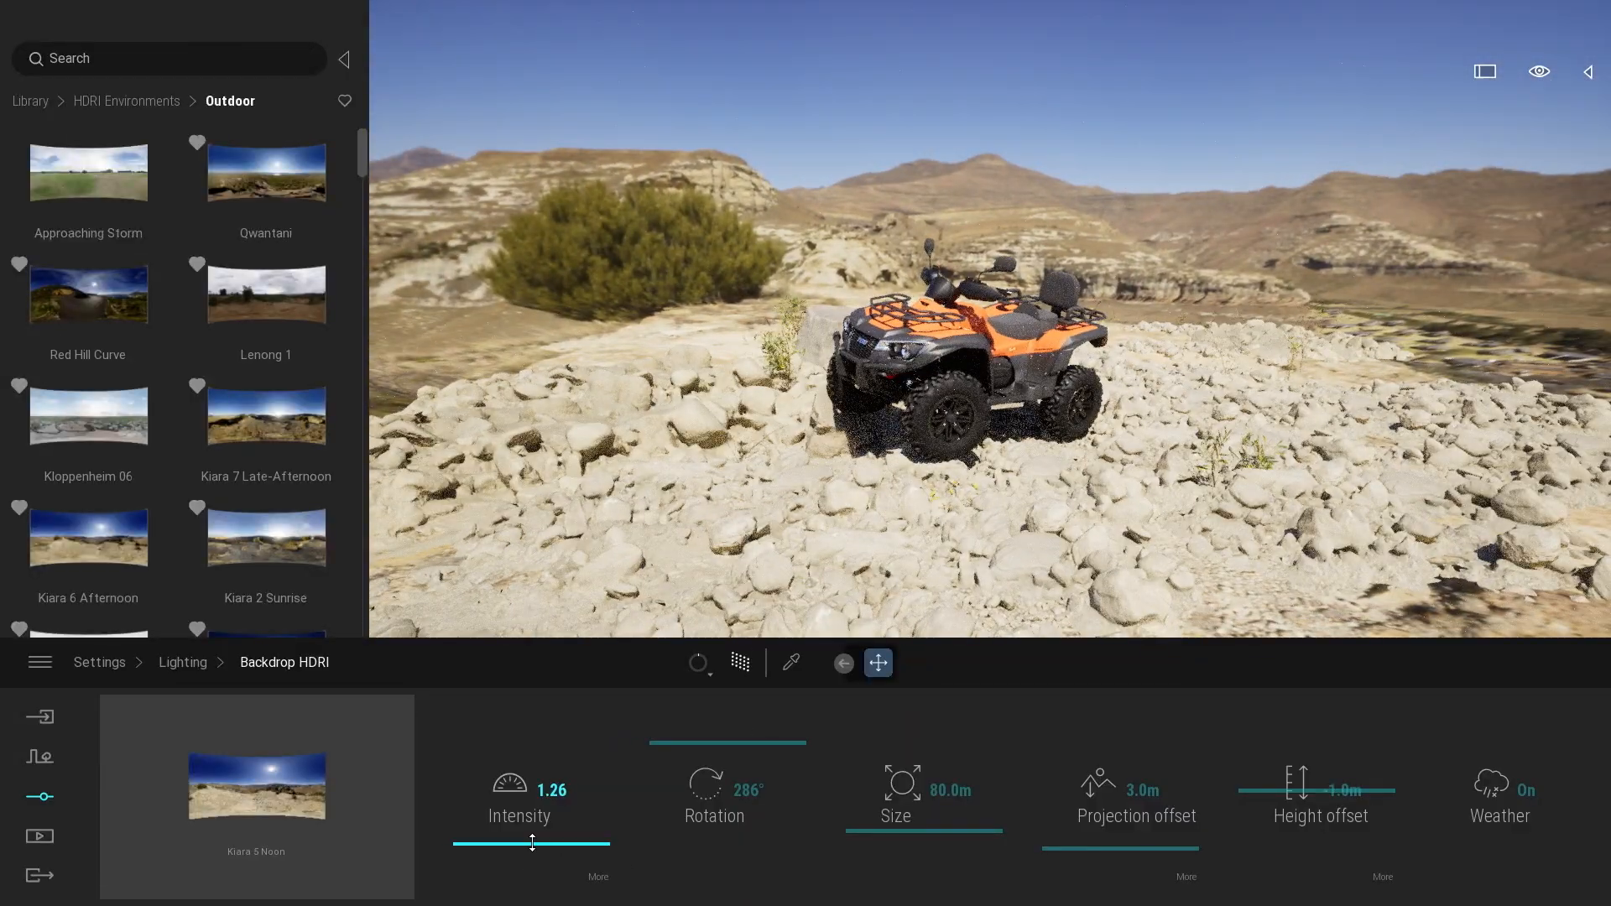
- Try a higher backdrop intensity, return it to 1.00, and rotate the backdrop to about 239°
drag(532, 849, 552, 849)
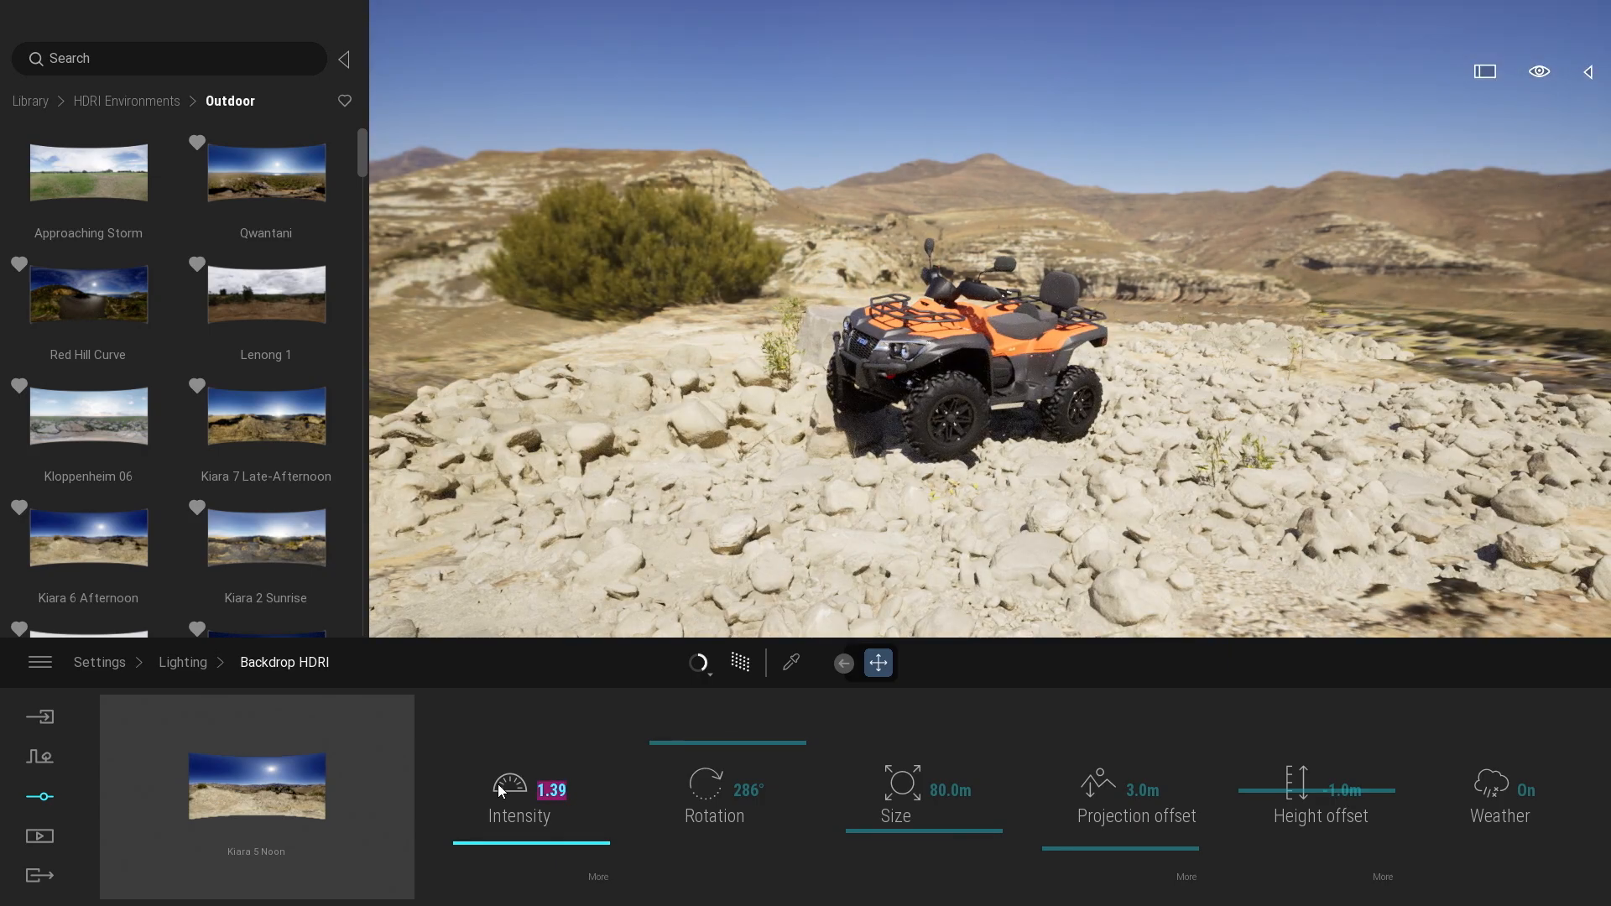
drag(552, 790, 532, 790)
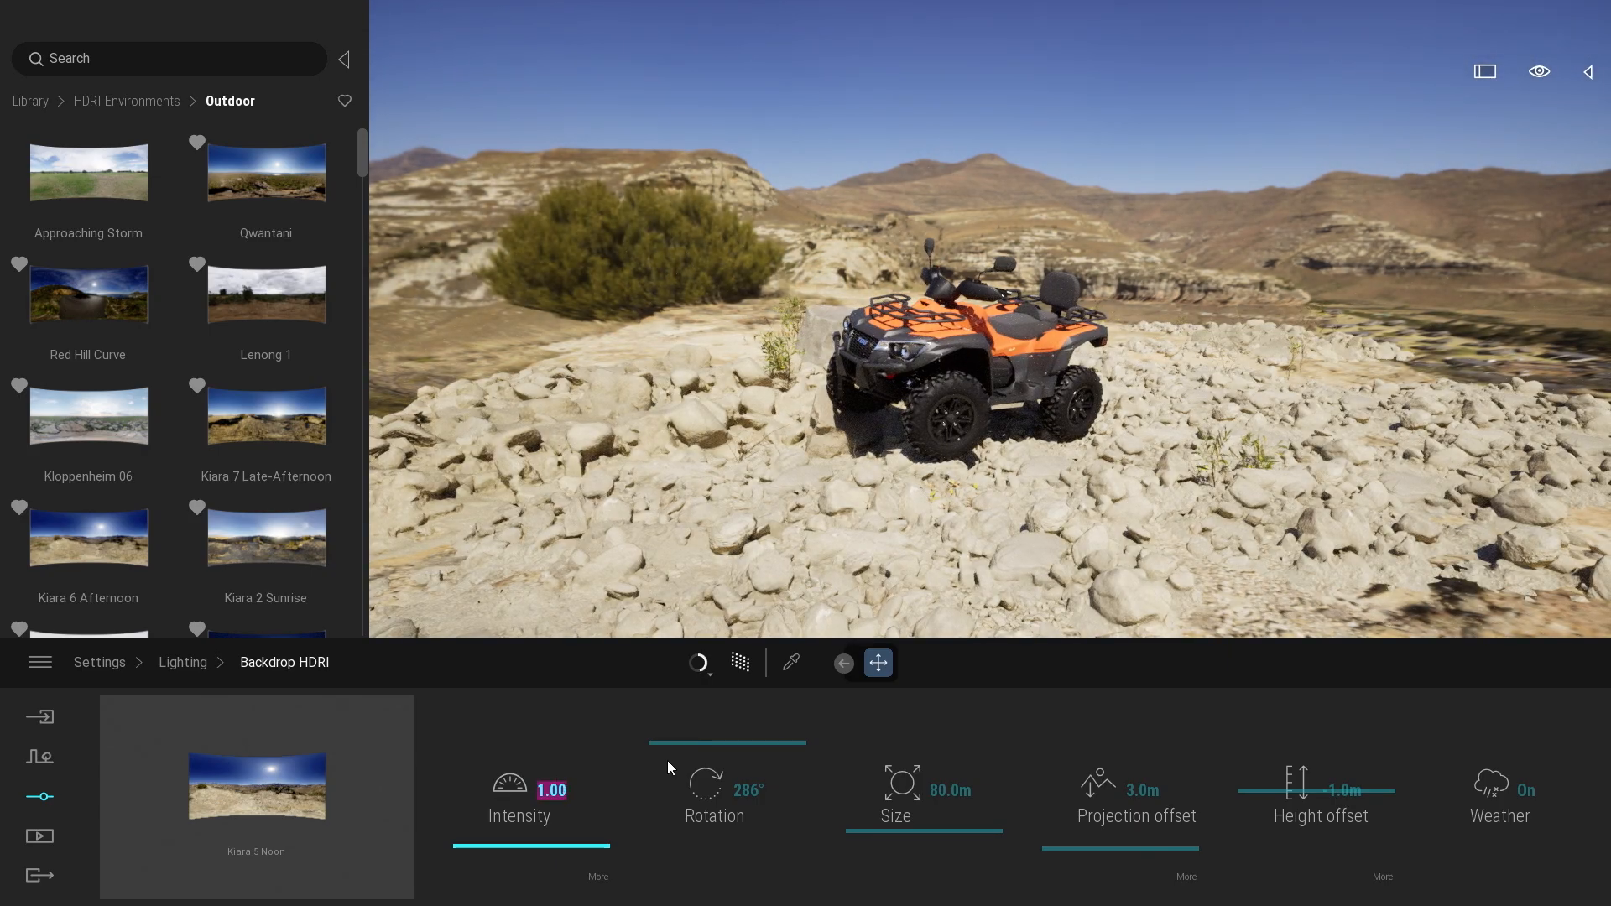
drag(780, 793, 717, 794)
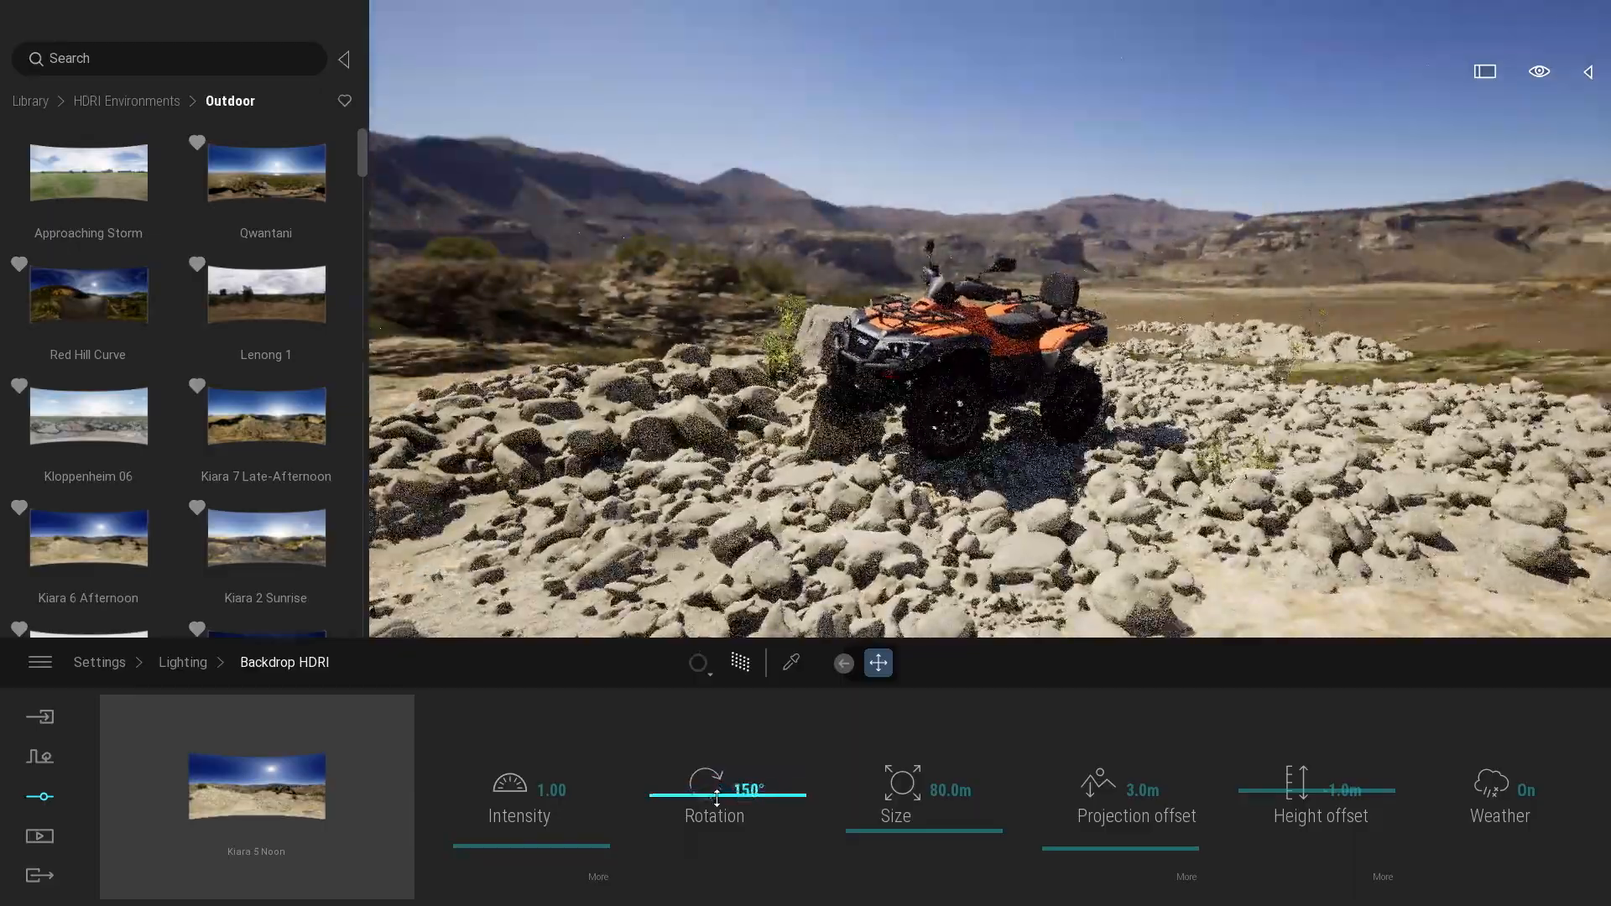
drag(716, 792, 703, 752)
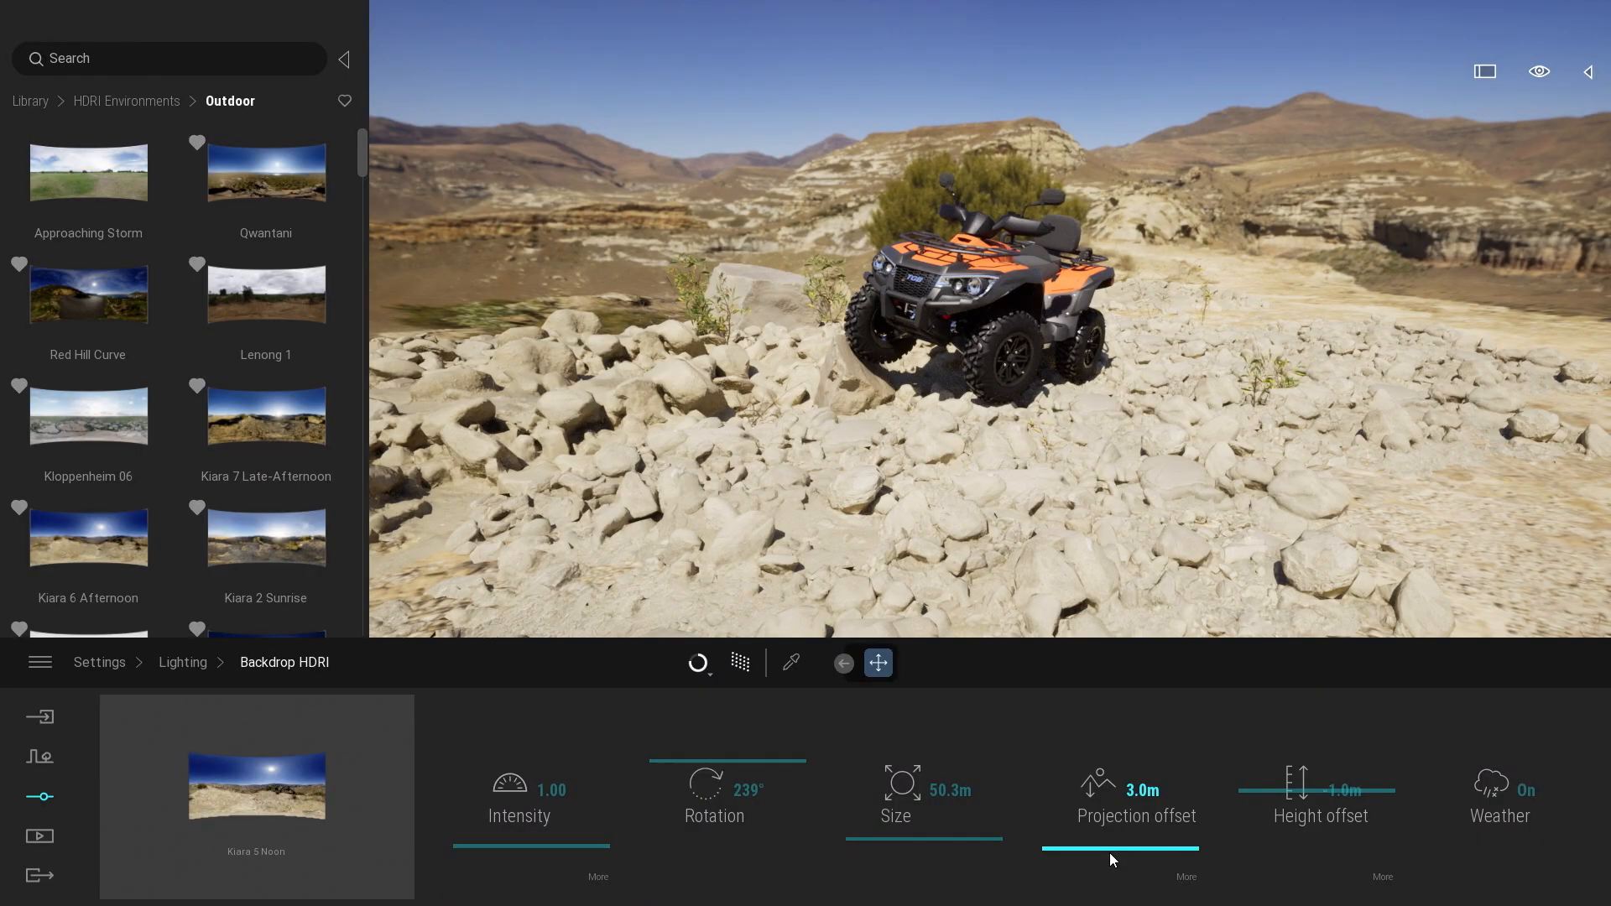
- Experiment with the projection offset and settle it at 3.9 m
drag(1068, 846, 1119, 846)
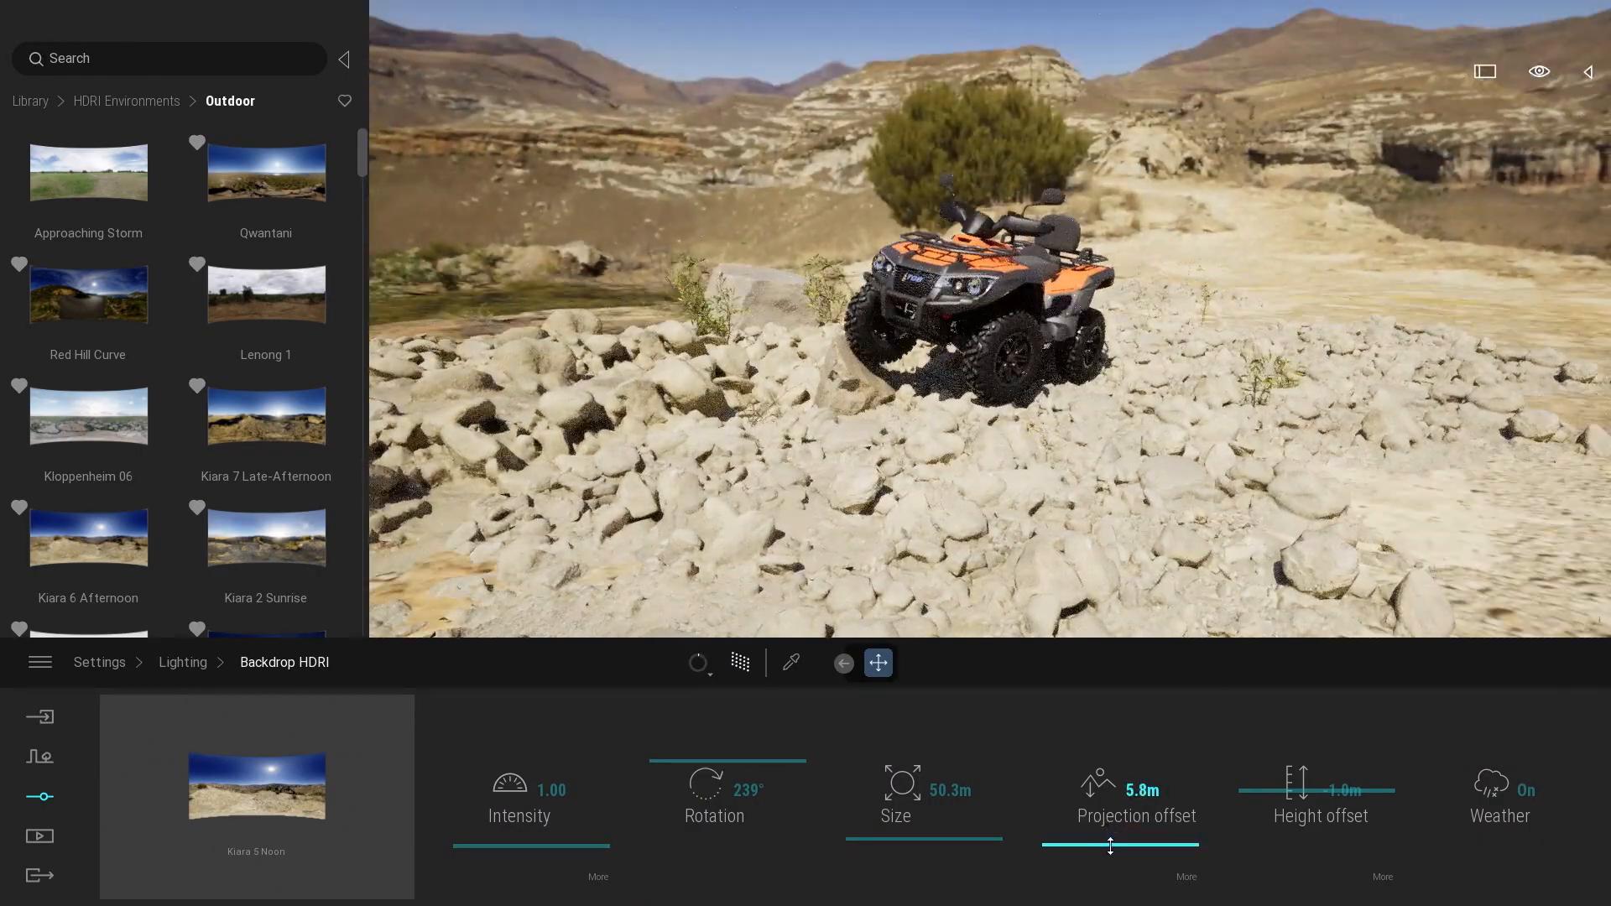
drag(1114, 844, 1027, 843)
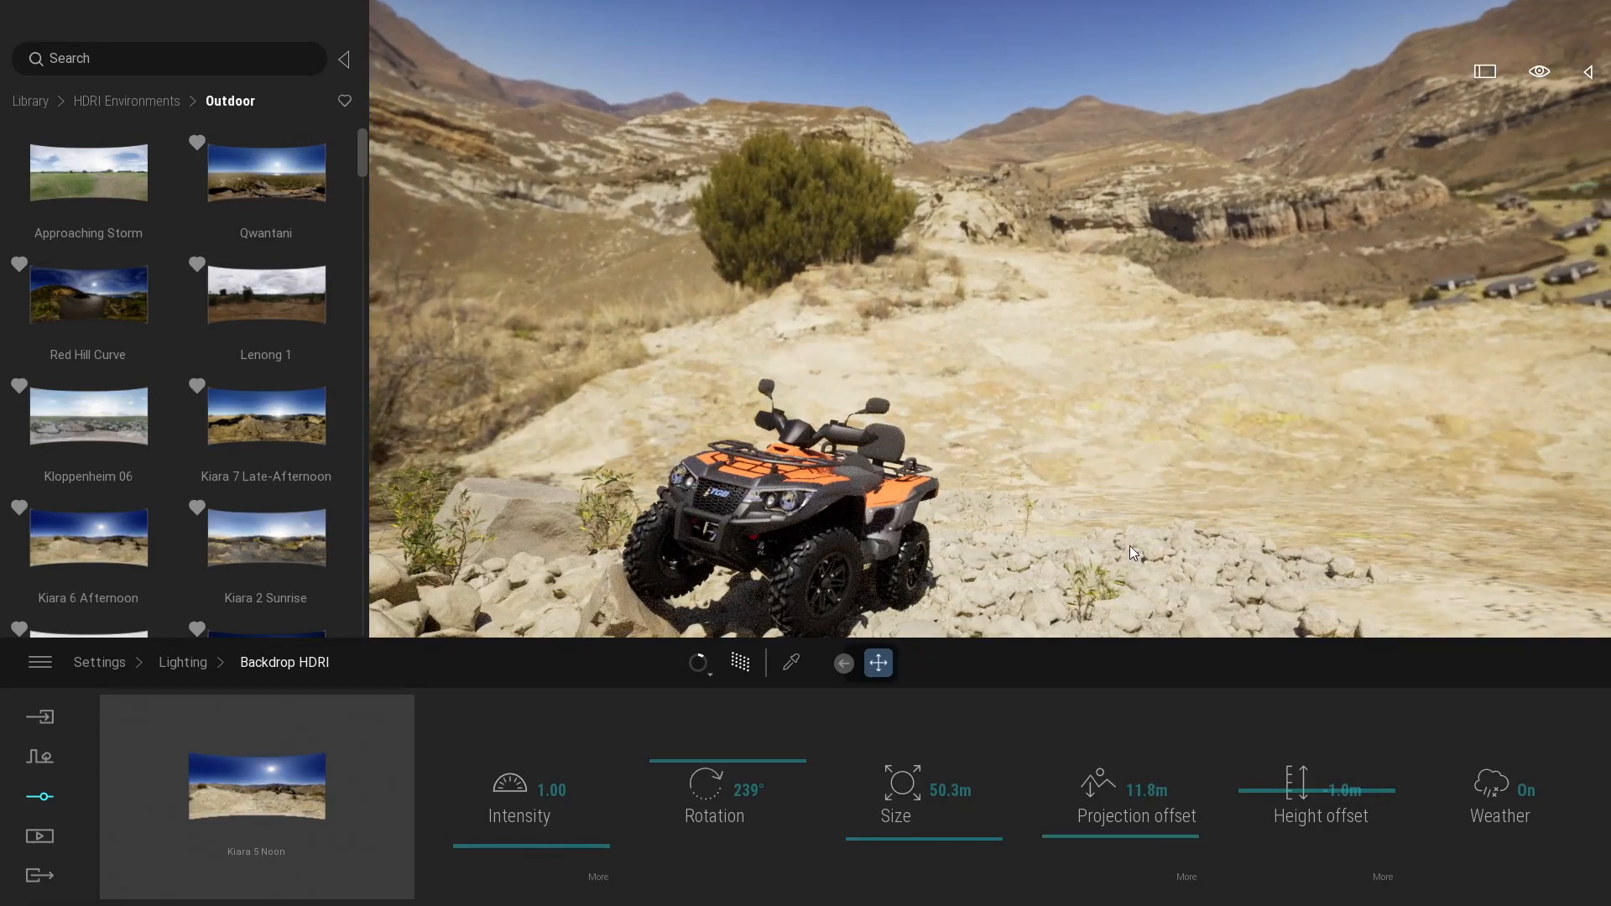
drag(1136, 842, 1119, 843)
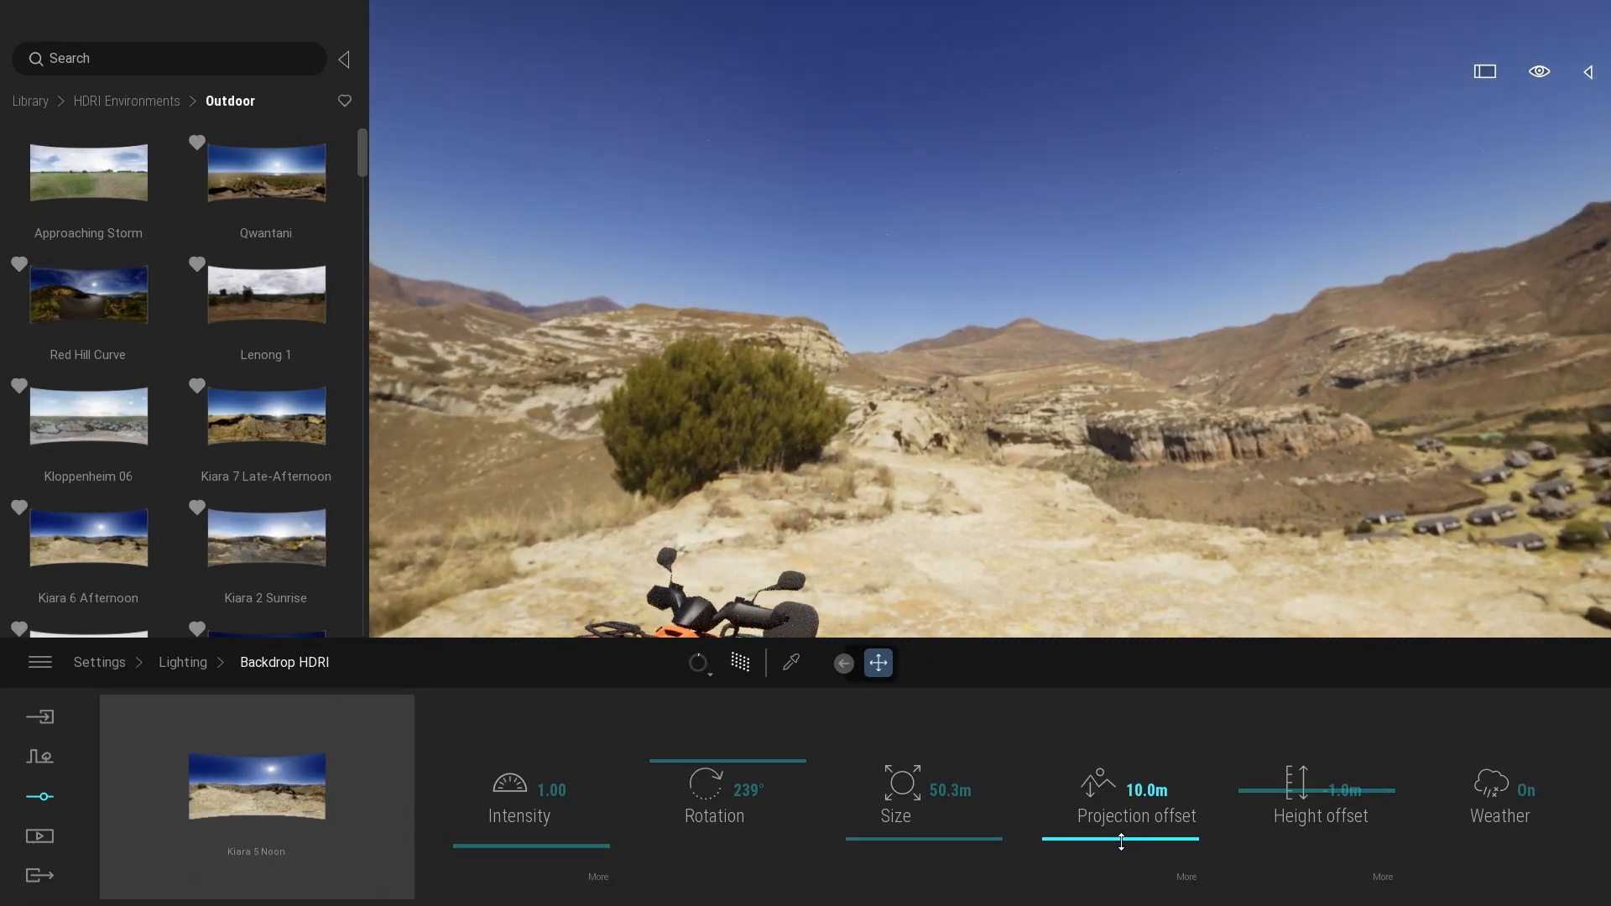
drag(1119, 842, 1046, 842)
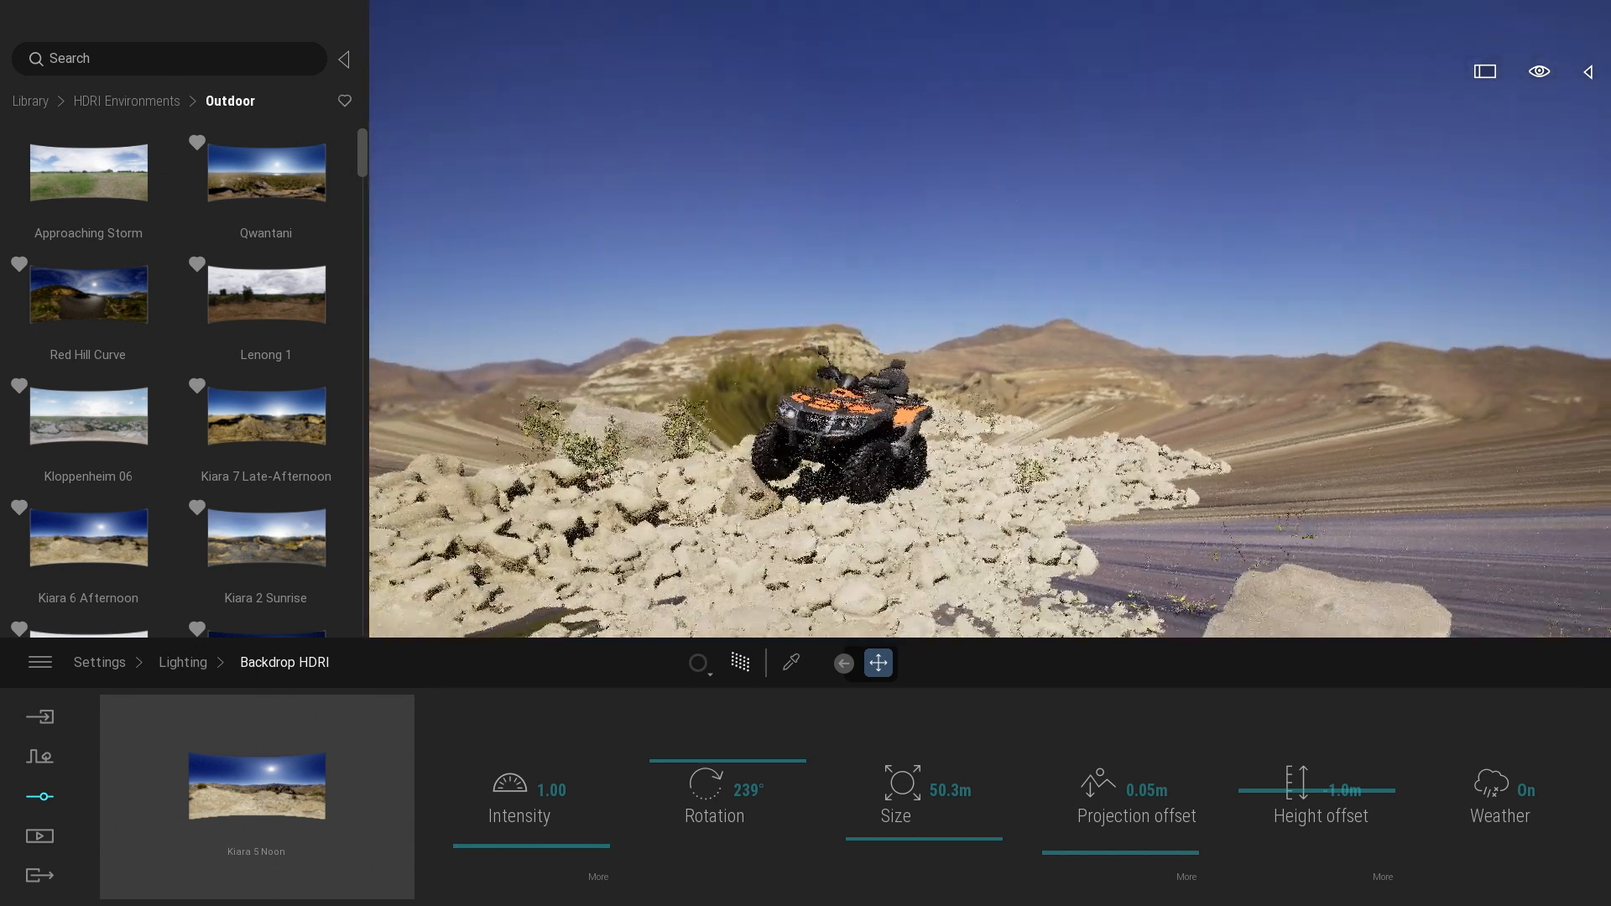
drag(1047, 844, 1099, 844)
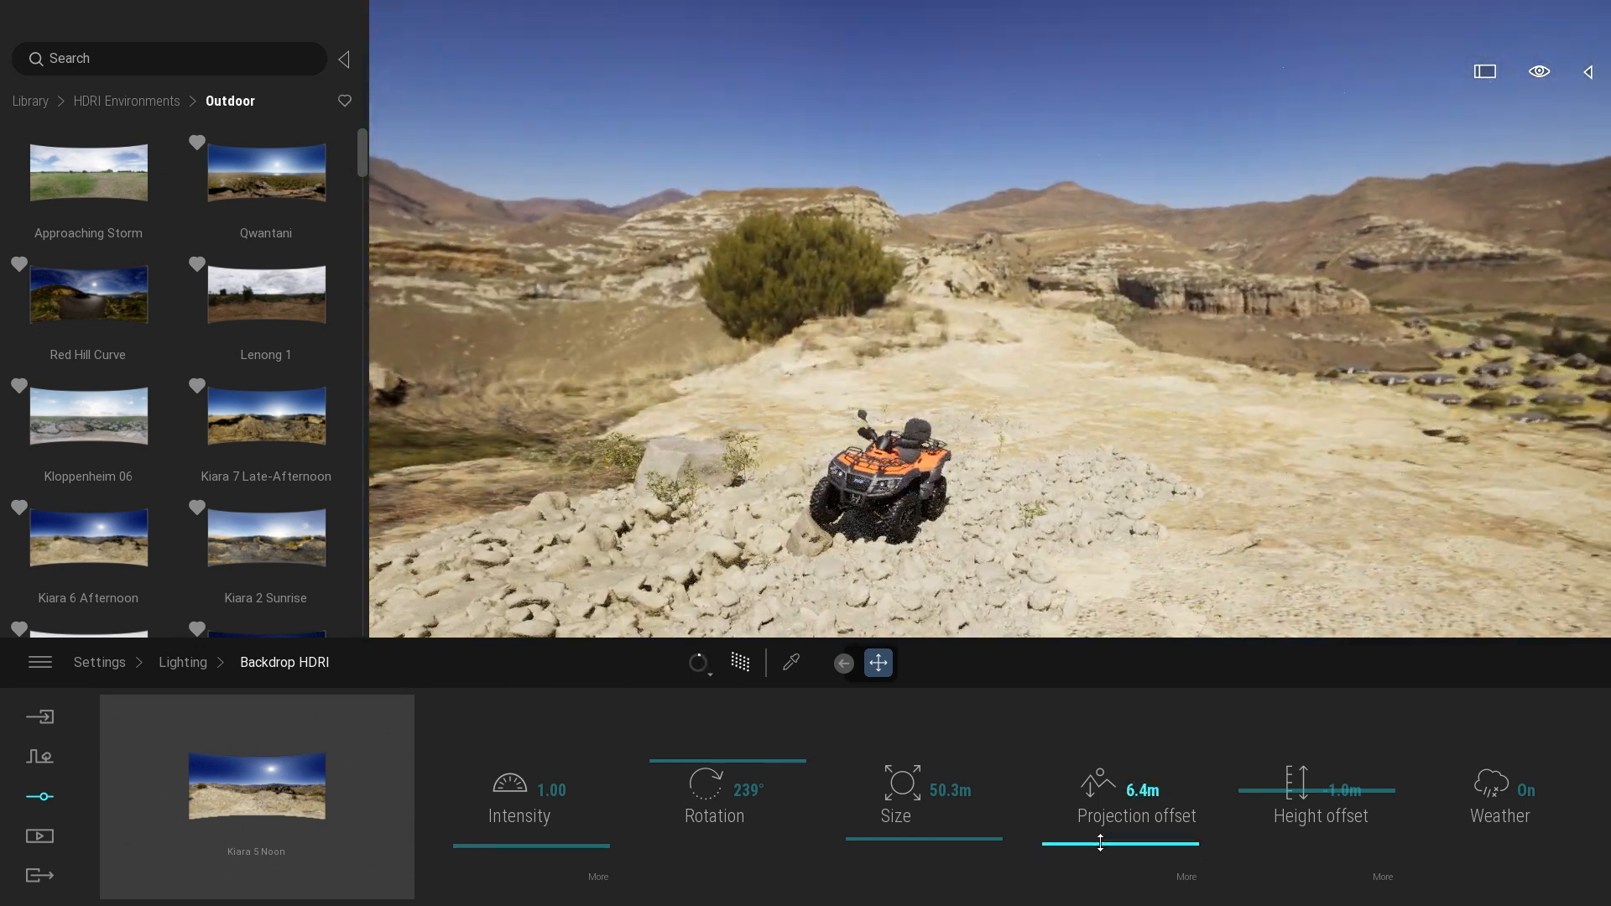
drag(1098, 844, 1042, 844)
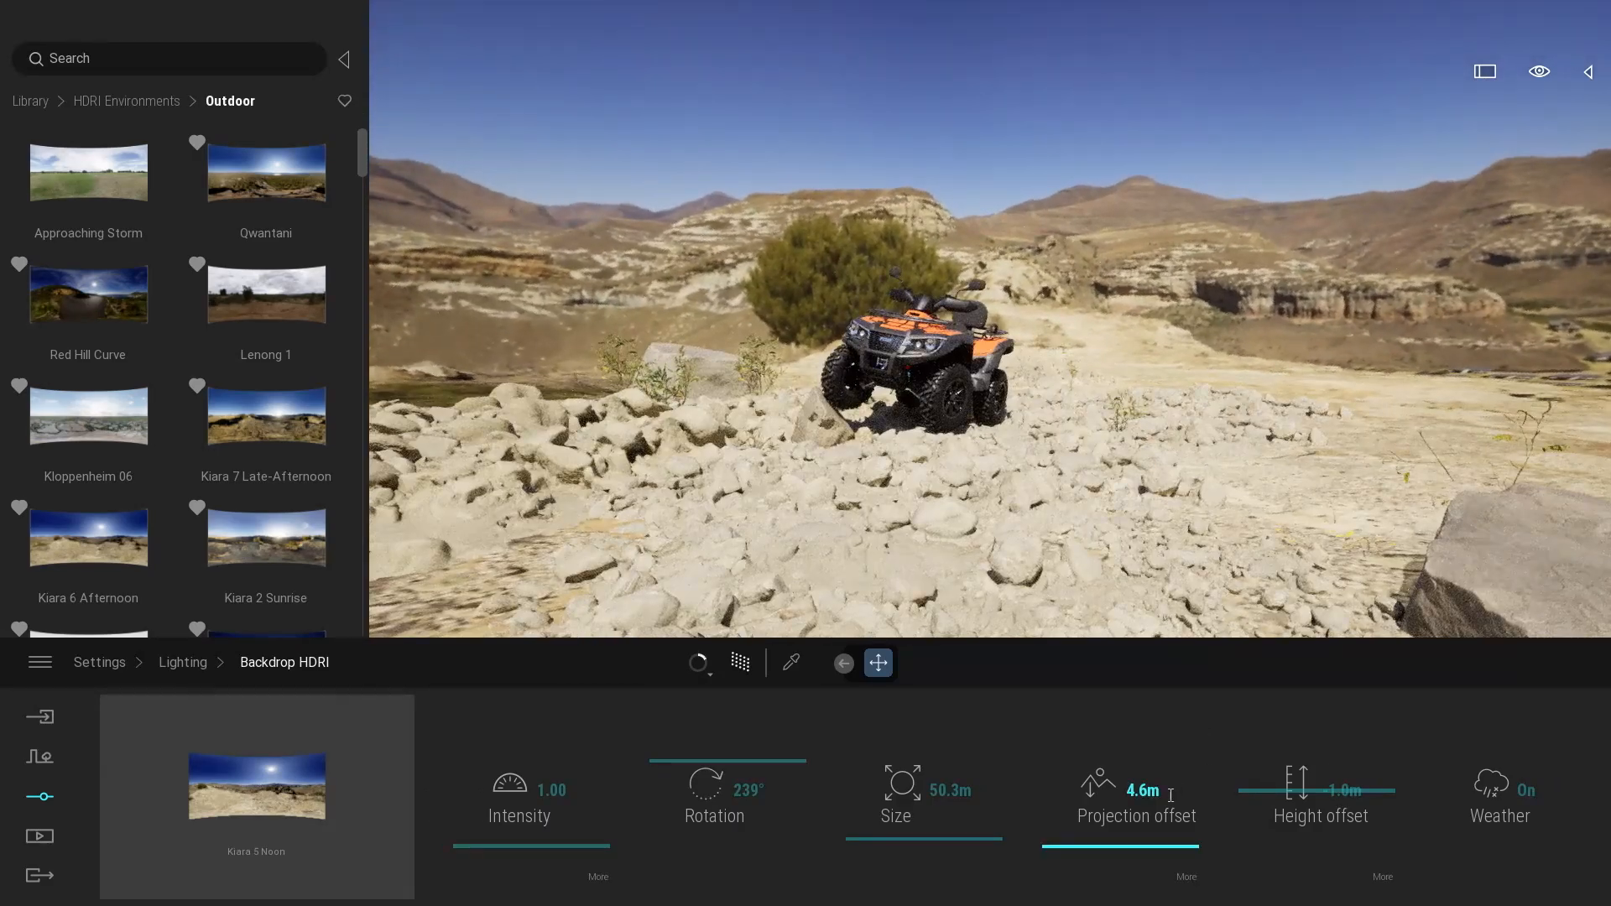
drag(1140, 790, 1119, 790)
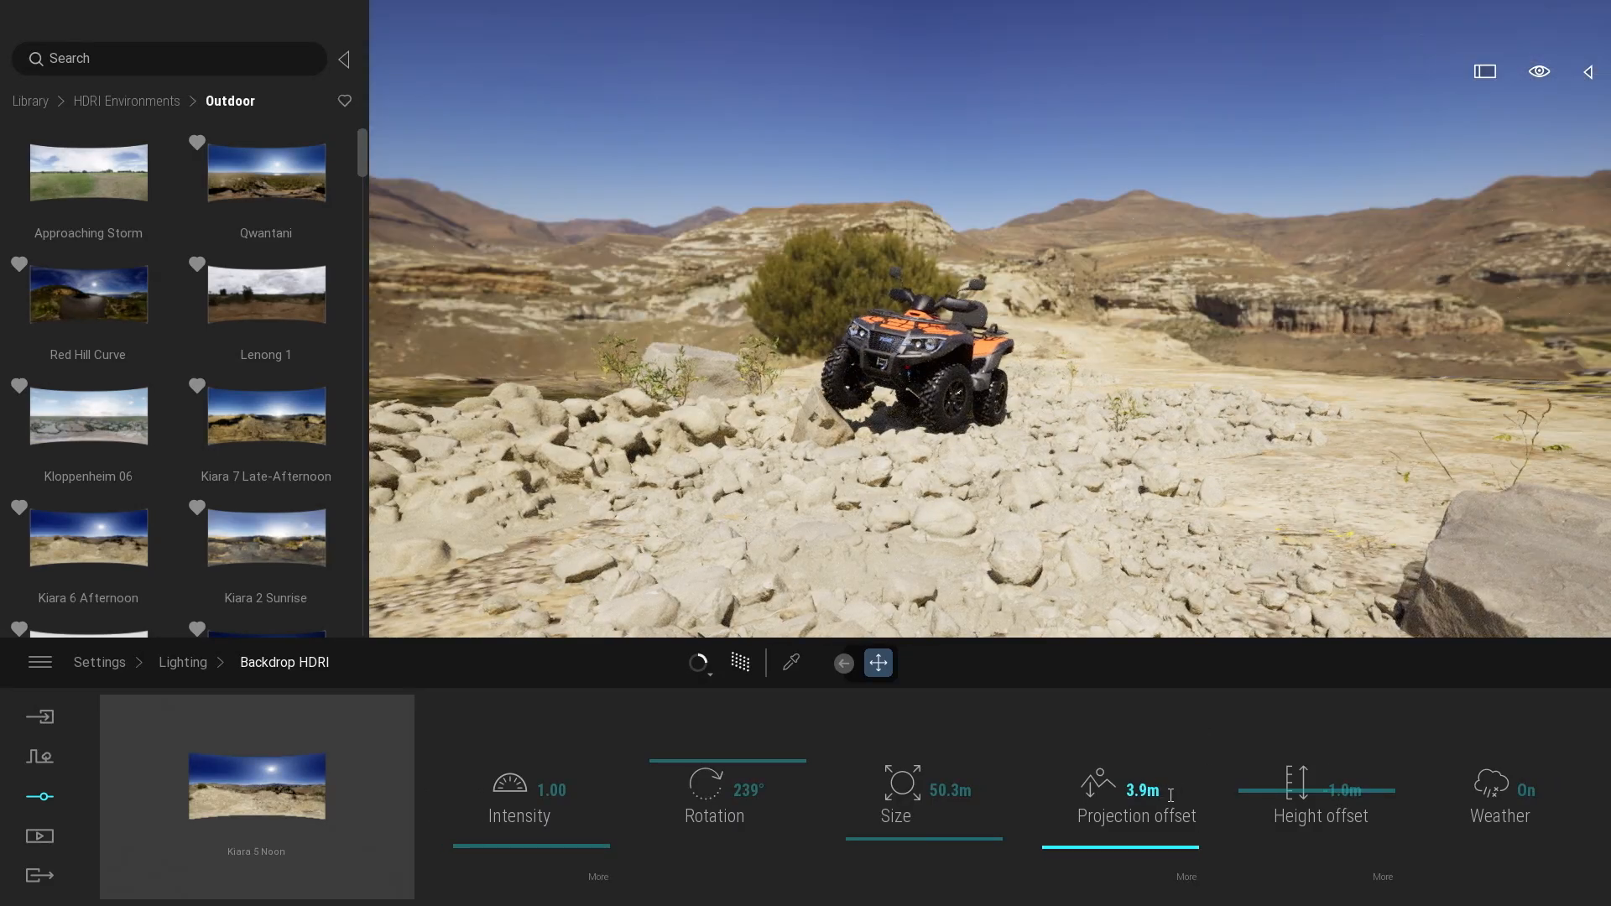
- Try different backdrop height offsets around zero
drag(1320, 790, 1274, 790)
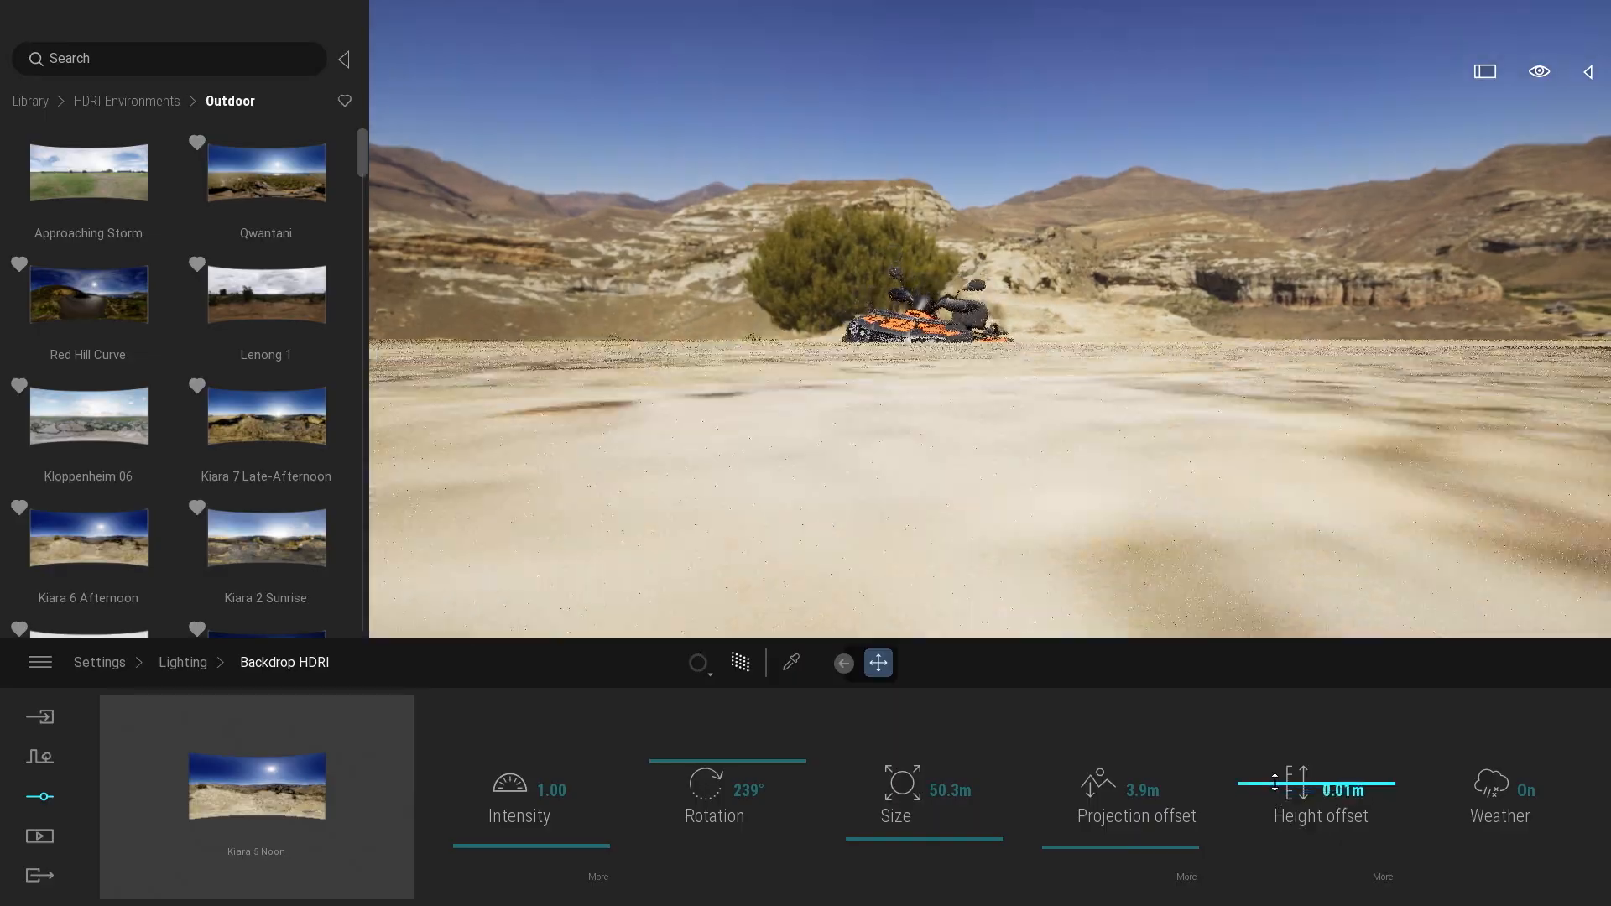
drag(1275, 787, 1289, 787)
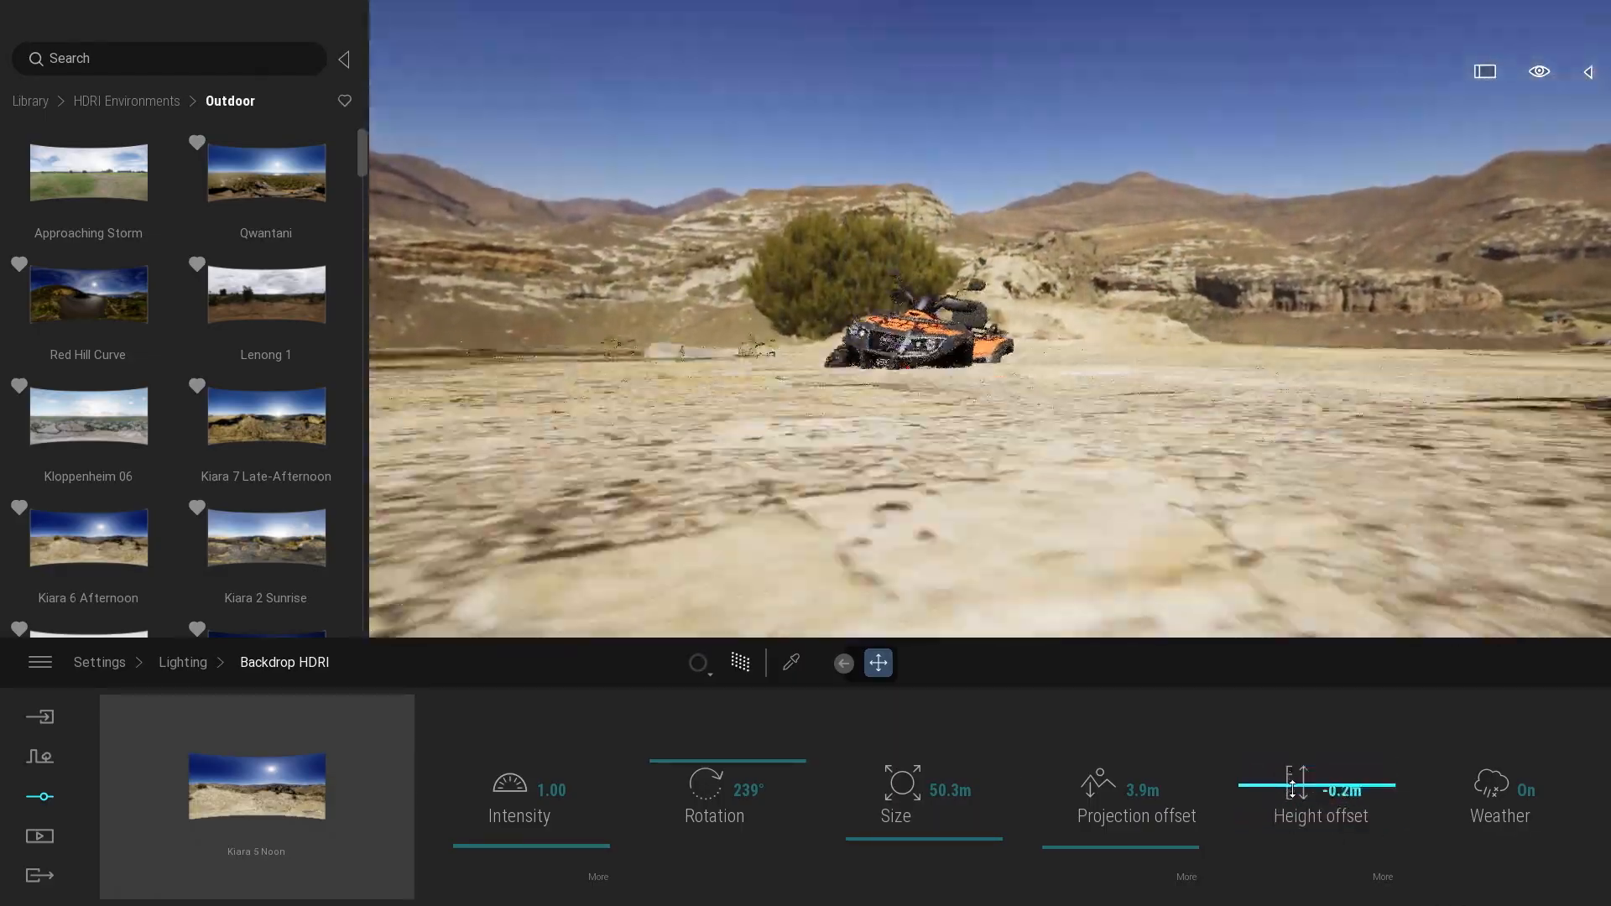
drag(1283, 788, 1388, 788)
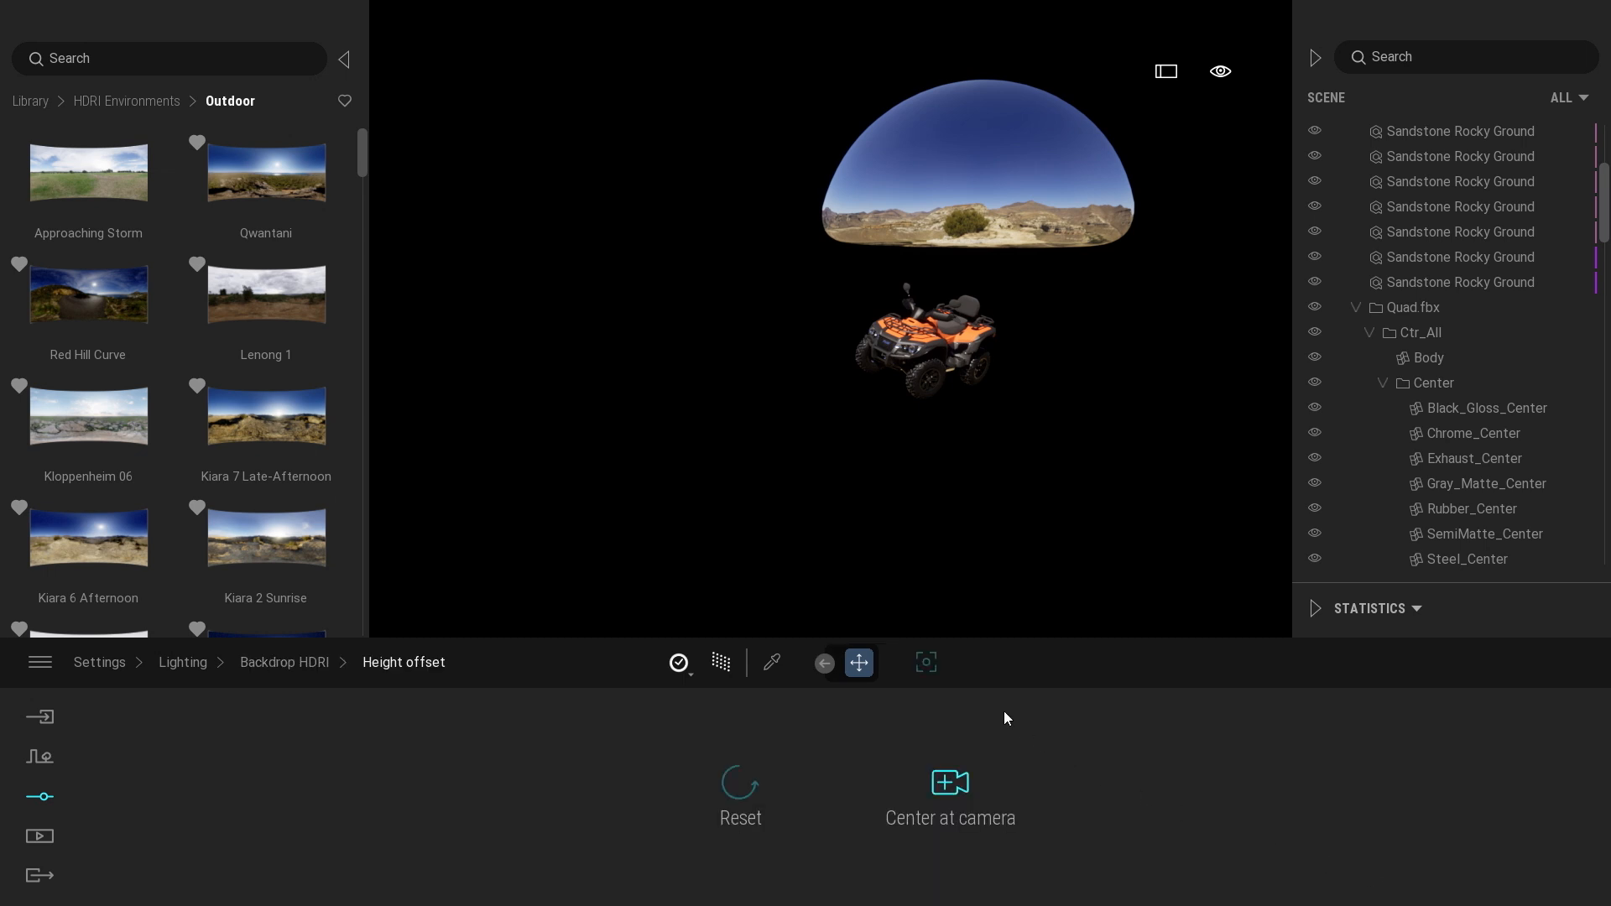
- Move the camera up to the ATV seat and centre the backdrop dome at the camera
click(923, 662)
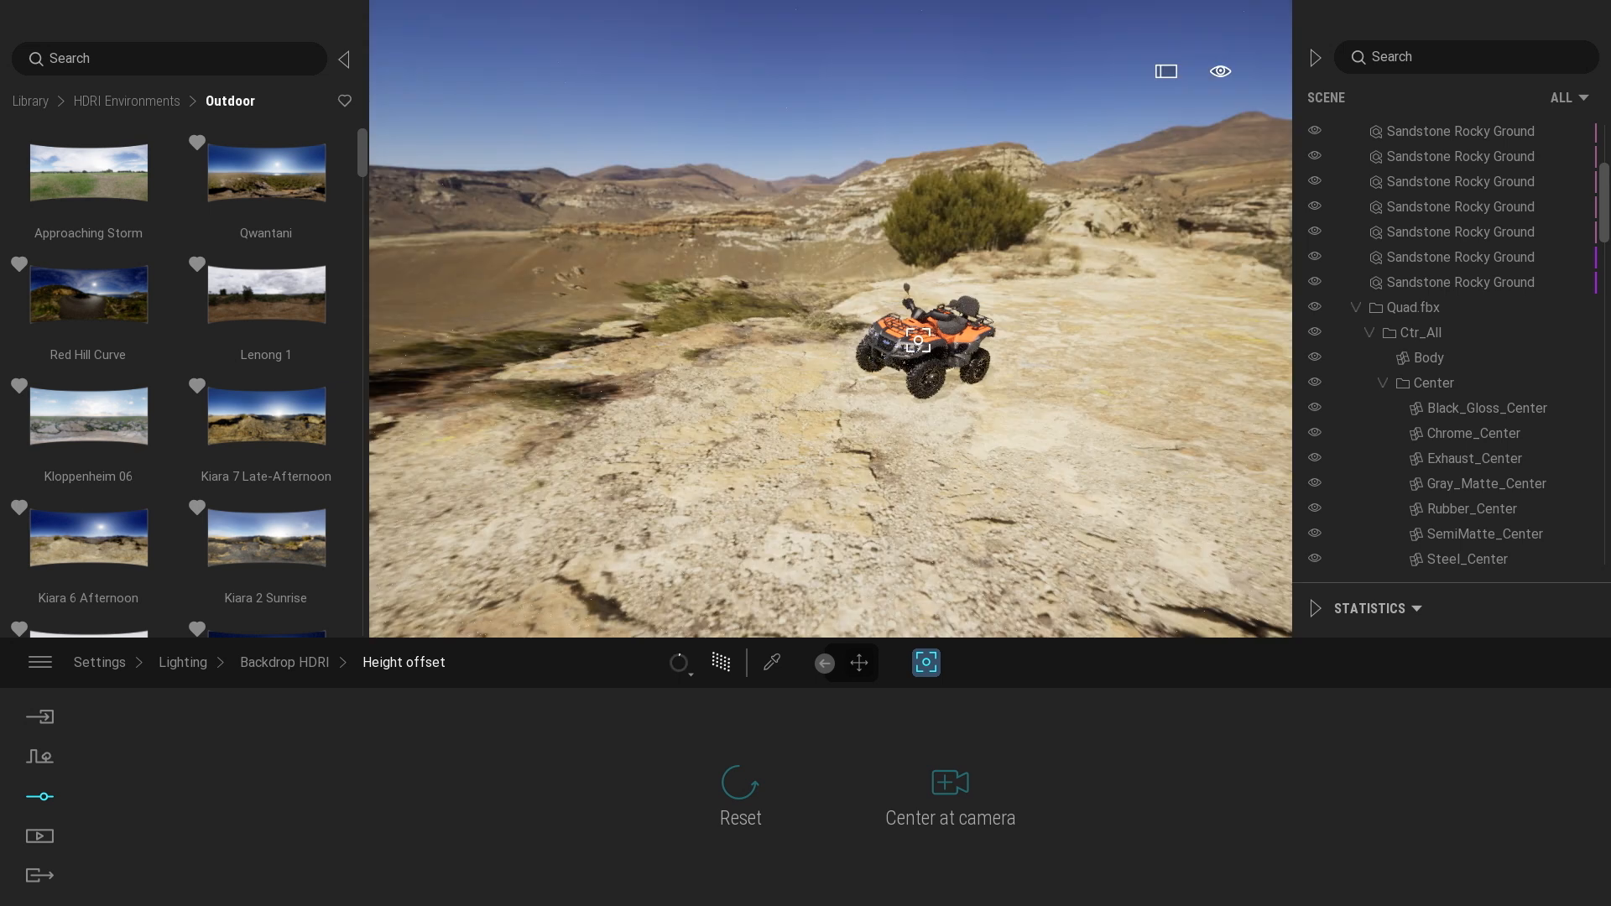
click(857, 661)
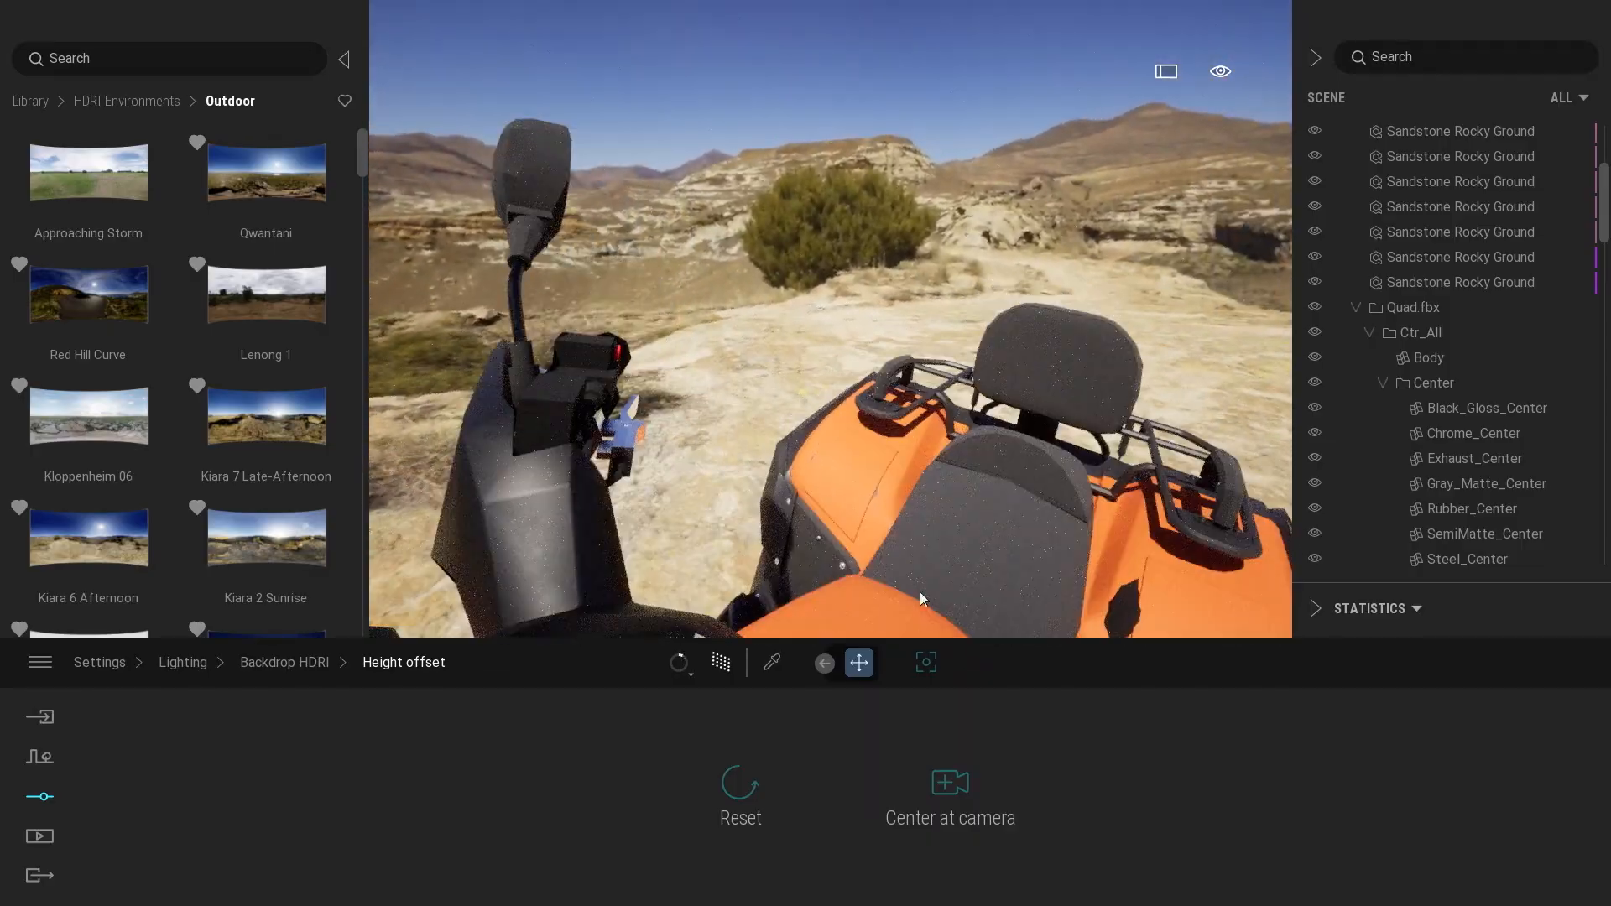
click(948, 782)
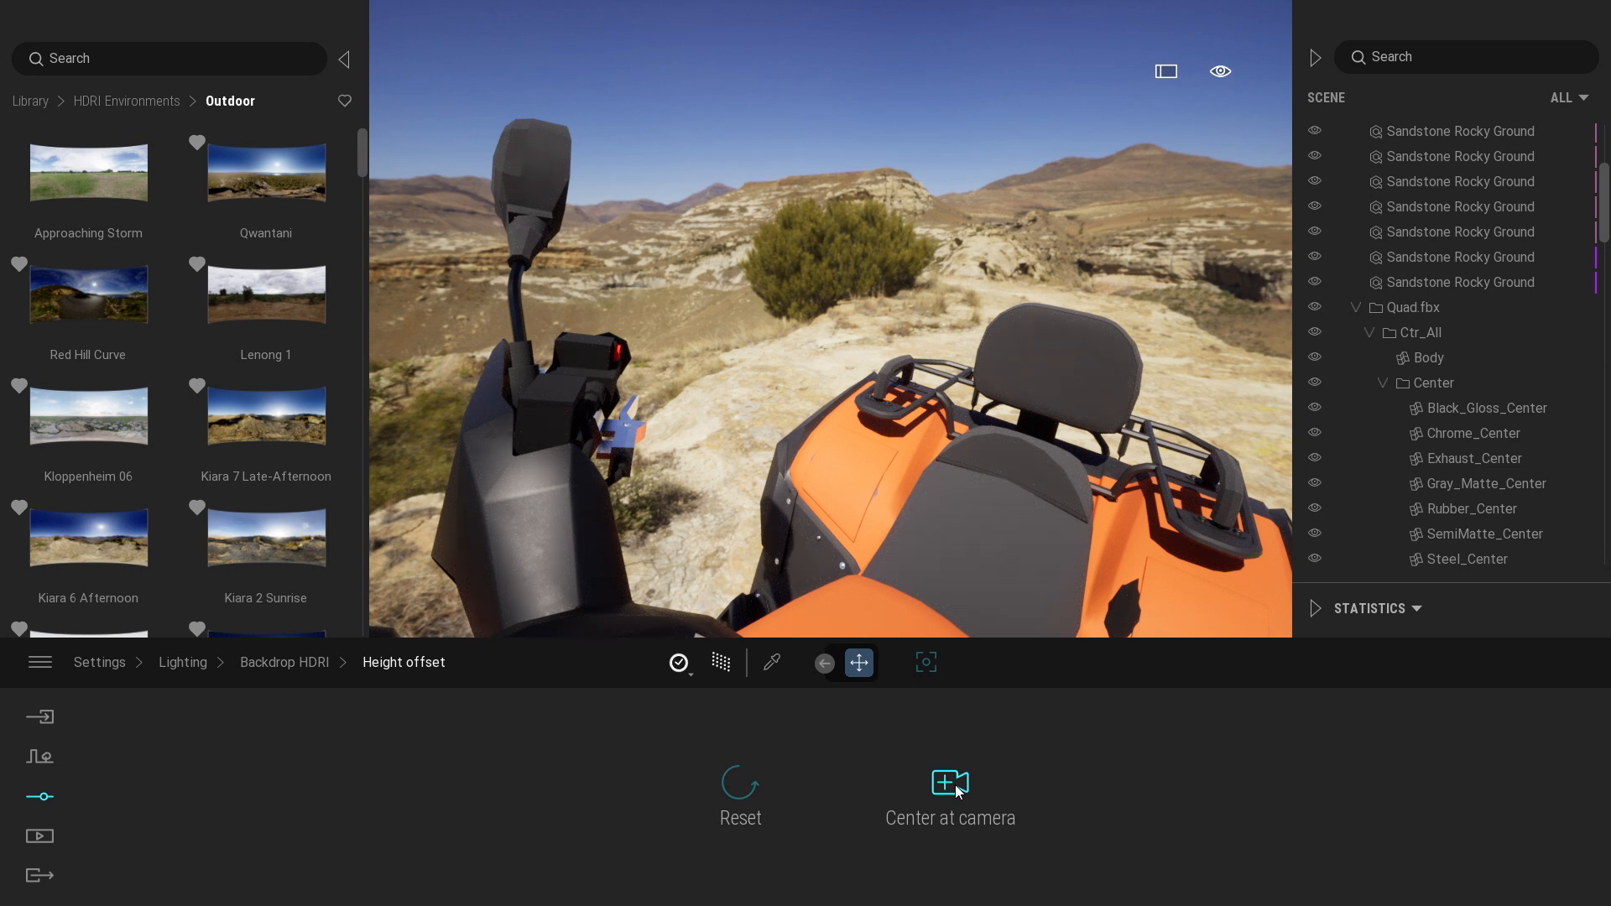
mouse_move(942, 483)
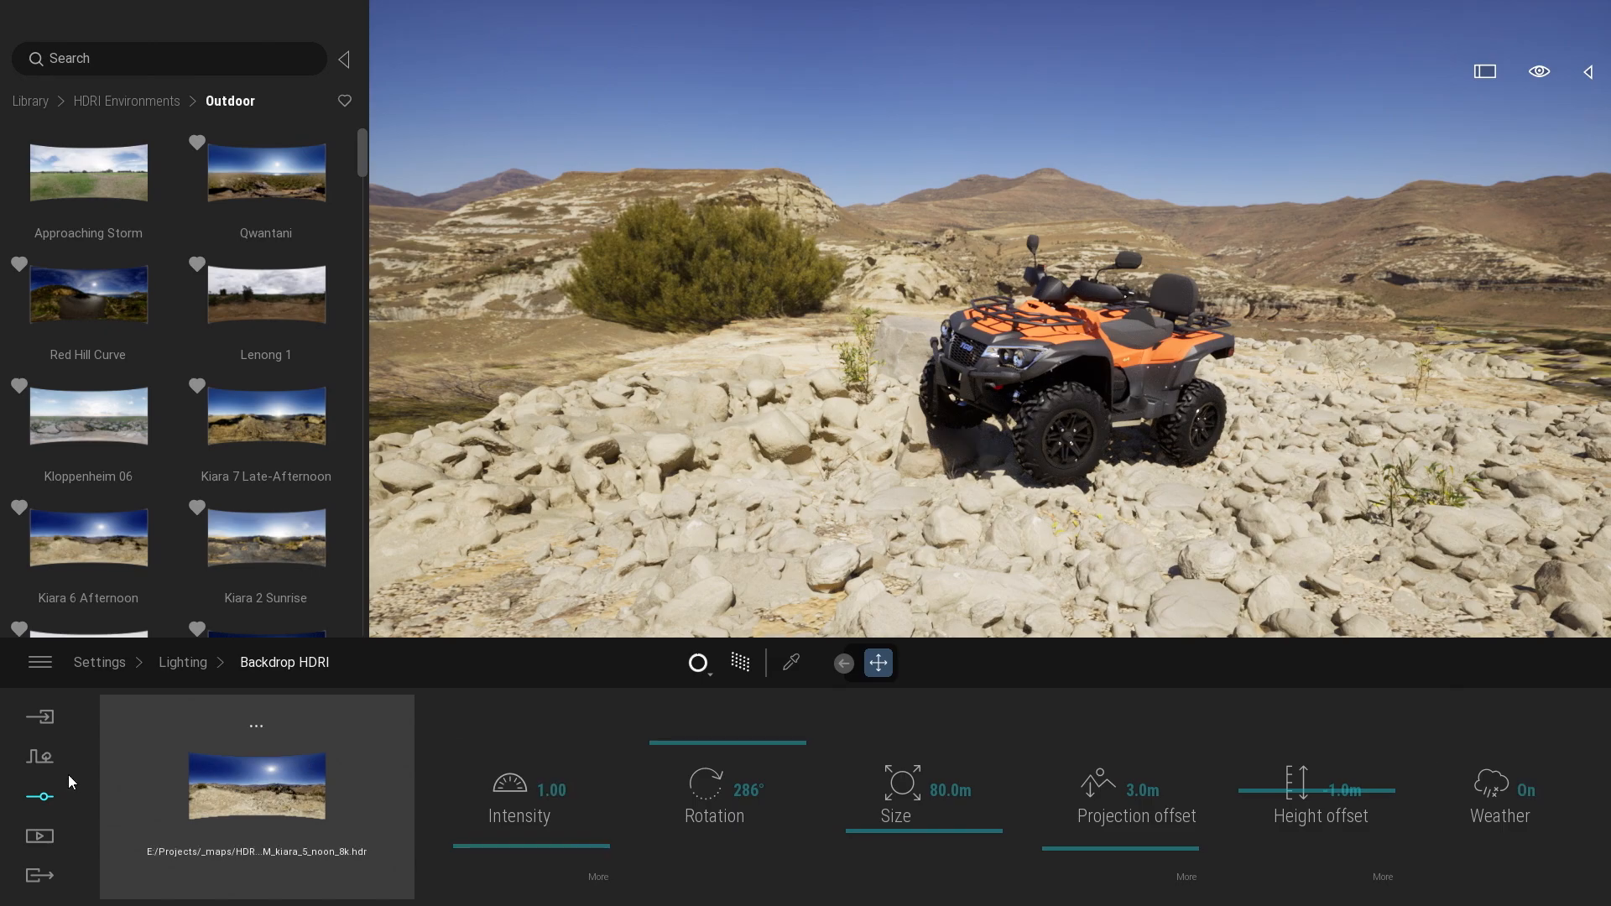
- Visit the Weather settings, then return to the Backdrop HDRI panel with a -1.0 m height offset
click(99, 661)
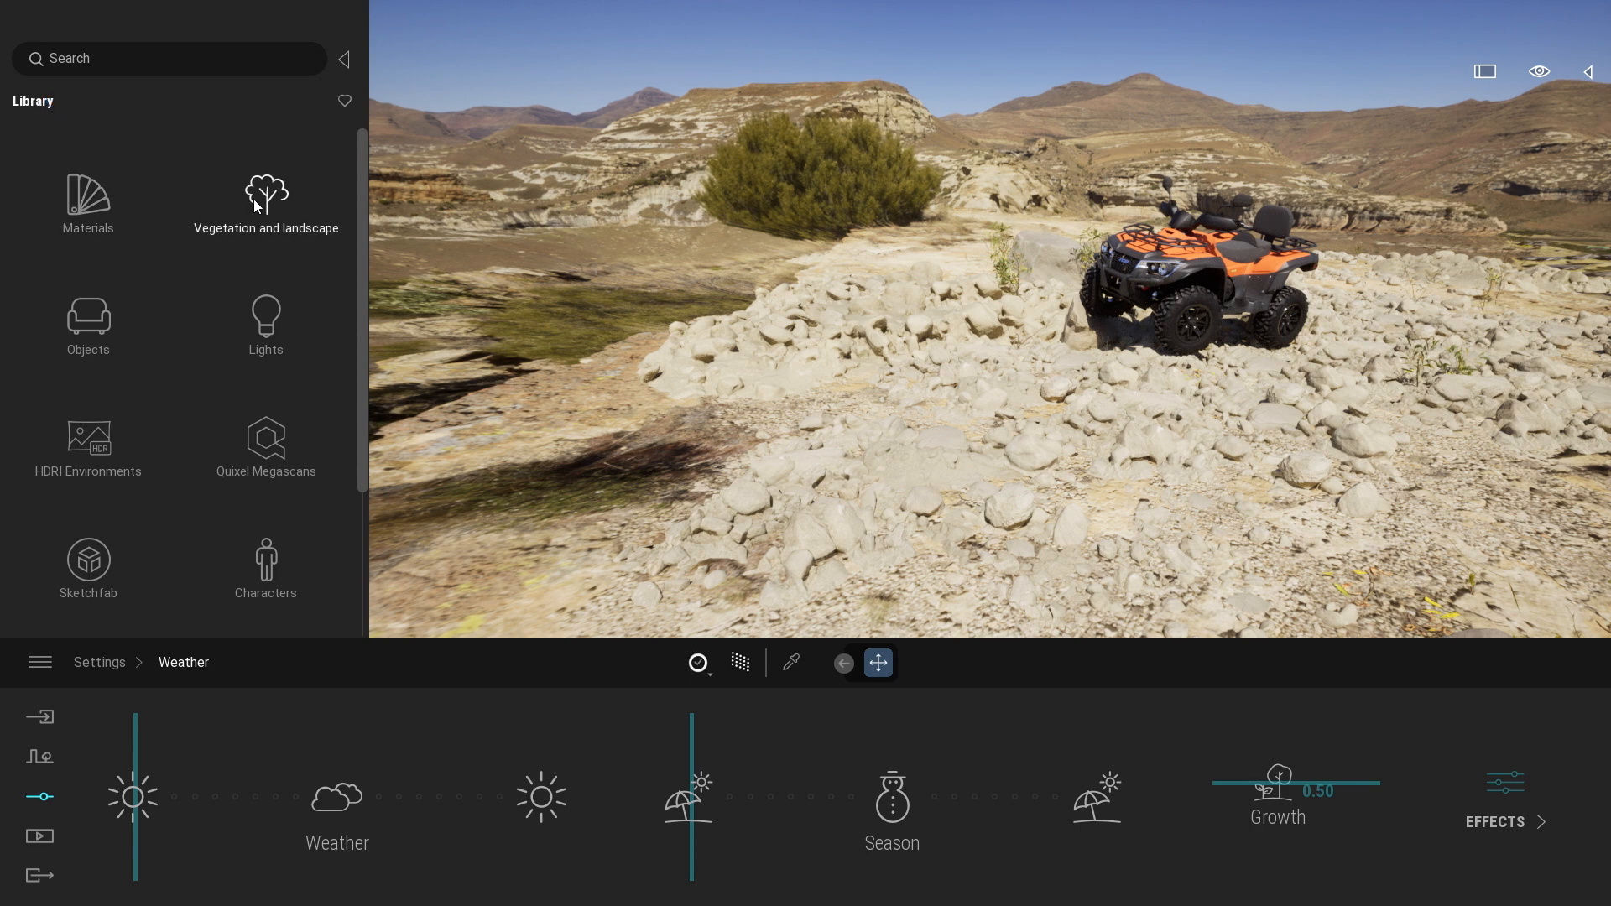
click(265, 203)
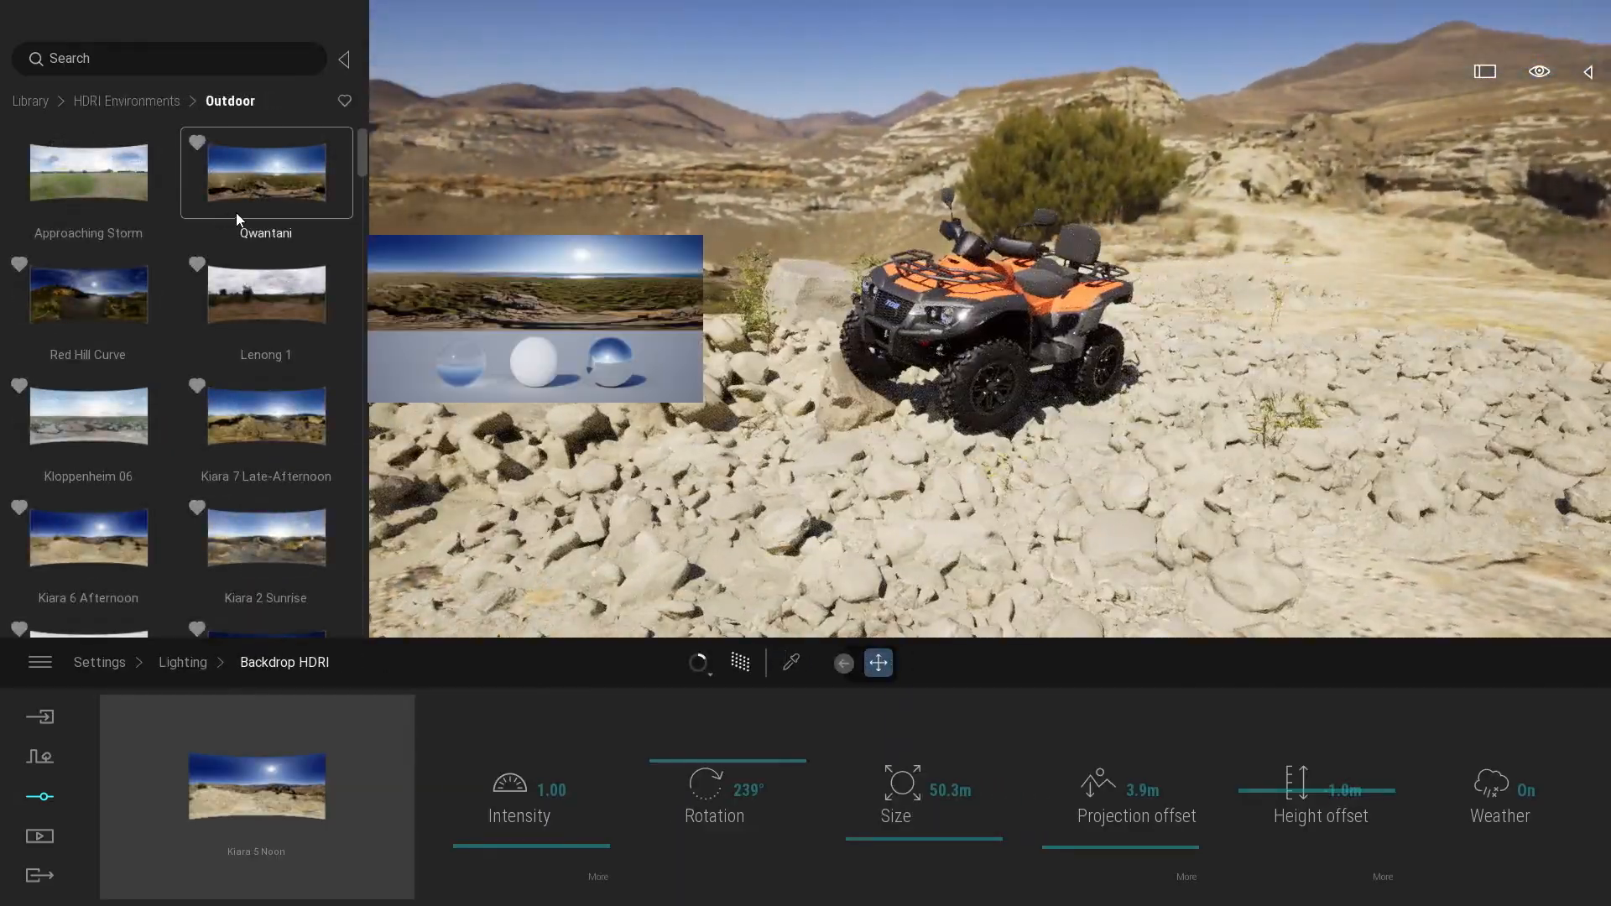
- Swap the backdrop to the Versveldpas outdoor HDRI, placing the ATV beside a mountain road
scroll(down, 3)
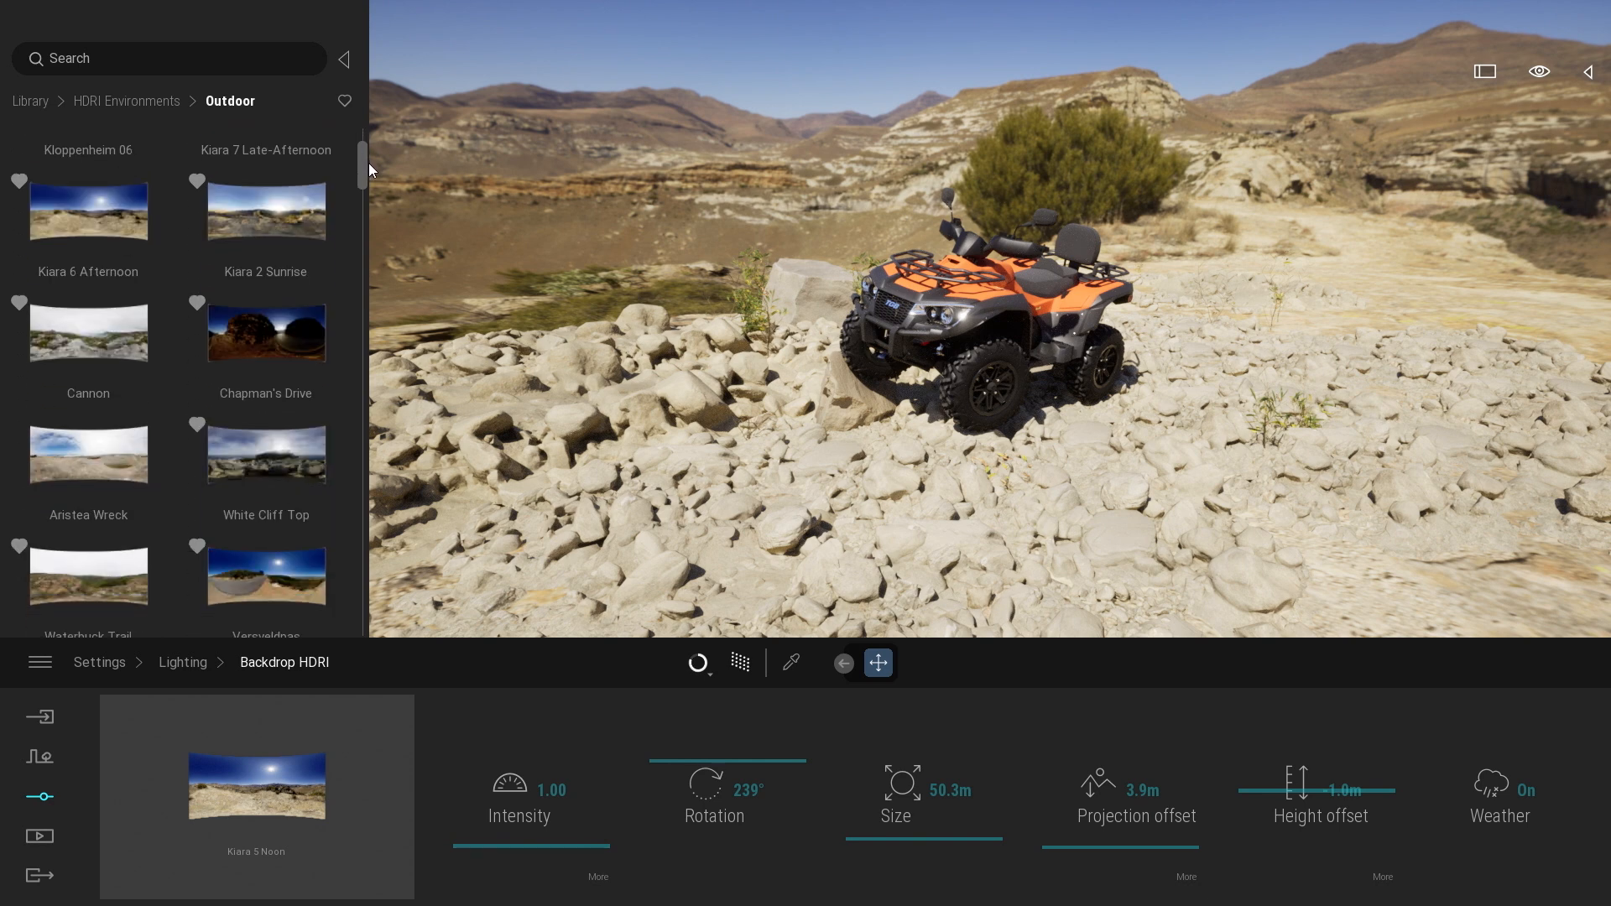
scroll(down, 3)
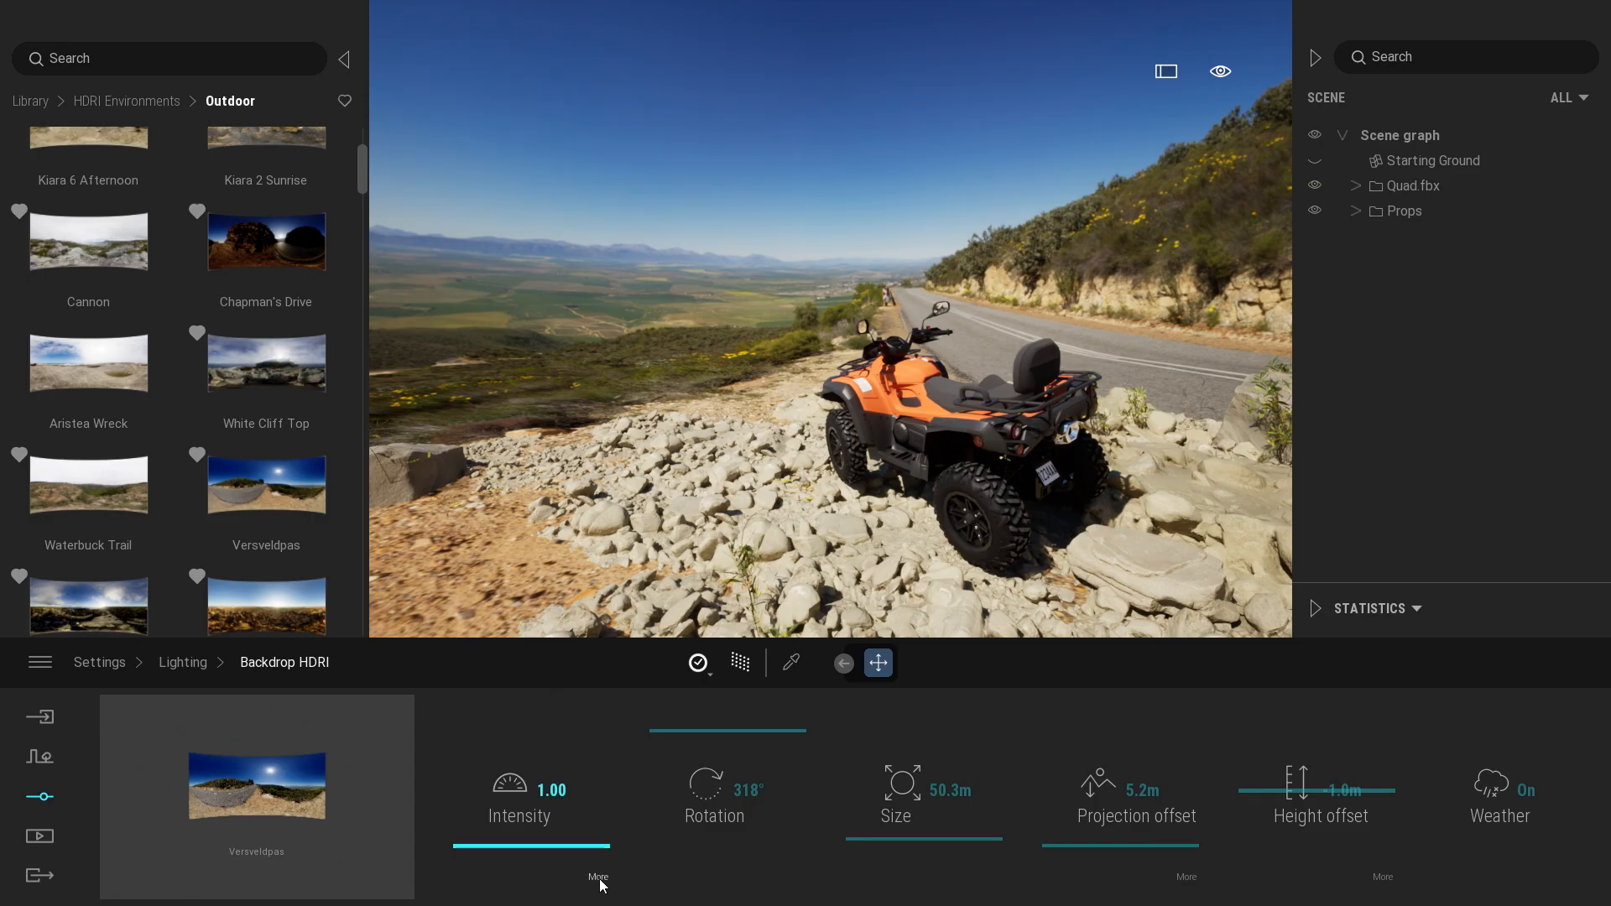
- Reveal the extra intensity options and lower the Versveldpas ambient to 0.65 with shading 0.75
click(597, 878)
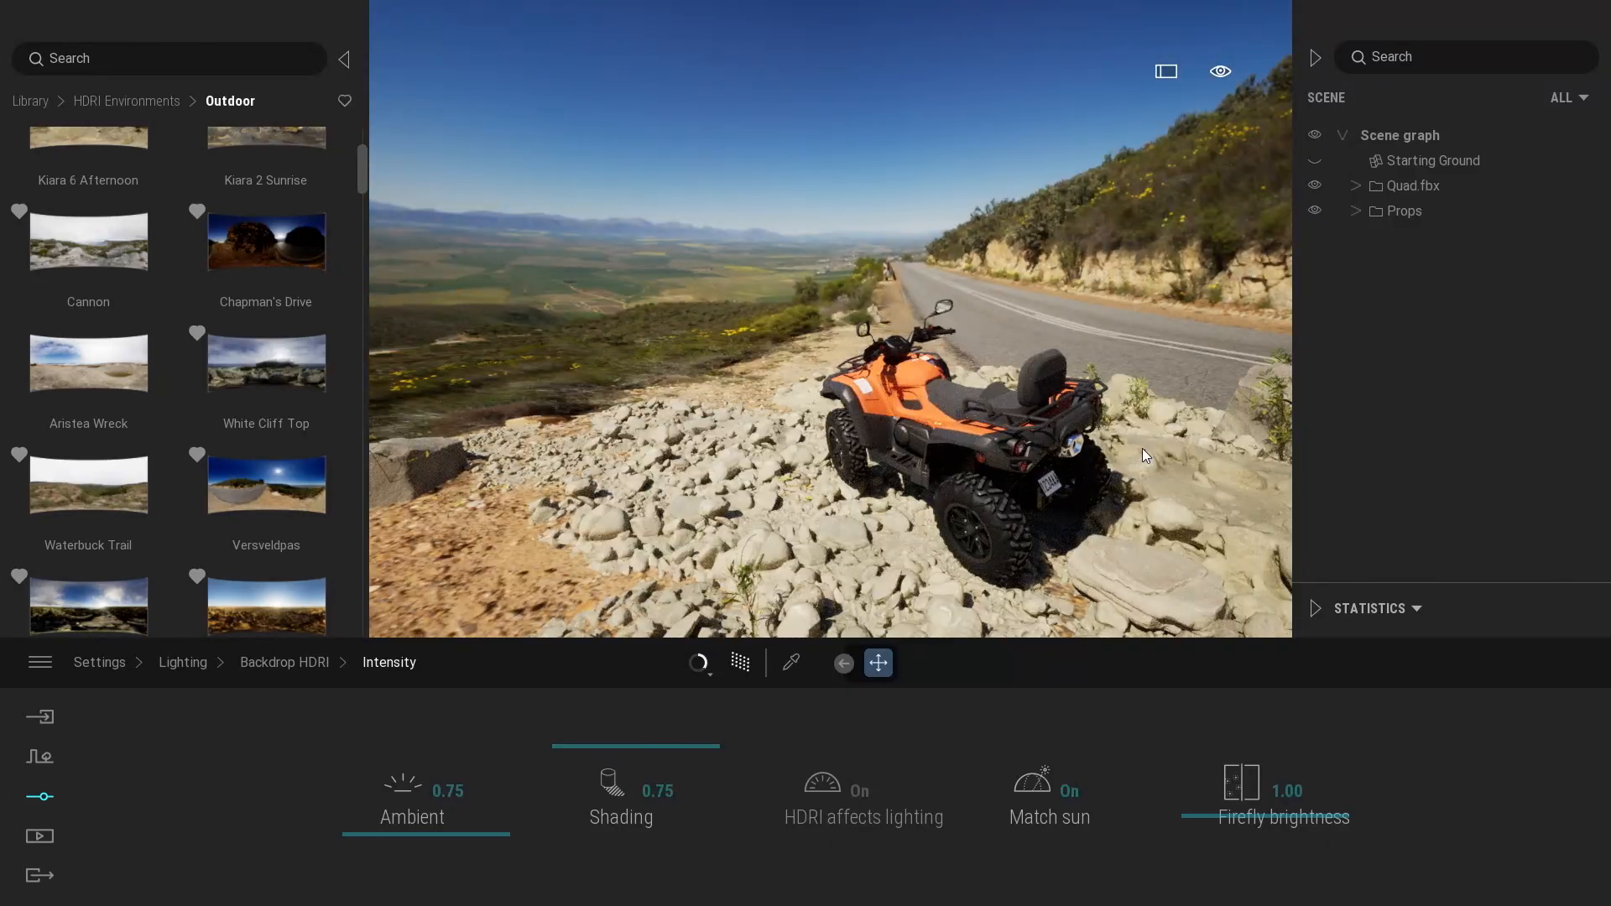
click(1312, 211)
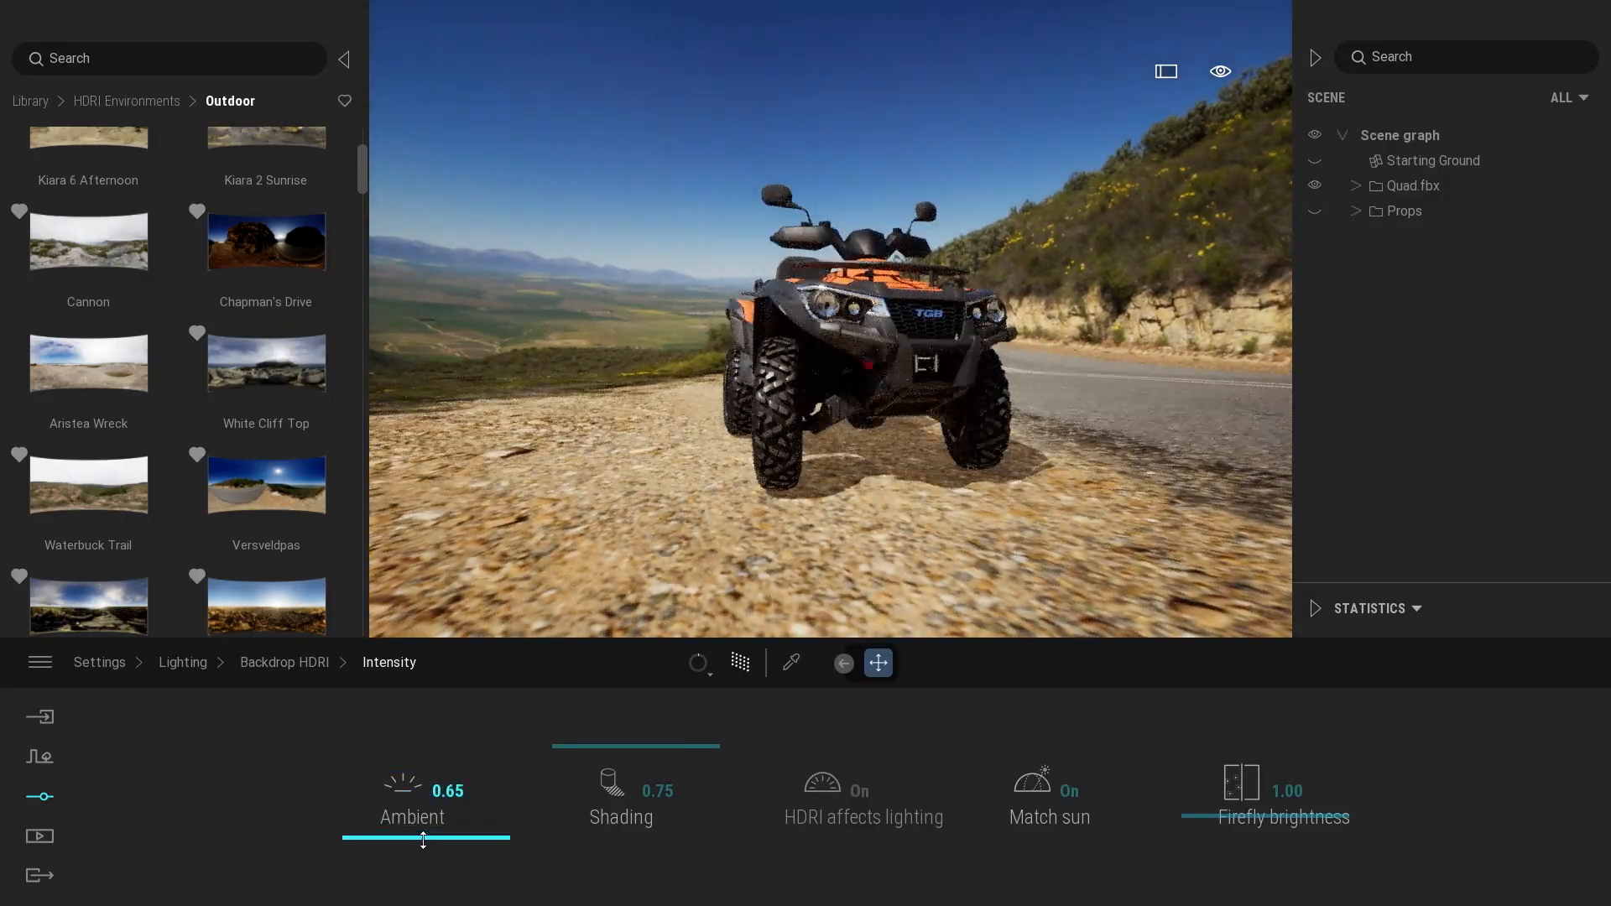
- Tune the Versveldpas backdrop to ambient 0.77 and shading 1.00, with sun matching switched off
drag(423, 838, 339, 837)
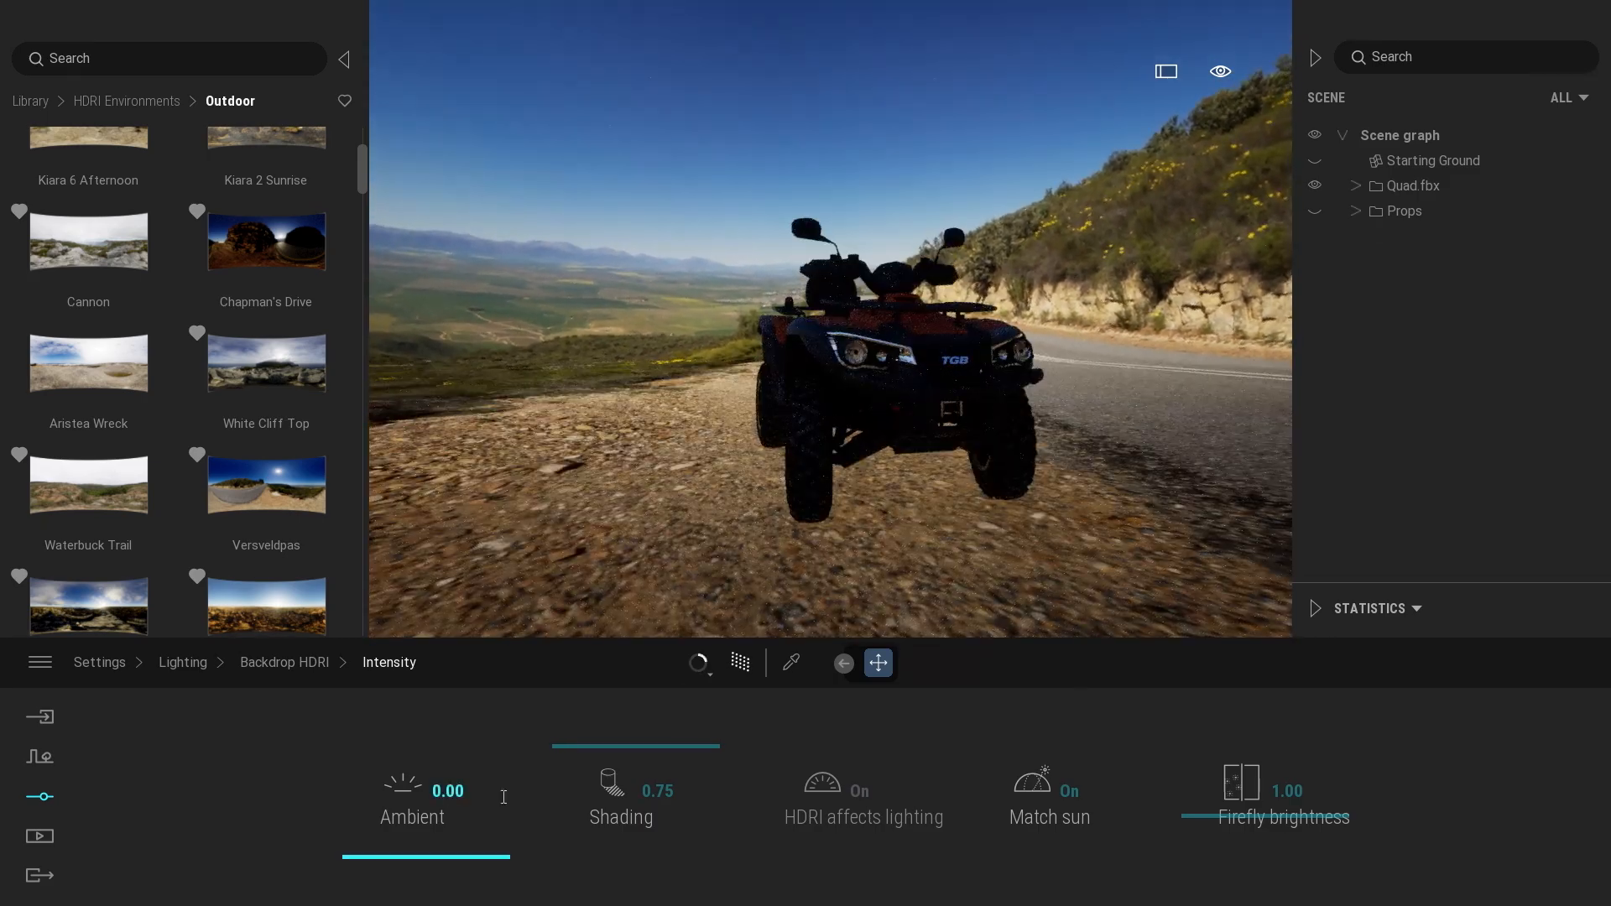
drag(344, 832, 508, 832)
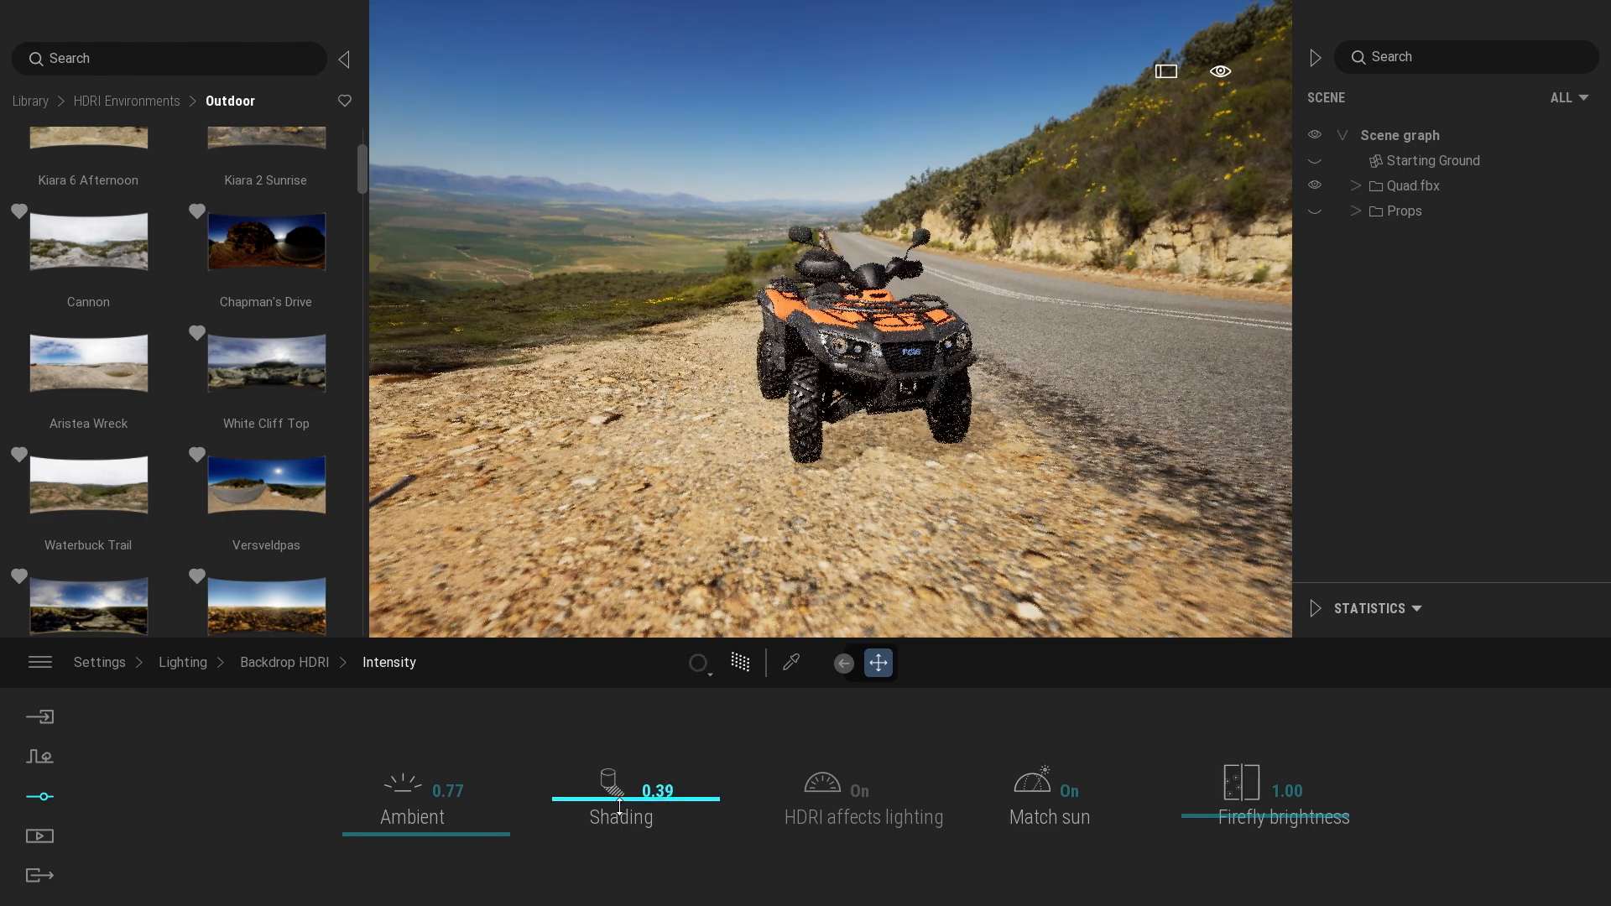
drag(637, 792, 561, 792)
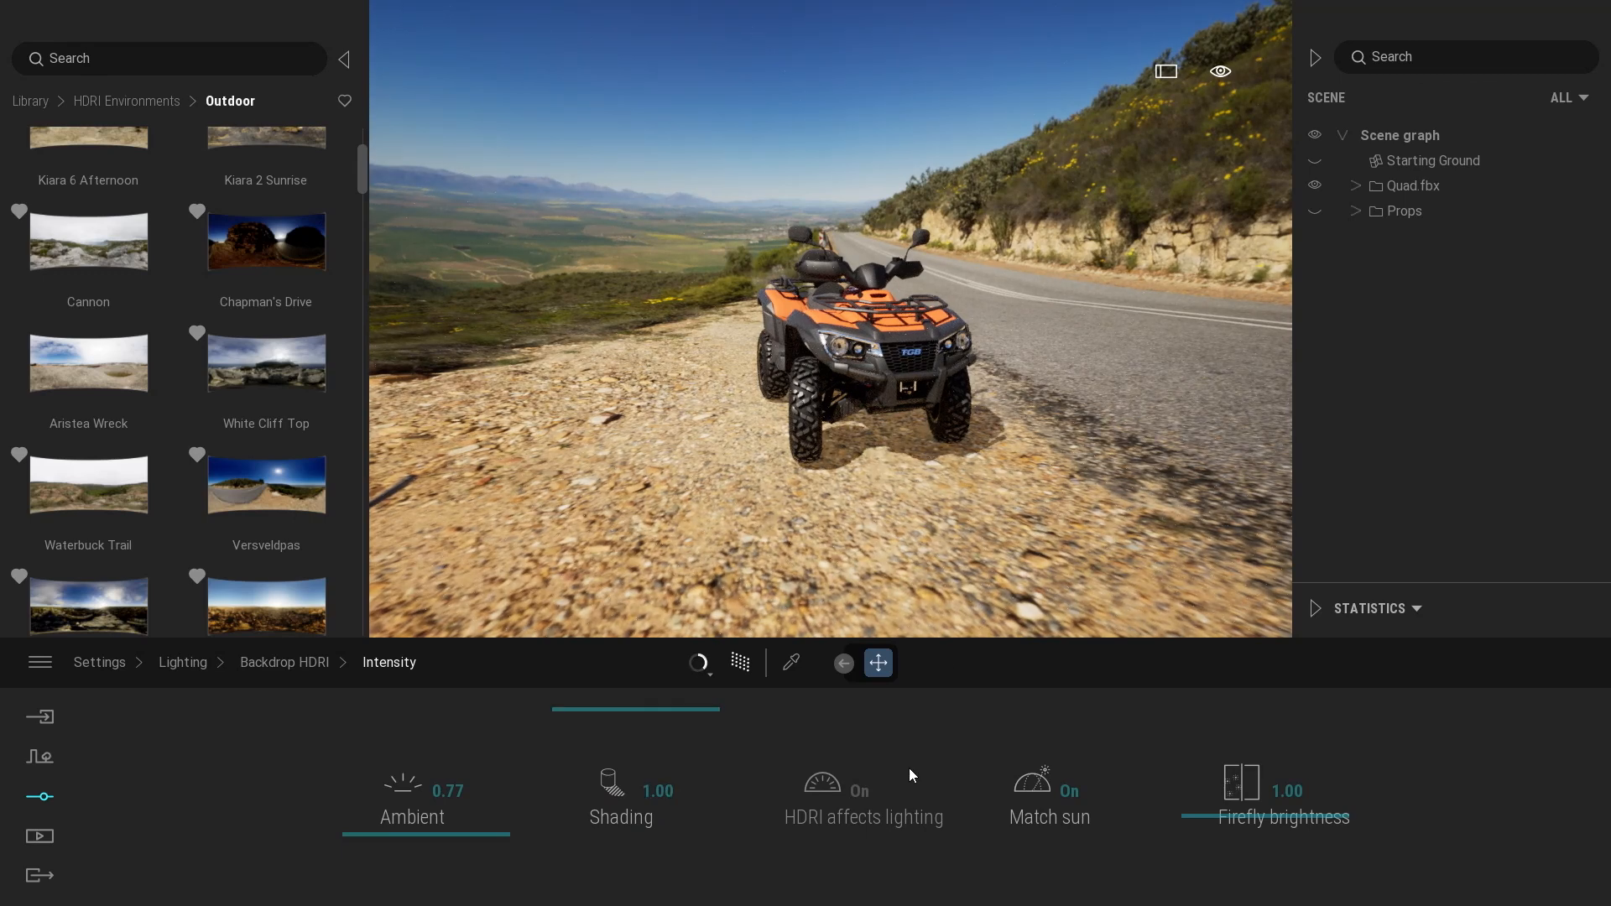
click(1049, 799)
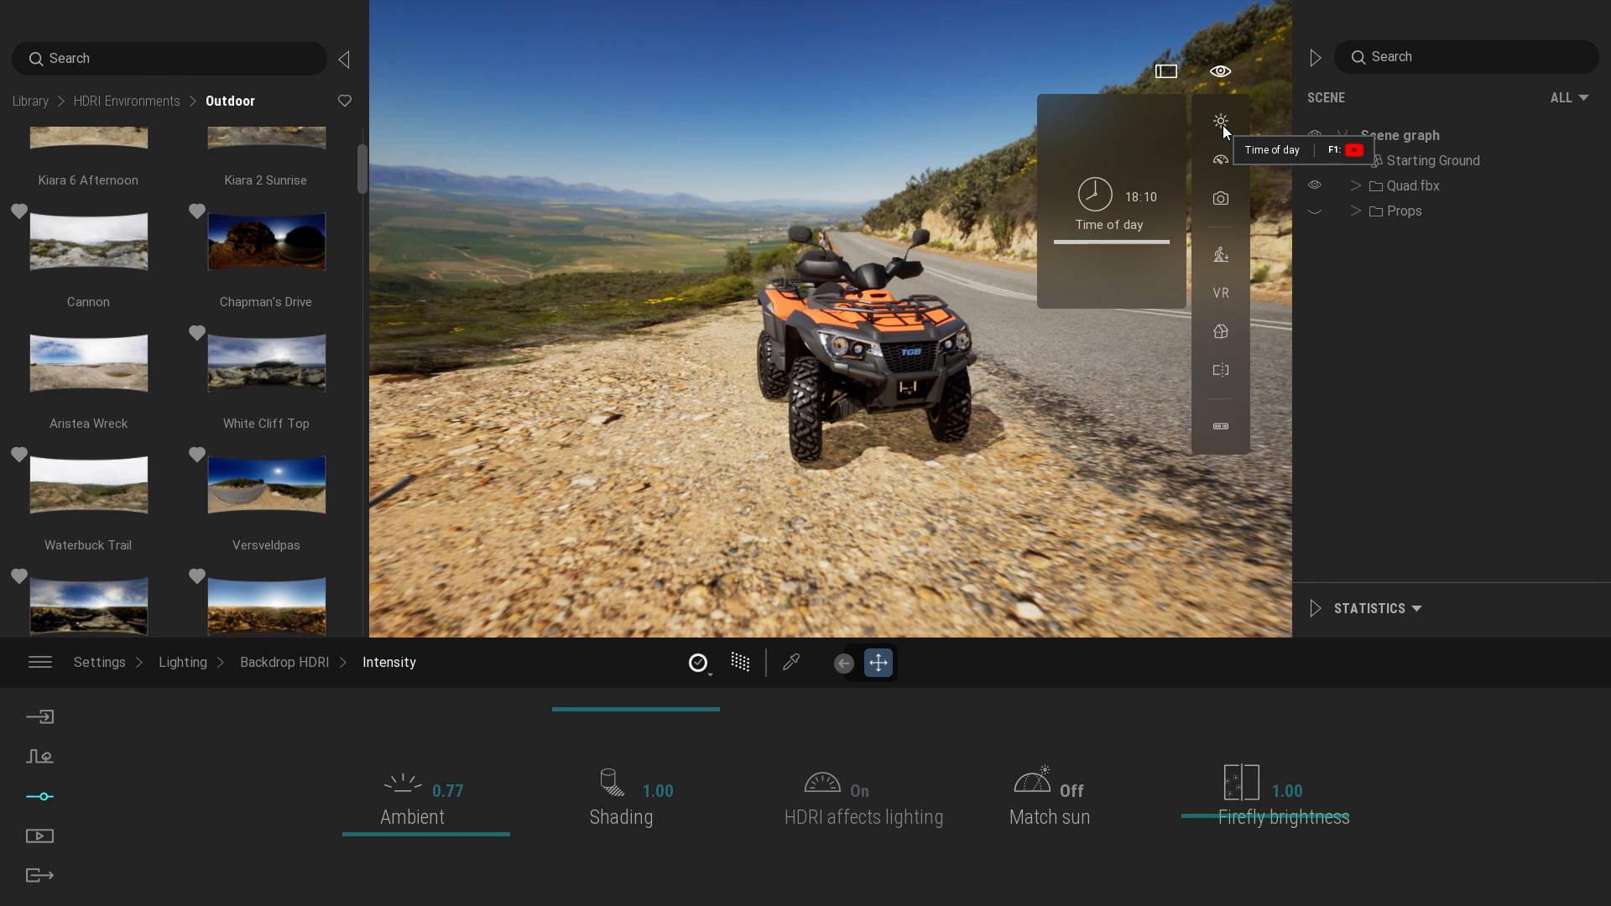
mouse_move(1255, 601)
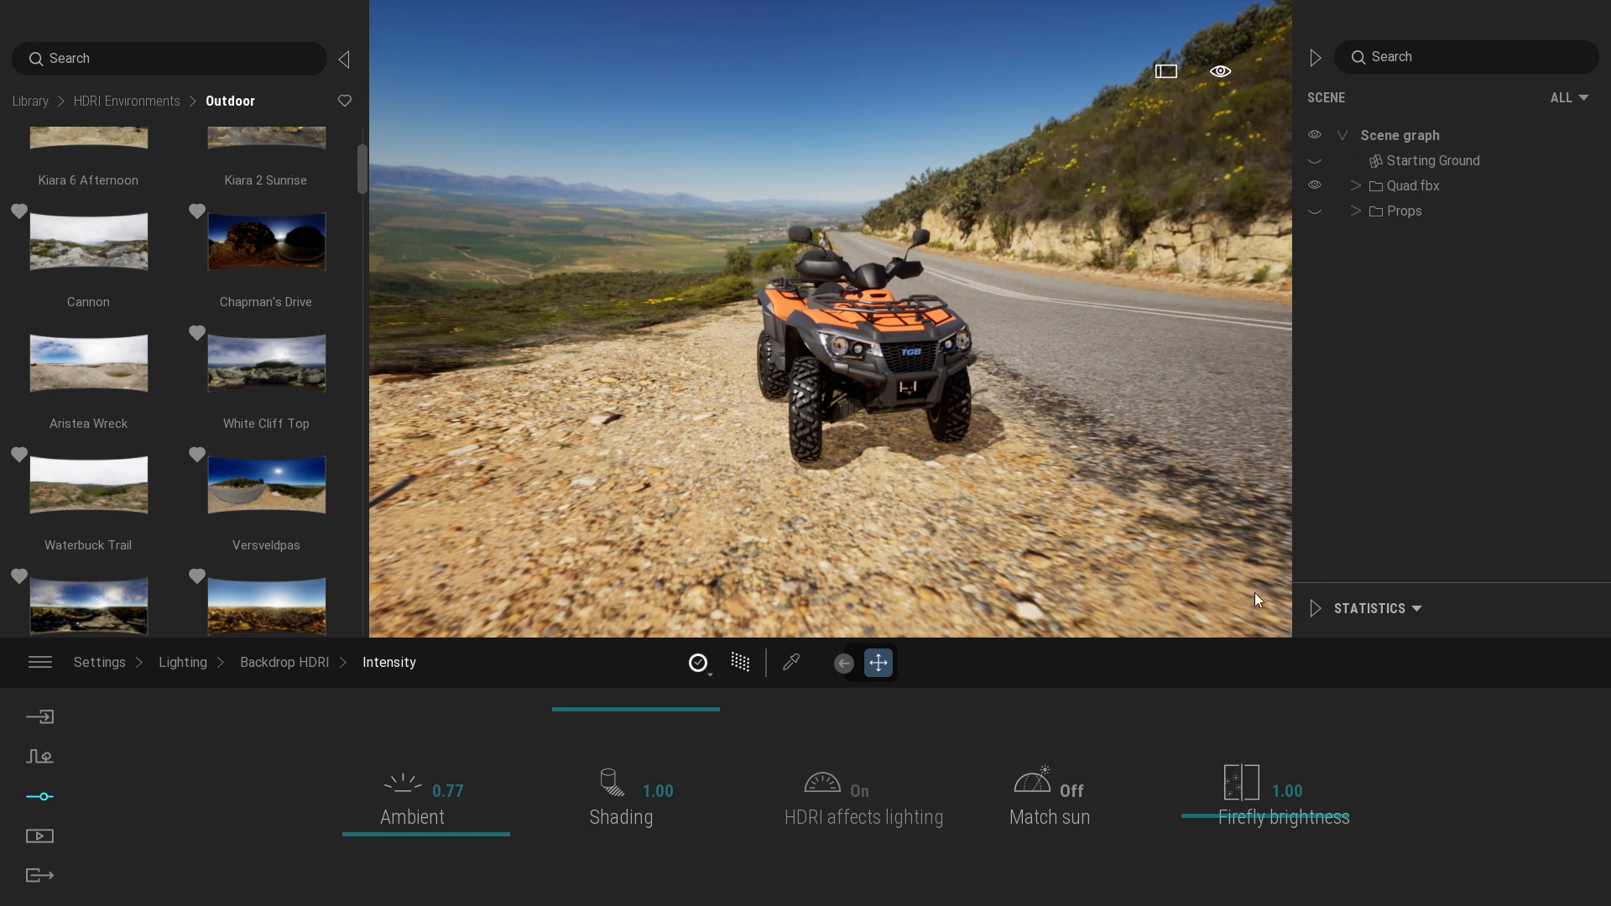
mouse_move(1258, 817)
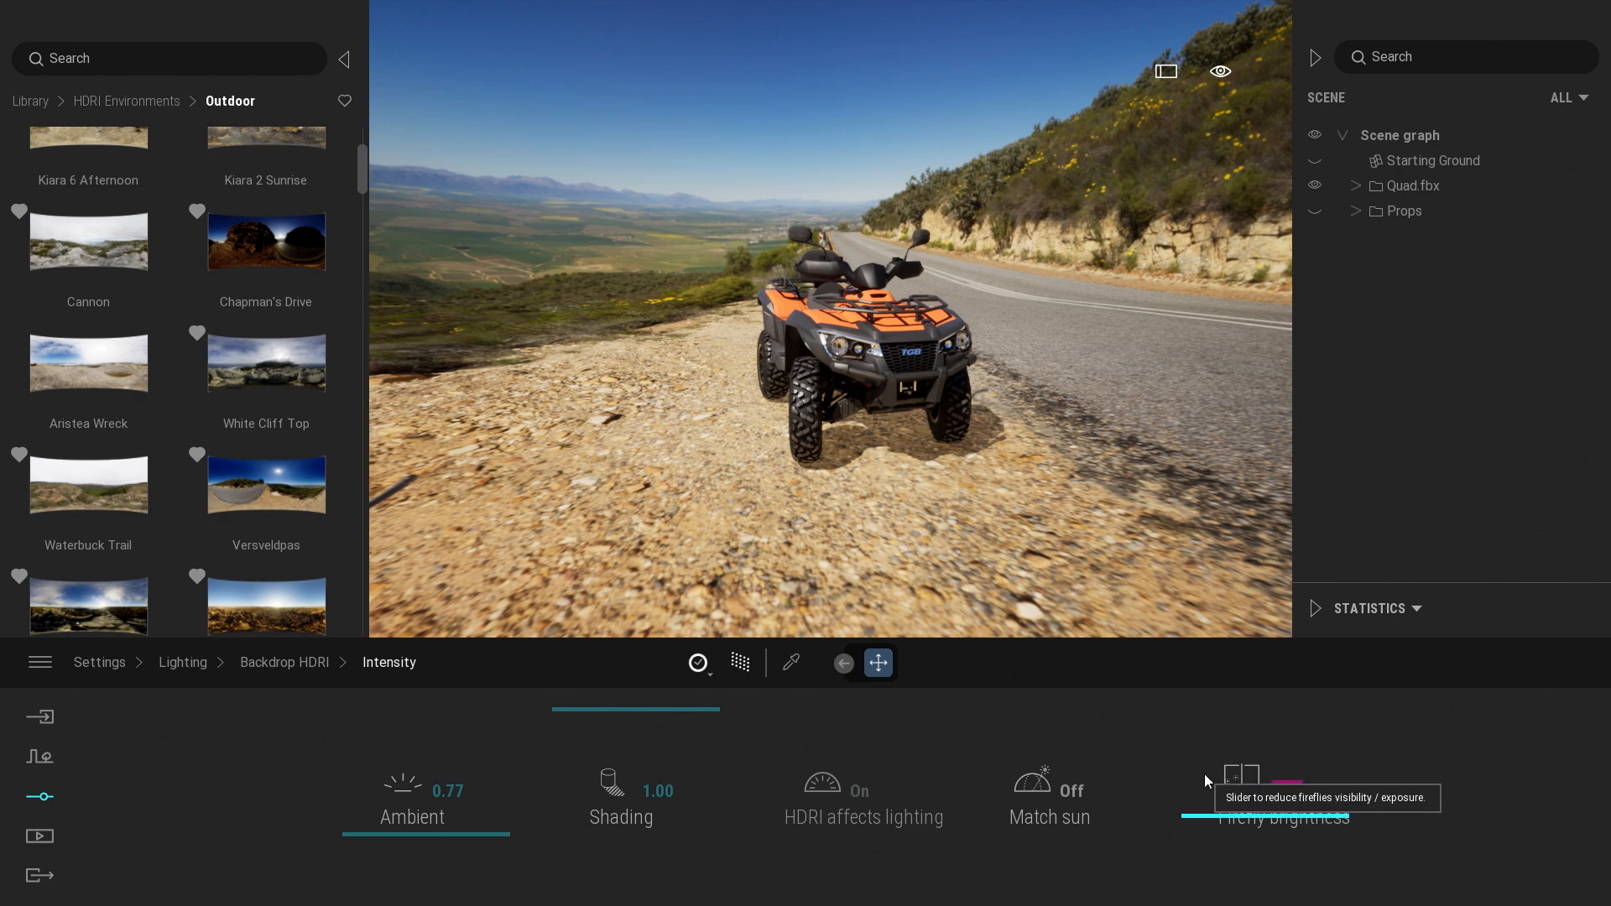
- Raise the backdrop's firefly brightness to 20.00
drag(1233, 781, 1345, 755)
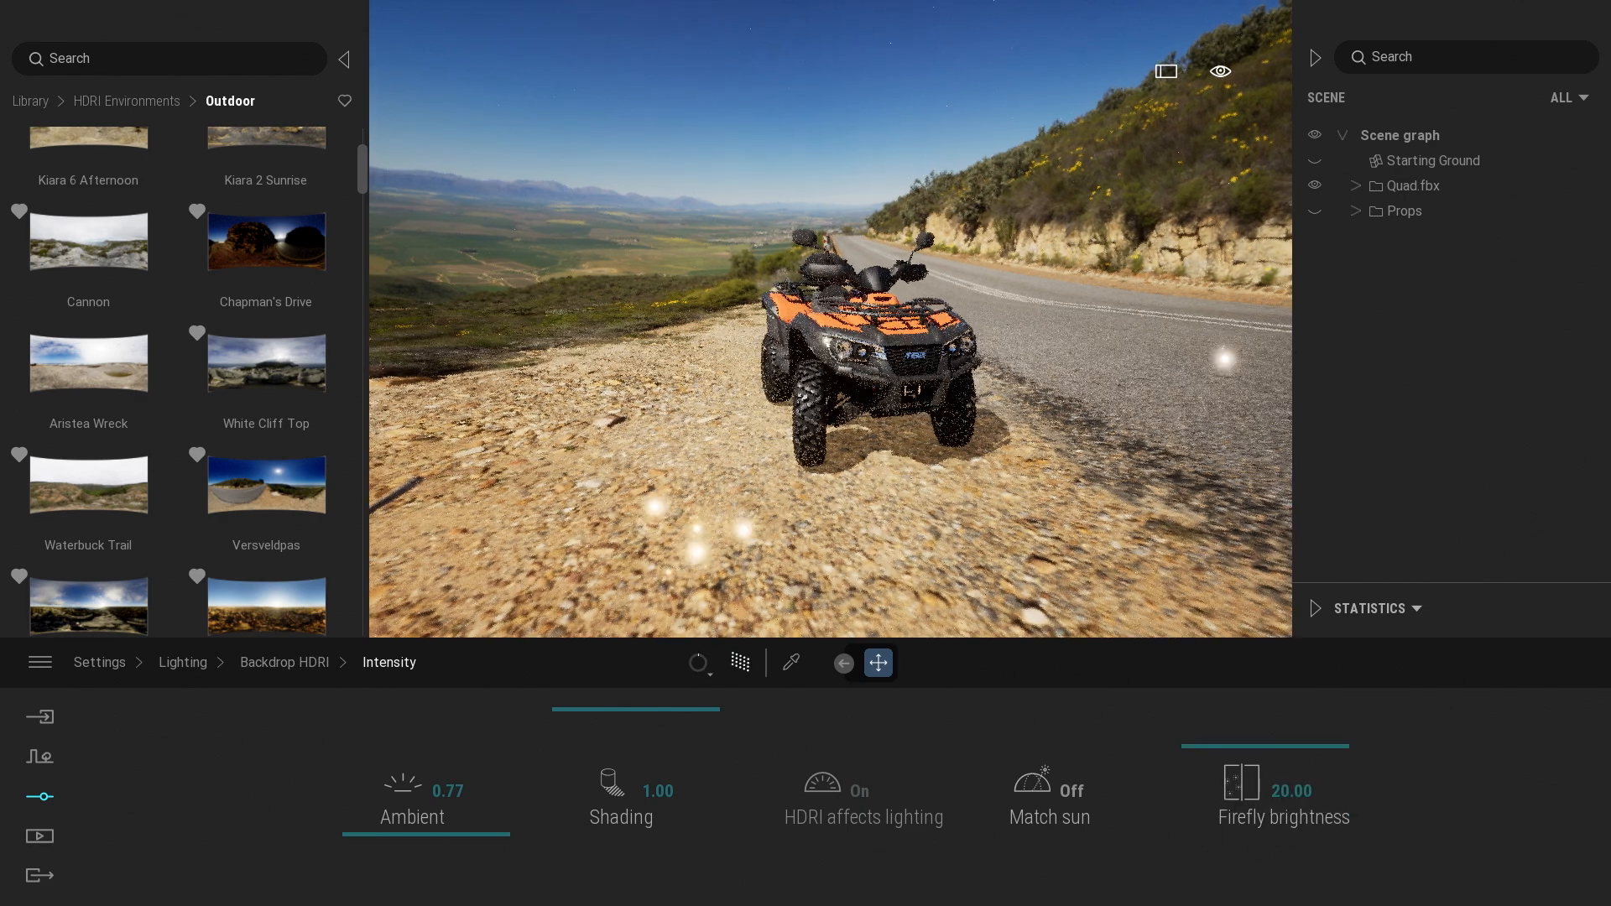